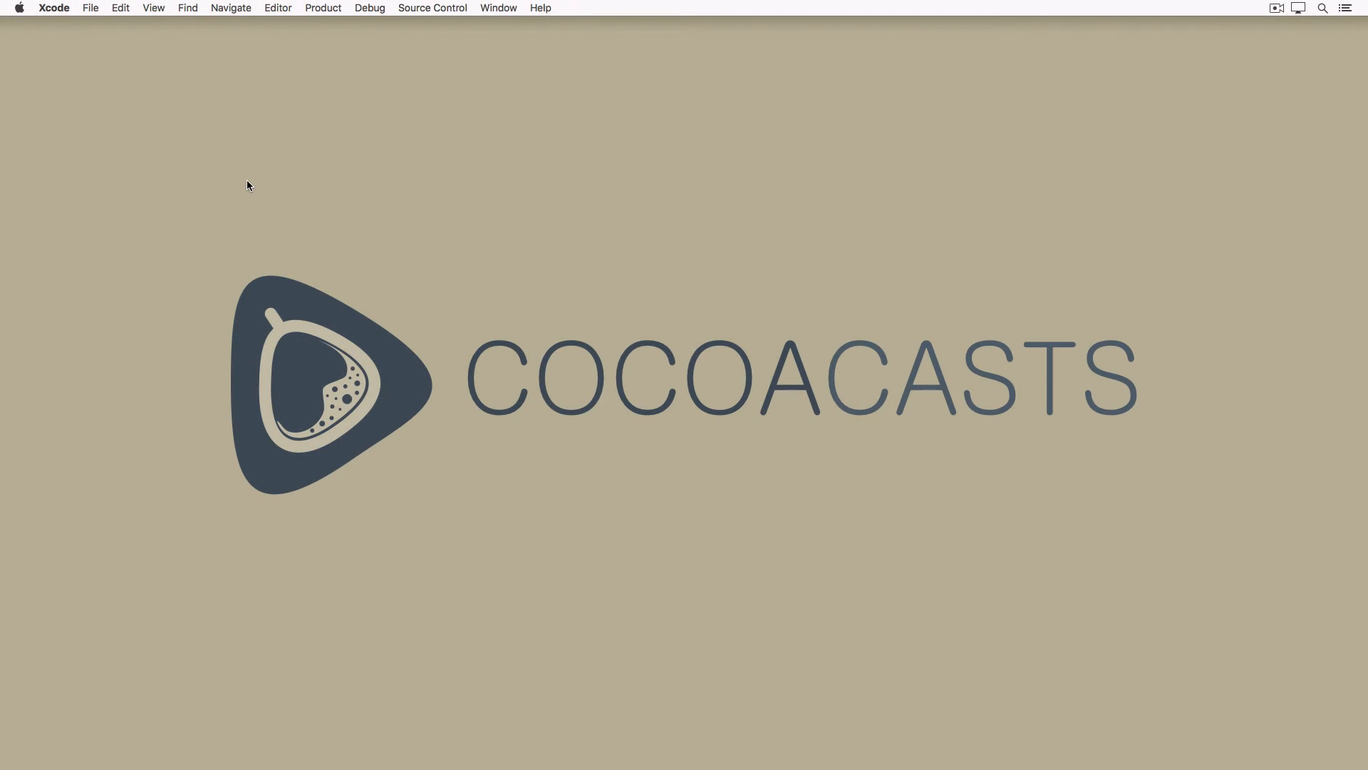
mouse_move(232, 181)
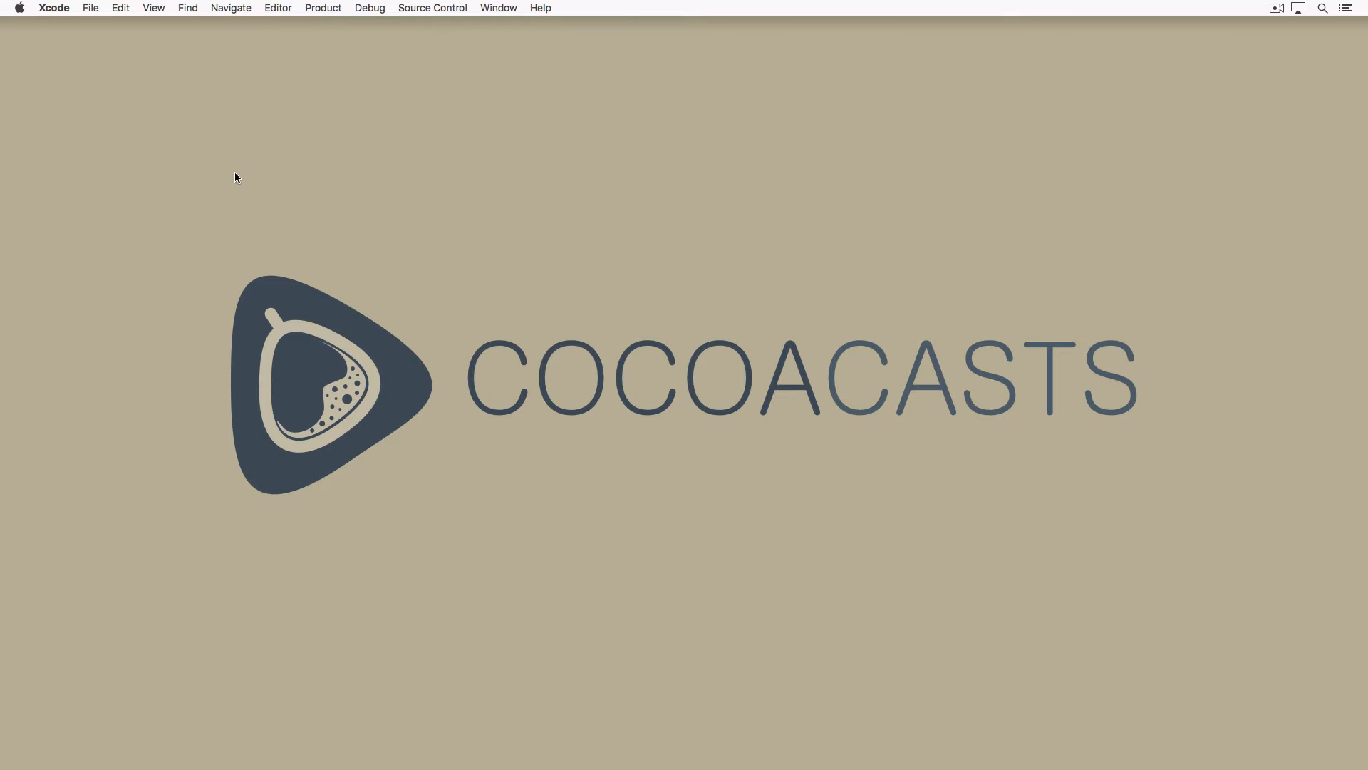
mouse_move(231, 173)
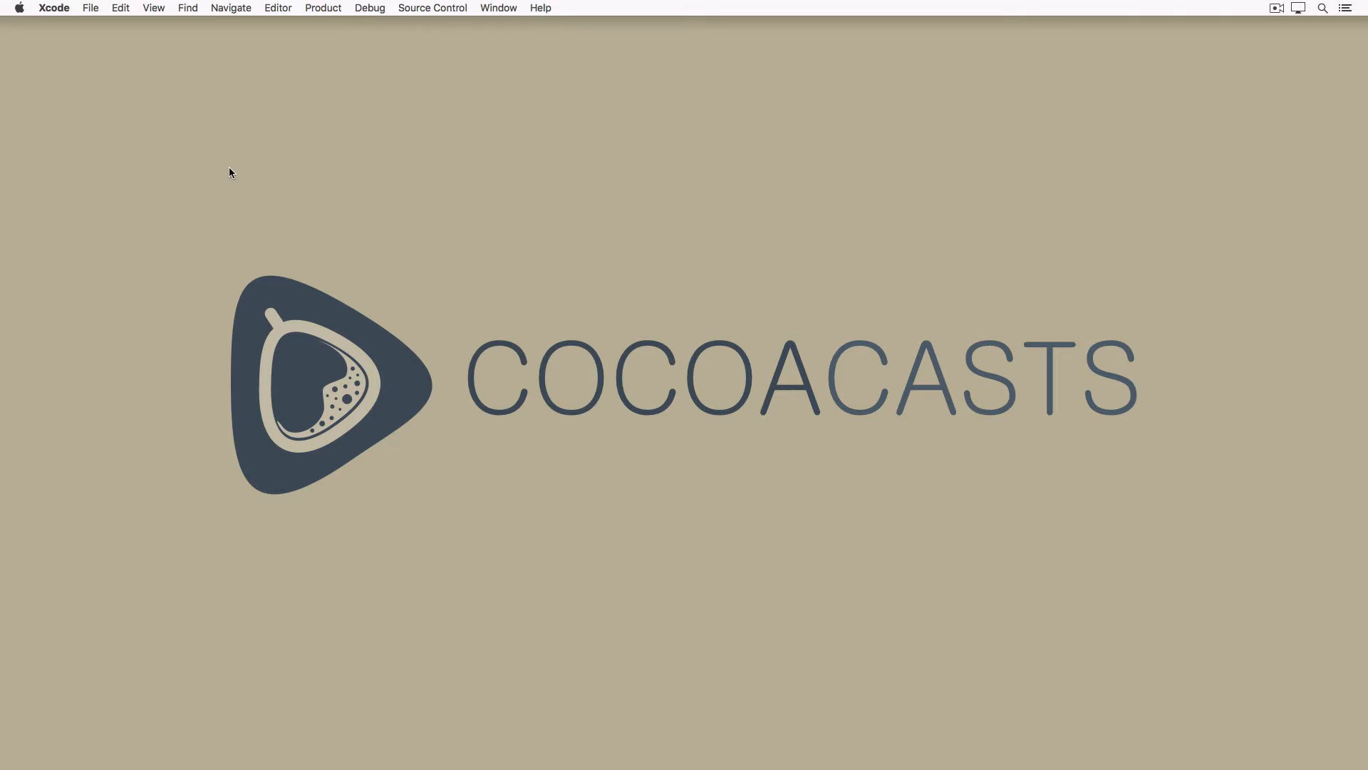
Begin a new project and pick the iOS Single View Application template.
left_click(90, 9)
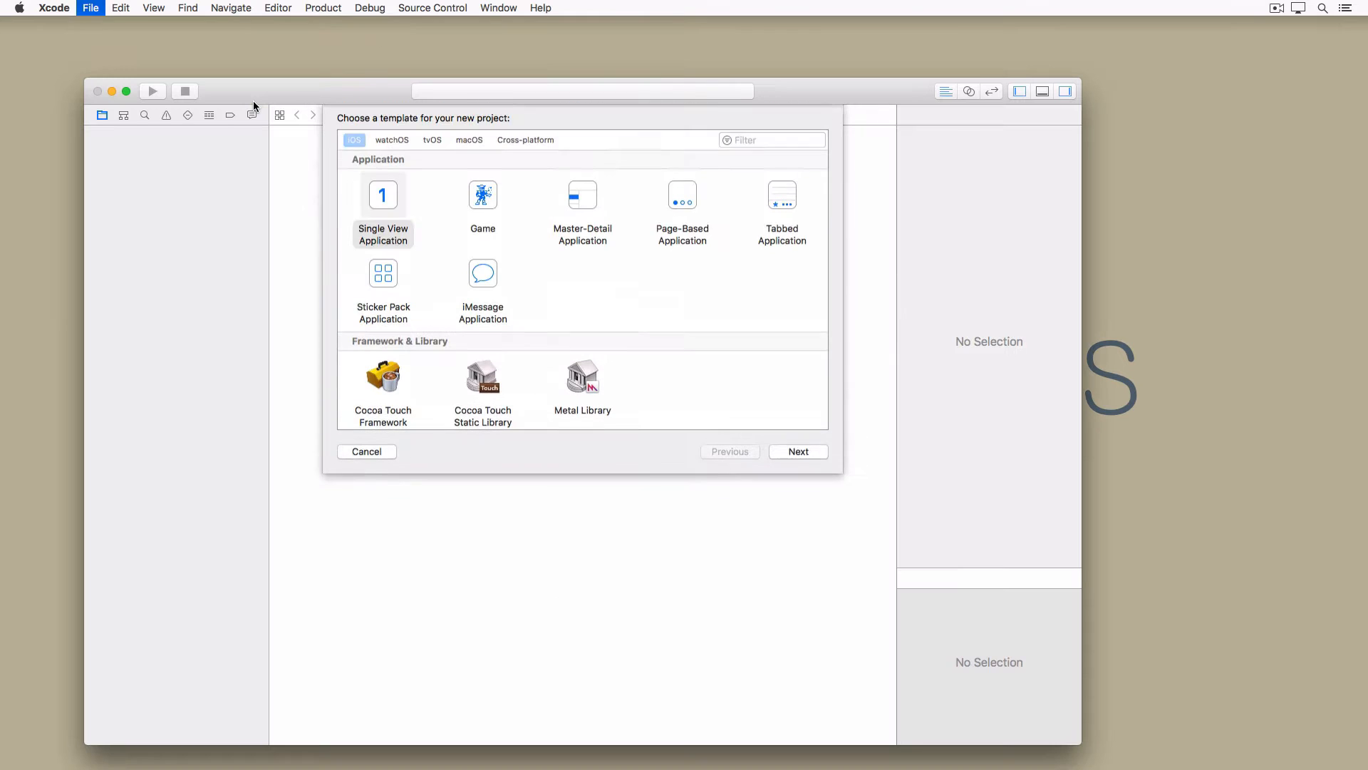
left_click(382, 209)
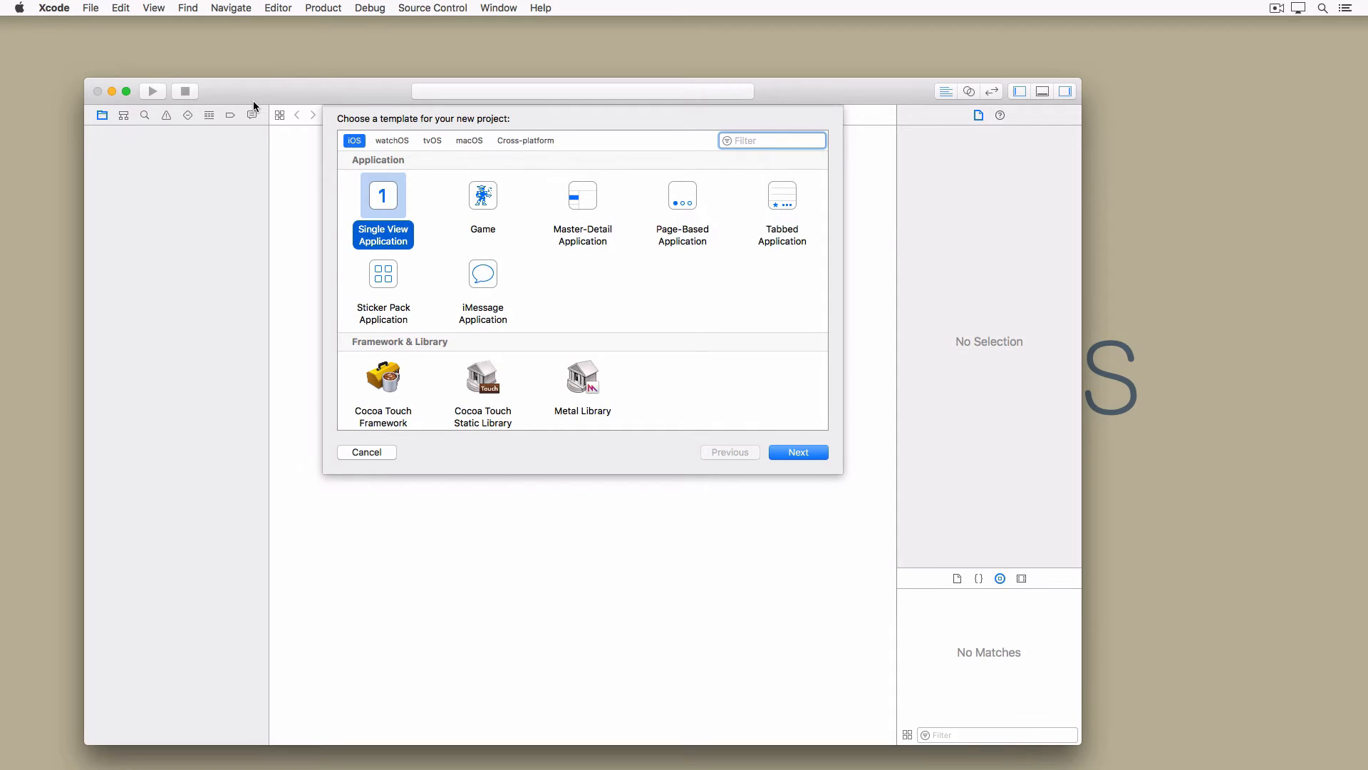
mouse_move(772, 433)
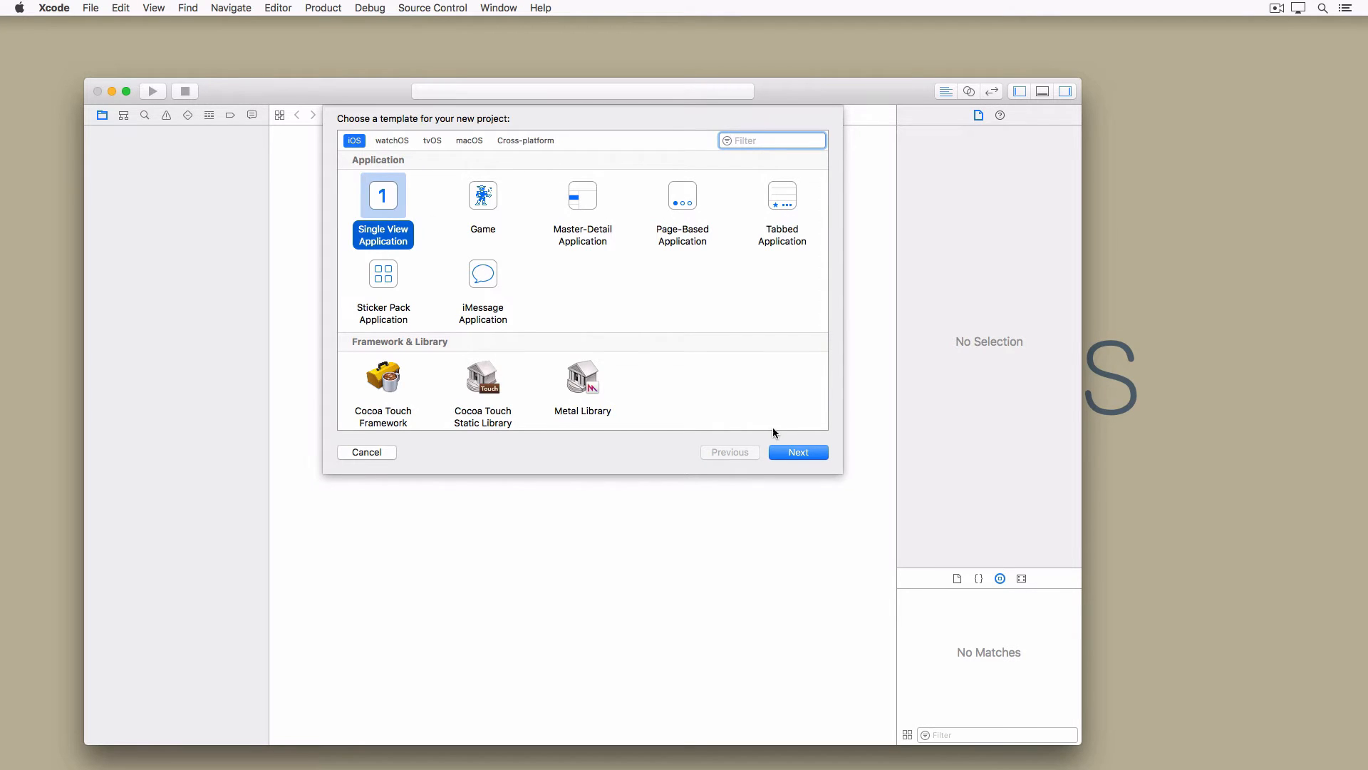
Name the product Thunderstorm, Swift and Universal, keeping unit tests on and UI tests off.
left_click(796, 452)
type("Thunderstorm")
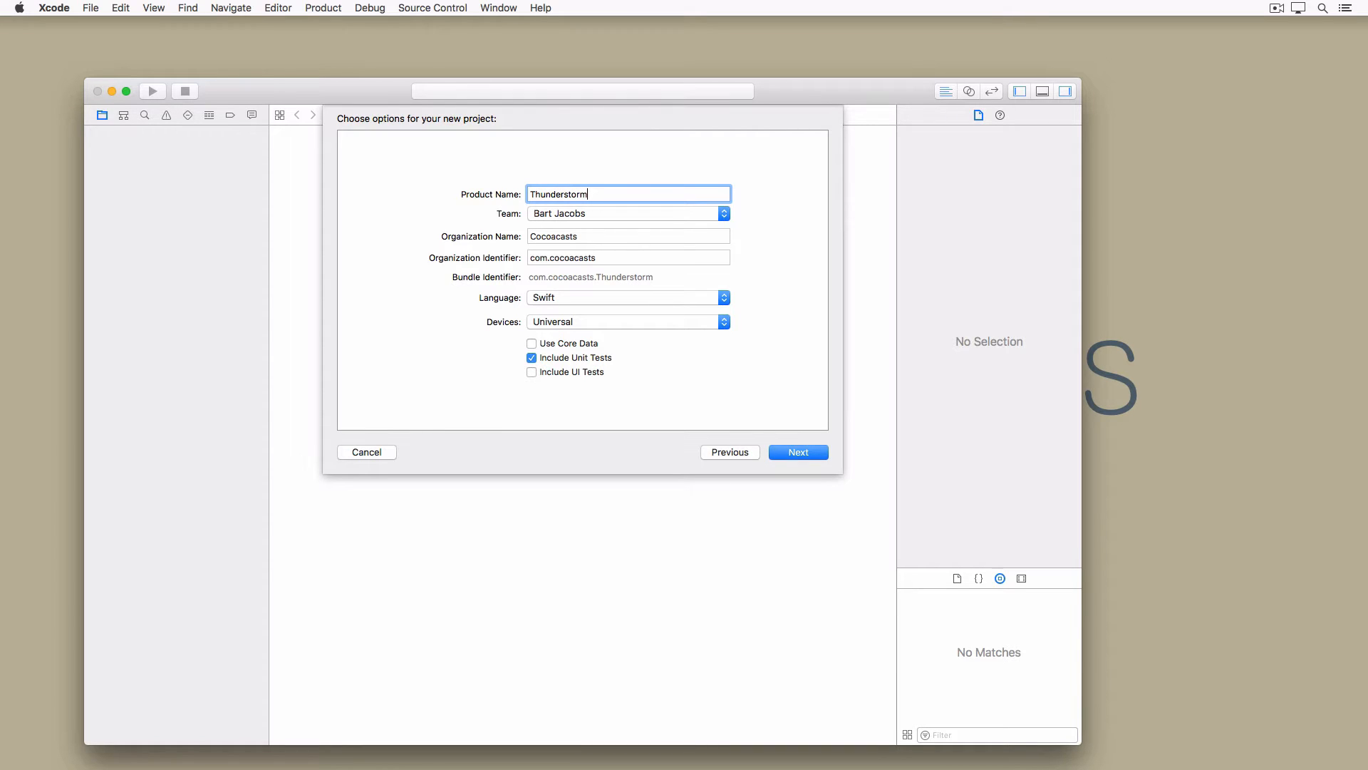
mouse_move(664, 329)
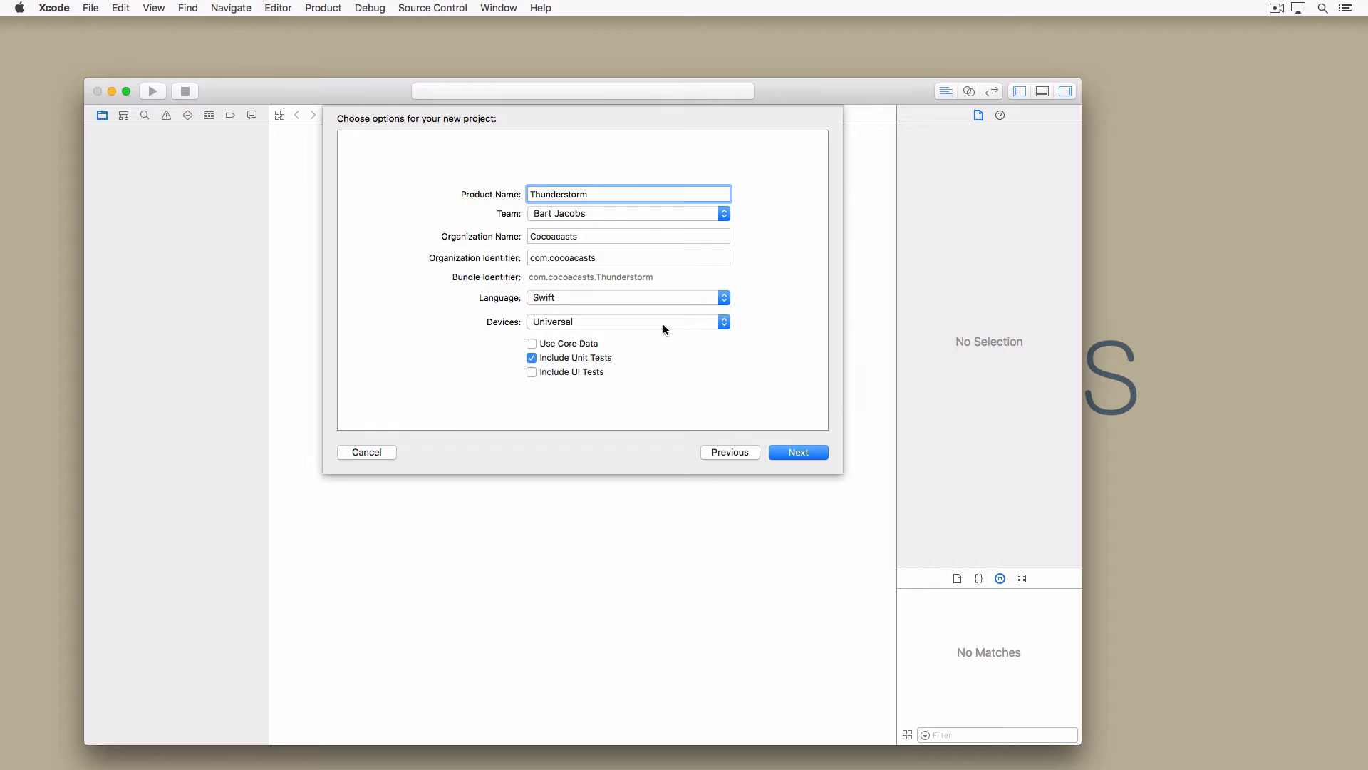
left_click(532, 358)
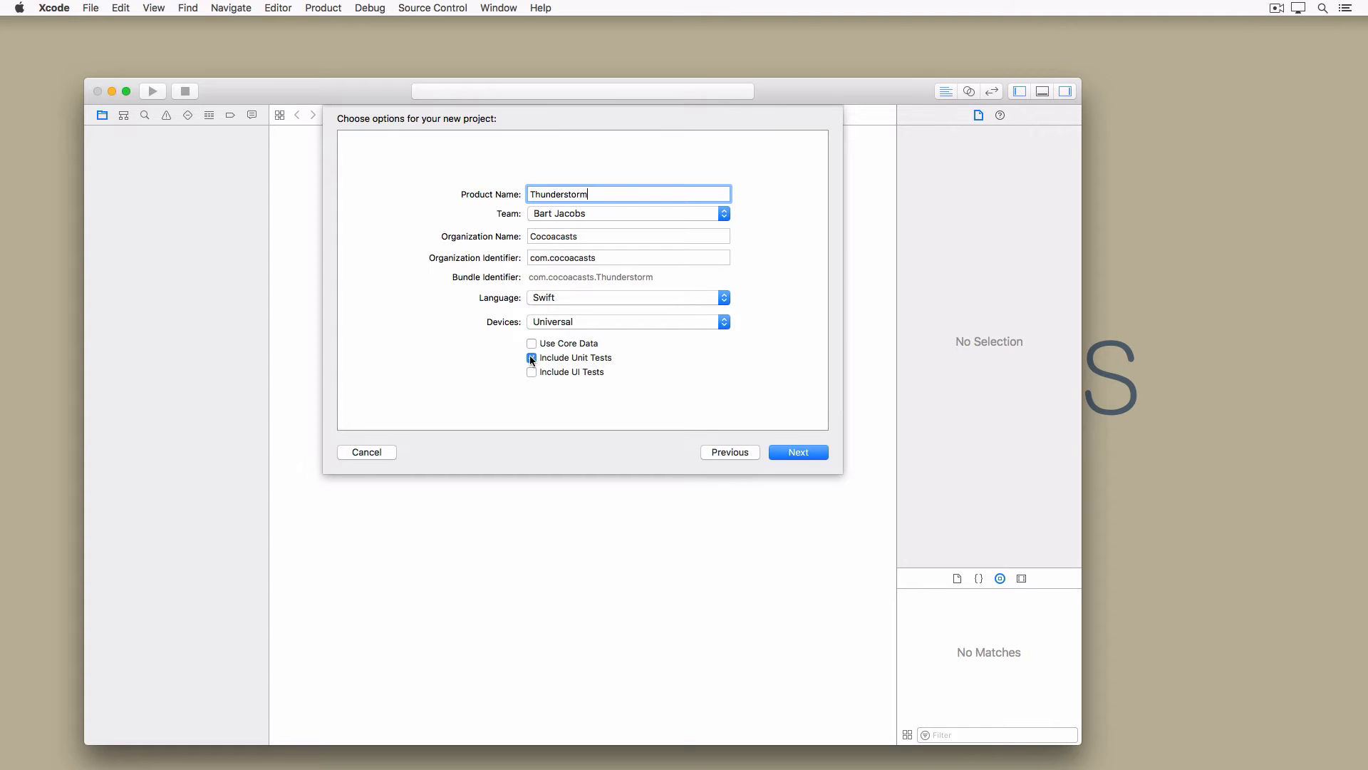
left_click(531, 358)
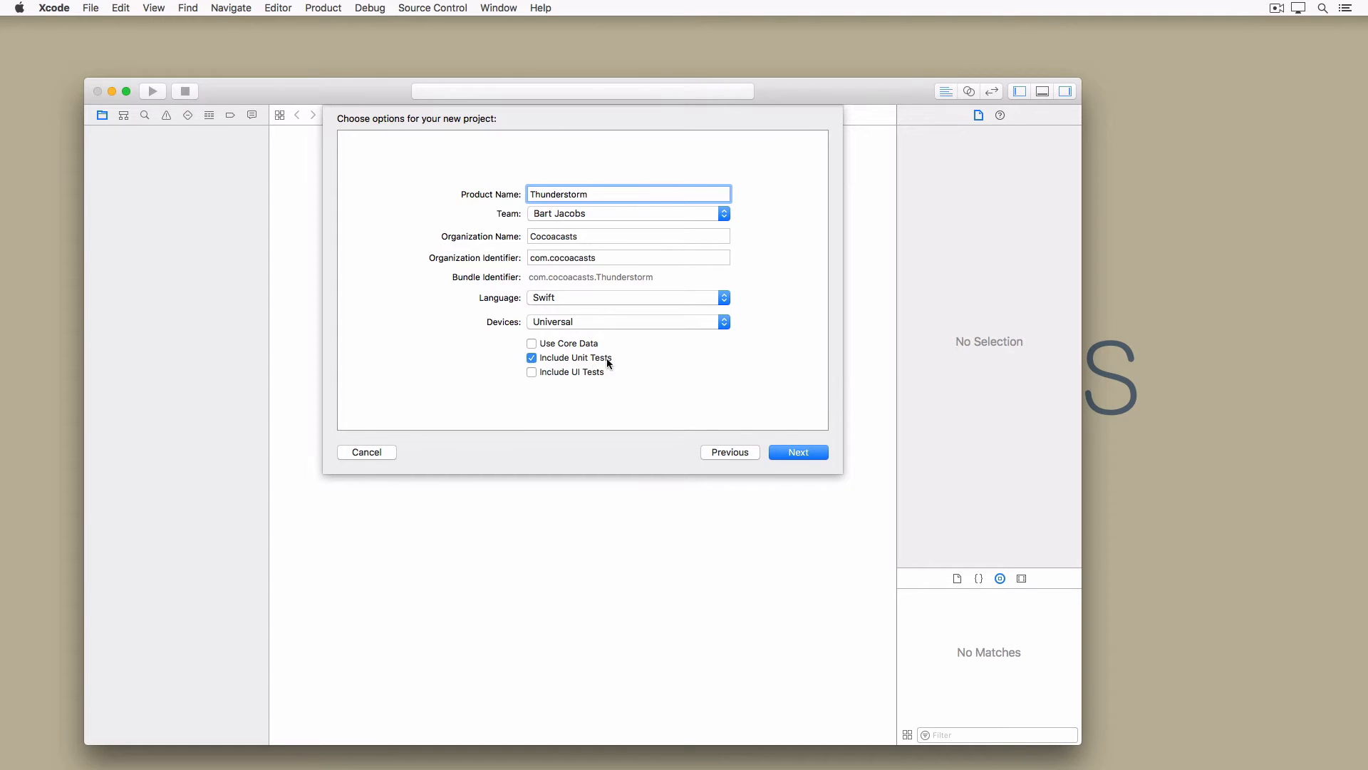
mouse_move(734, 375)
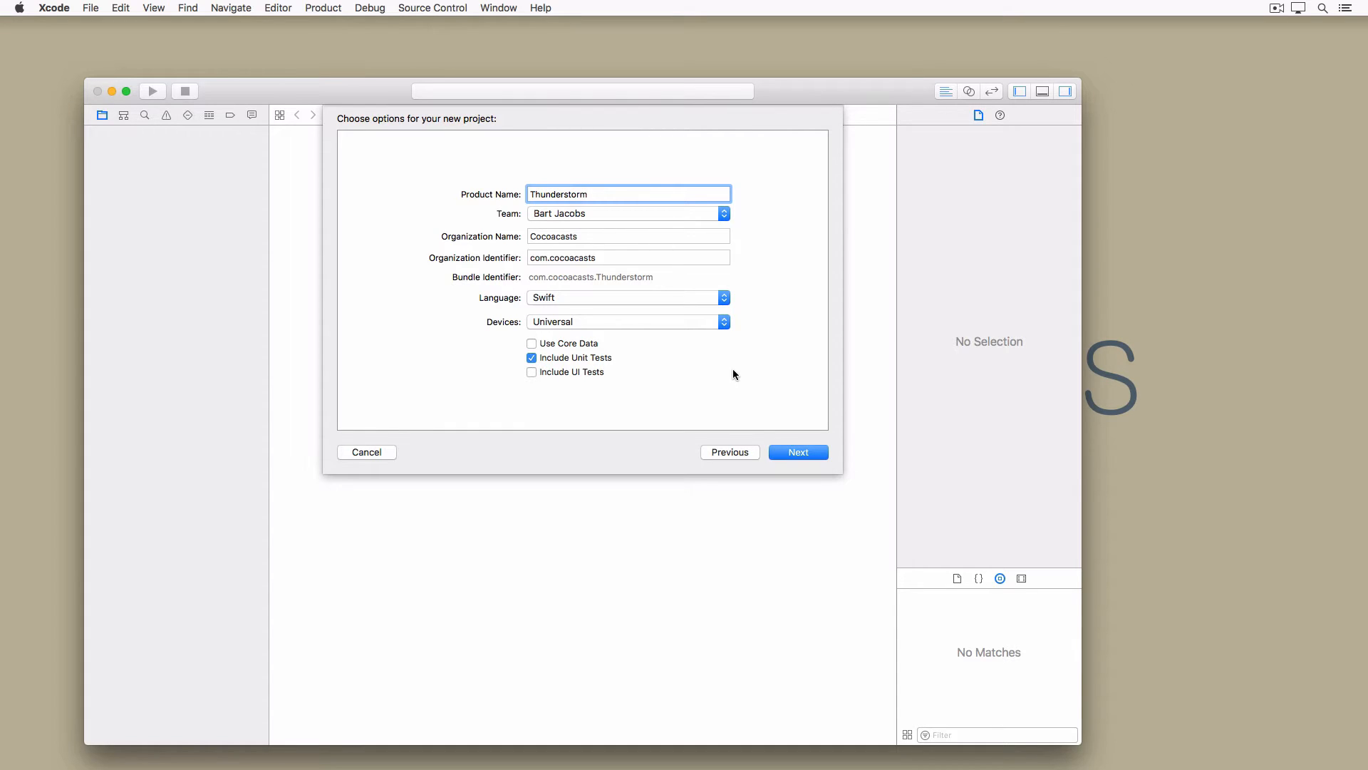
left_click(629, 194)
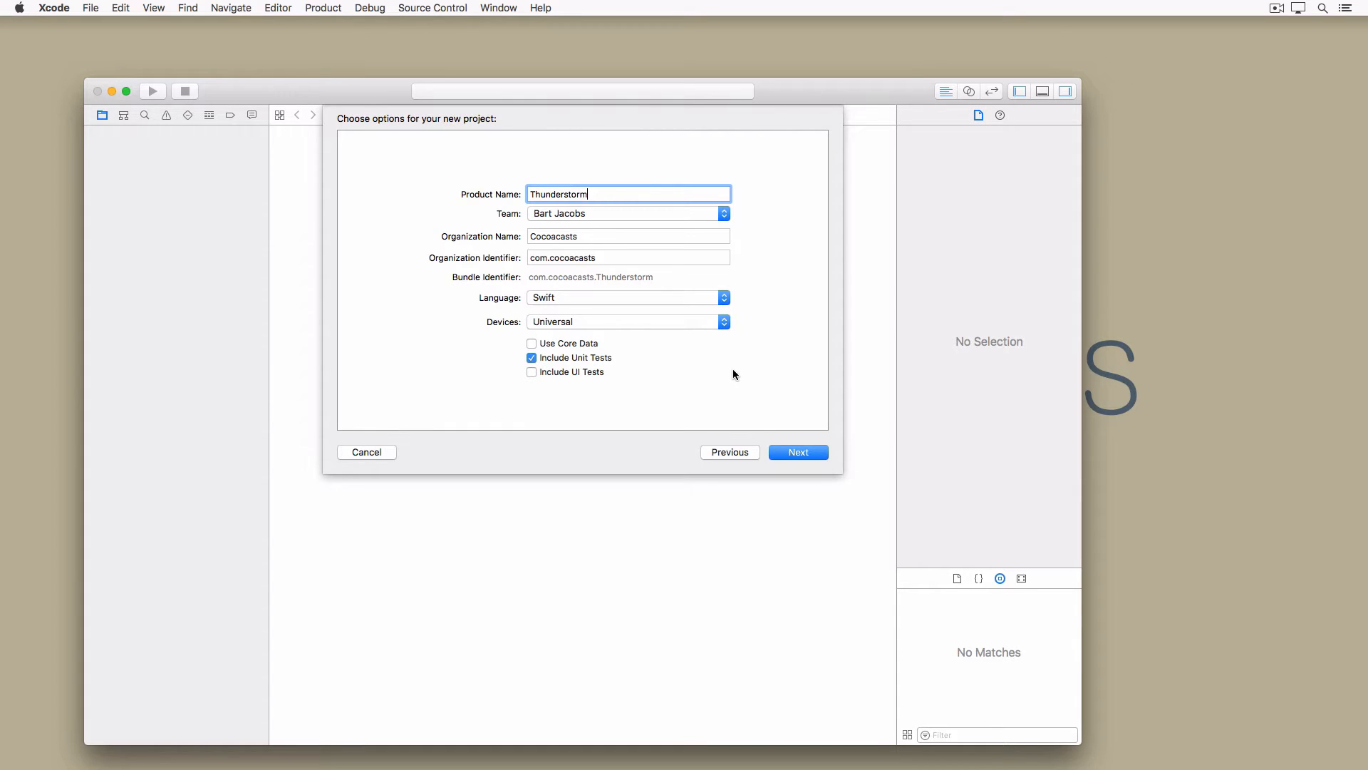
mouse_move(763, 419)
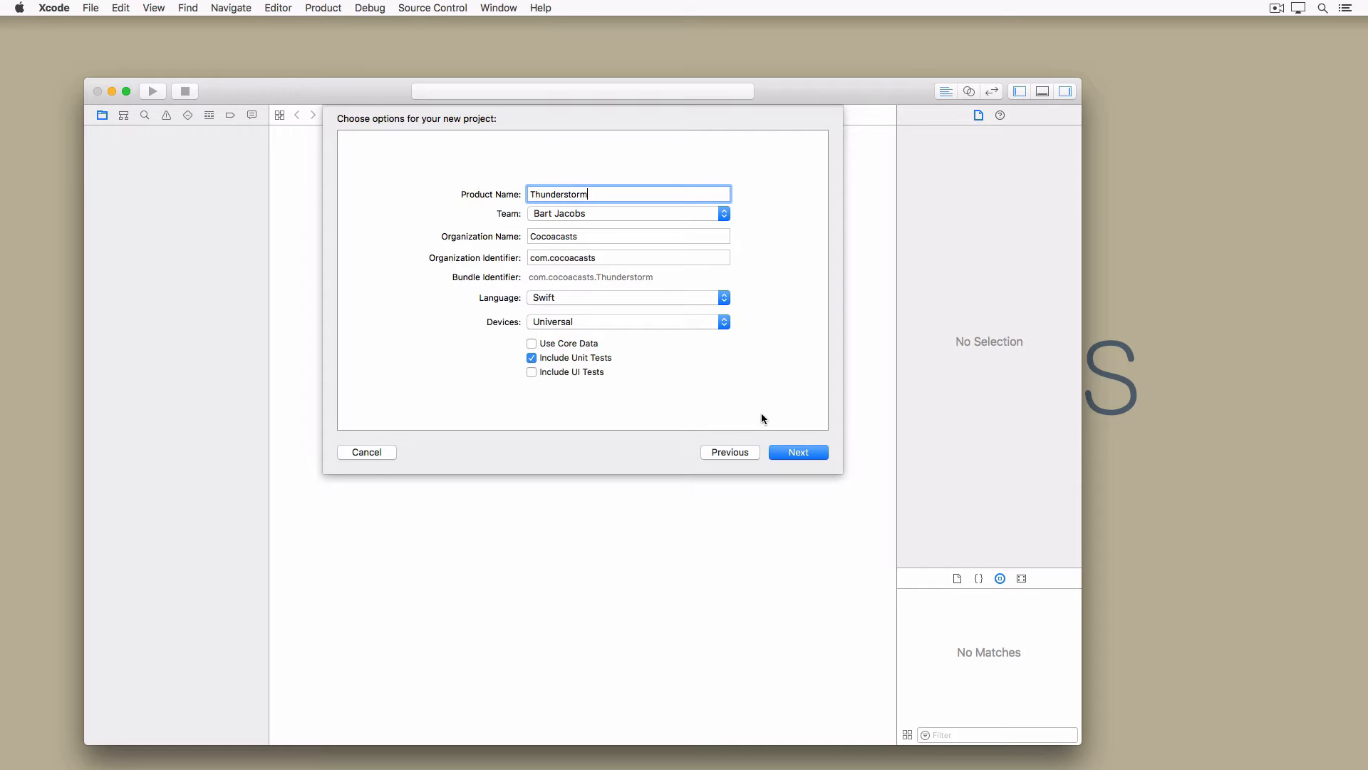
Proceed to the save location sheet with Desktop chosen and no Git repository.
left_click(797, 452)
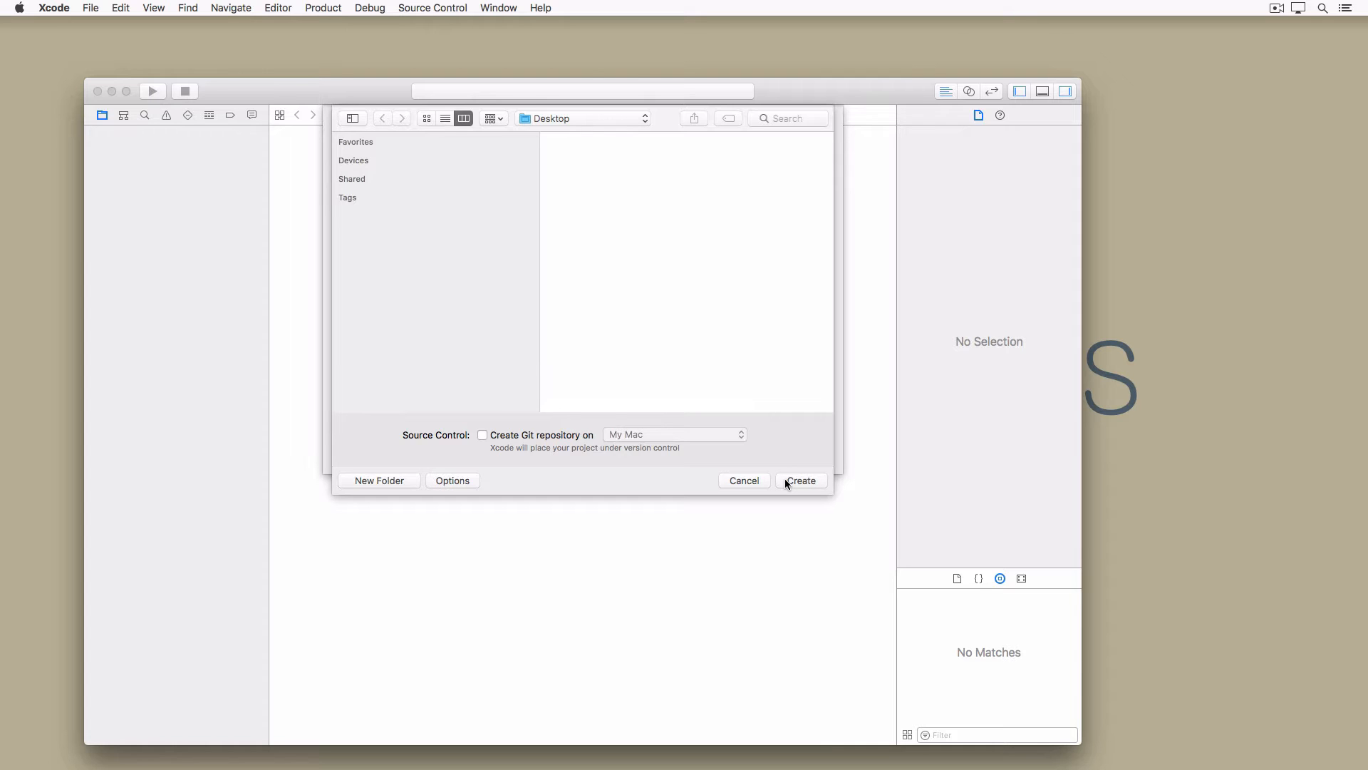
mouse_move(514, 445)
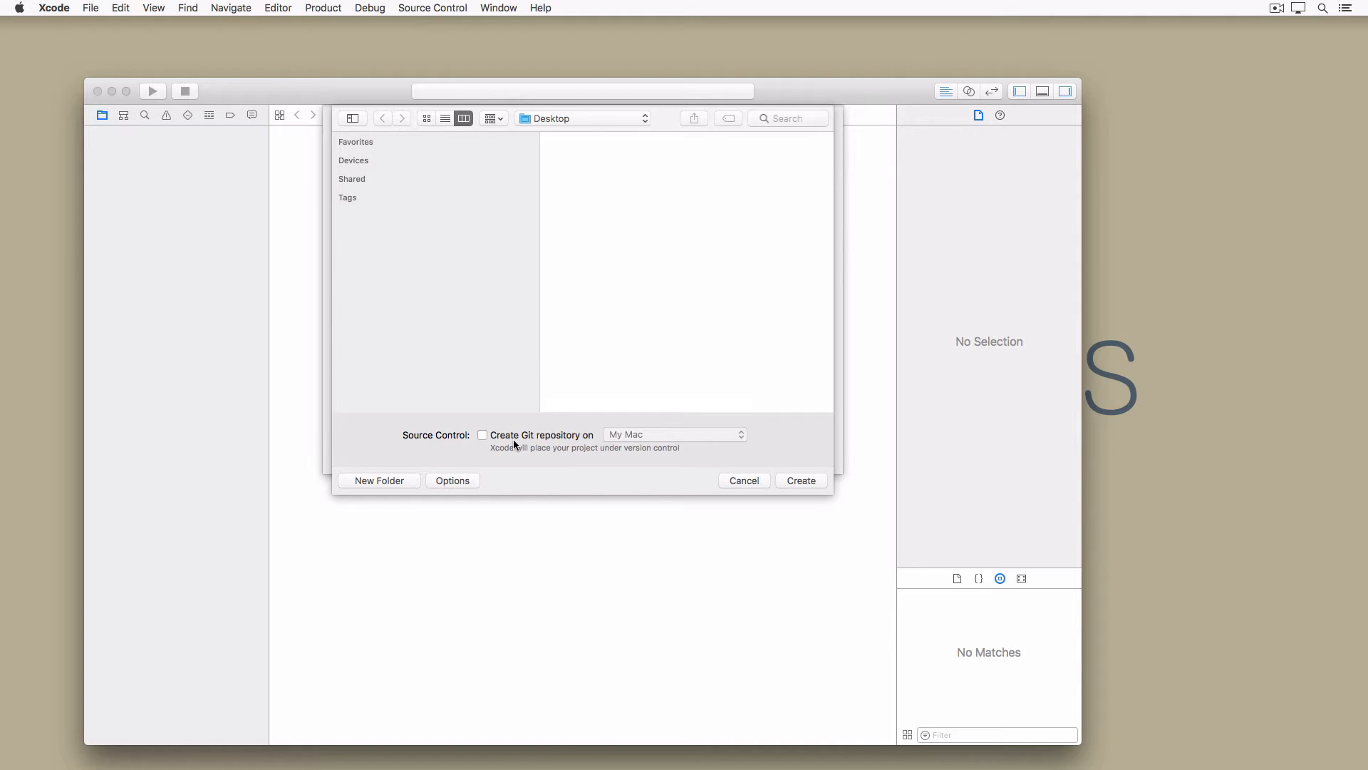
mouse_move(538, 435)
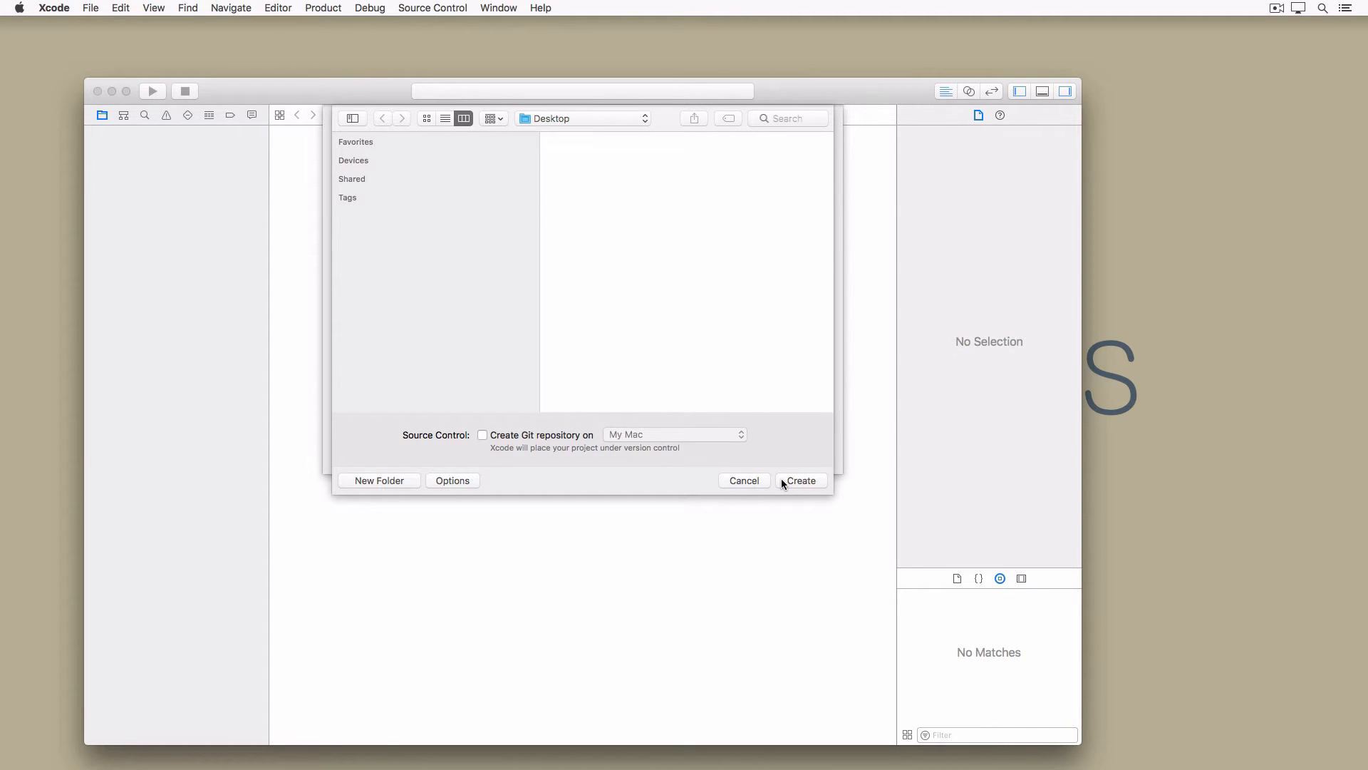
Create the project on the Desktop and look at the ThunderstormTests group.
left_click(800, 480)
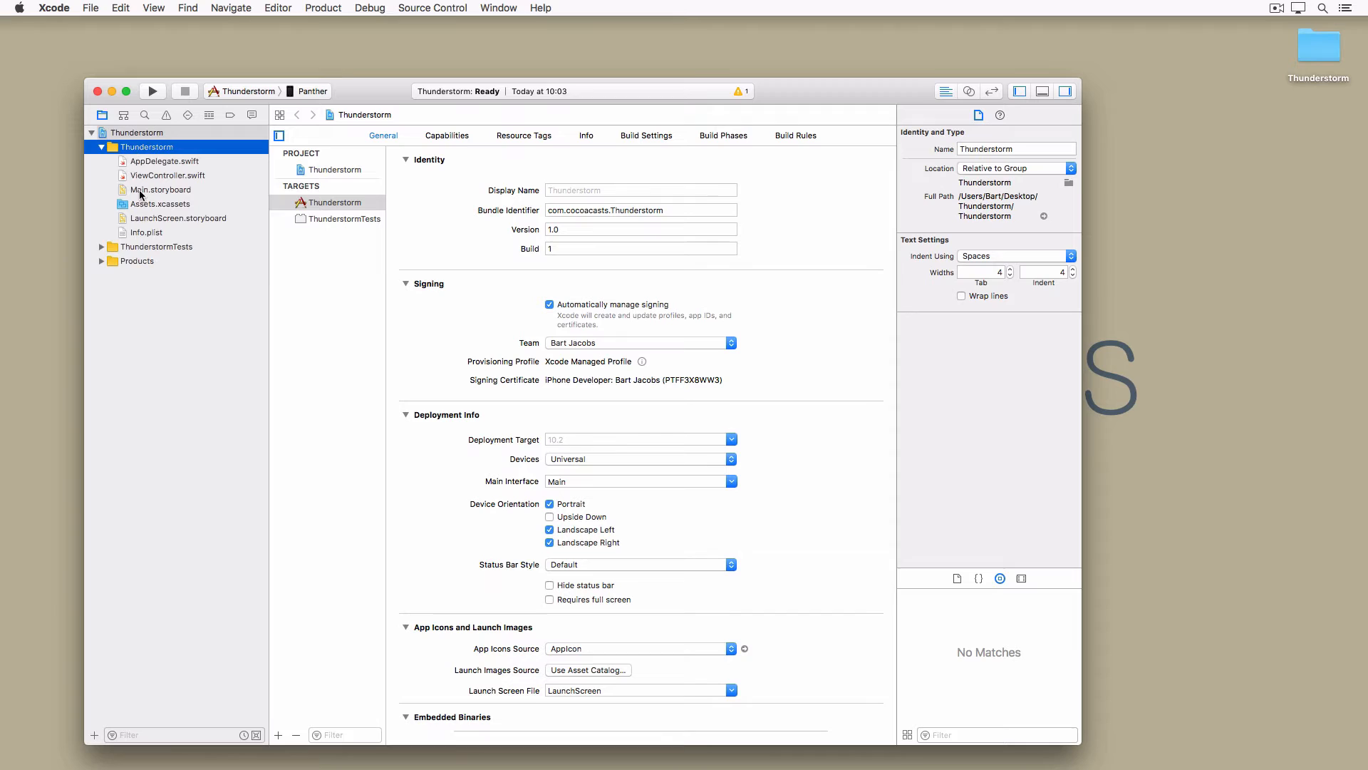
left_click(159, 247)
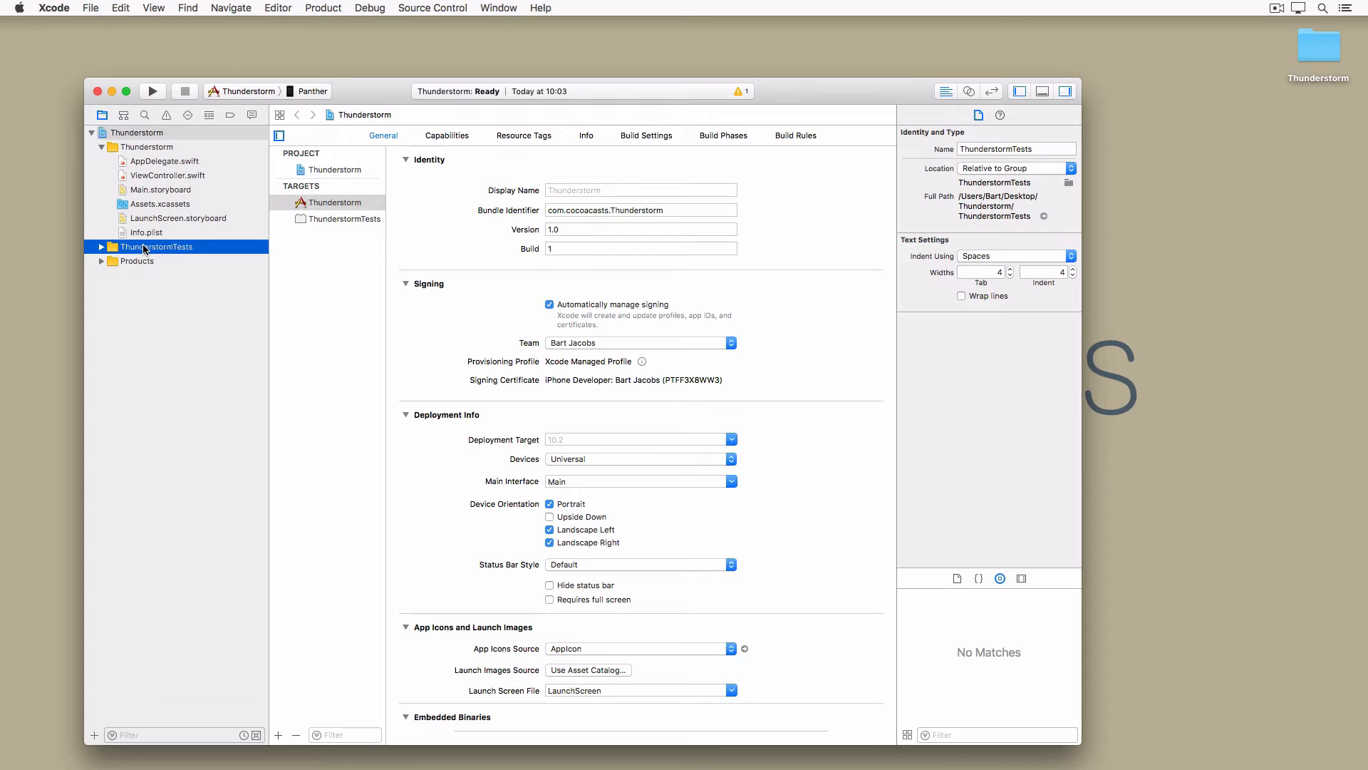
mouse_move(140, 180)
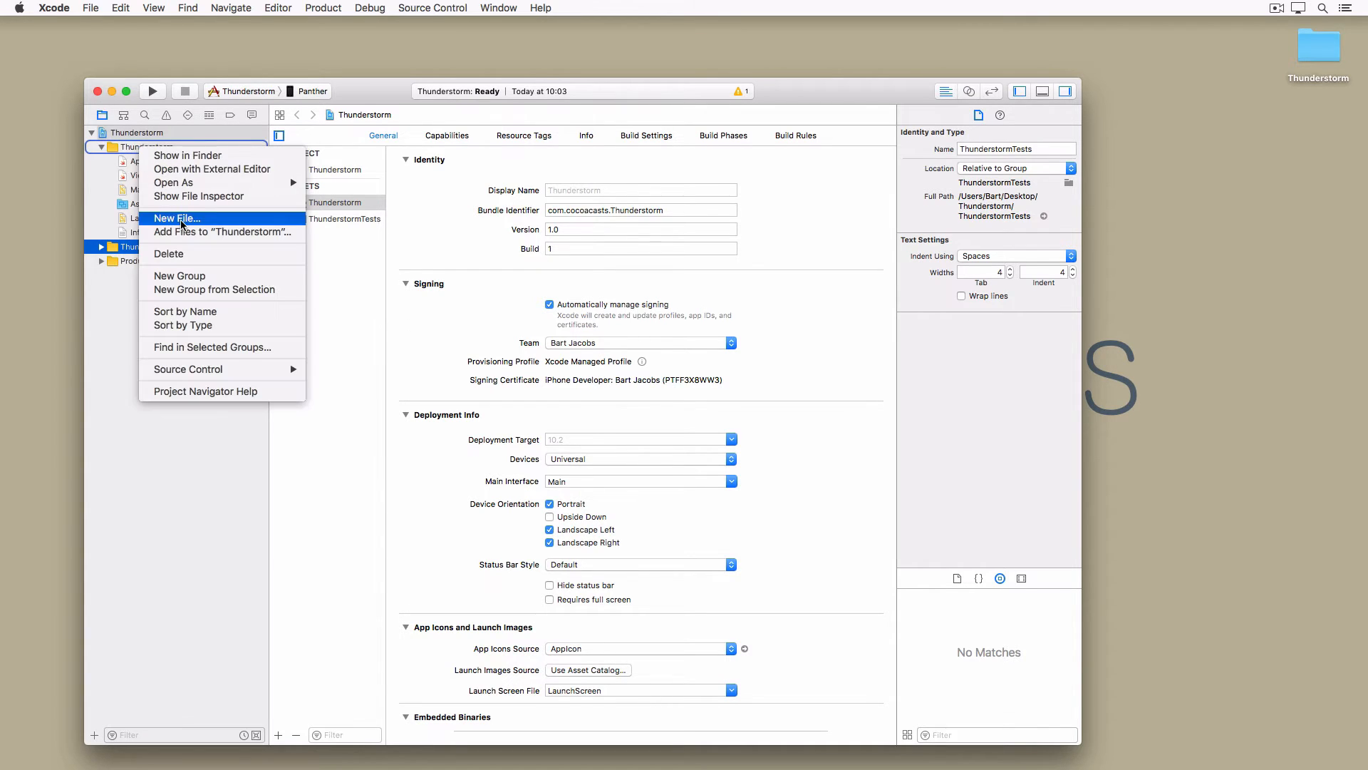
Add an Application Delegate group in Thunderstorm and select it above AppDelegate.swift.
left_click(179, 276)
type("Application Delegate")
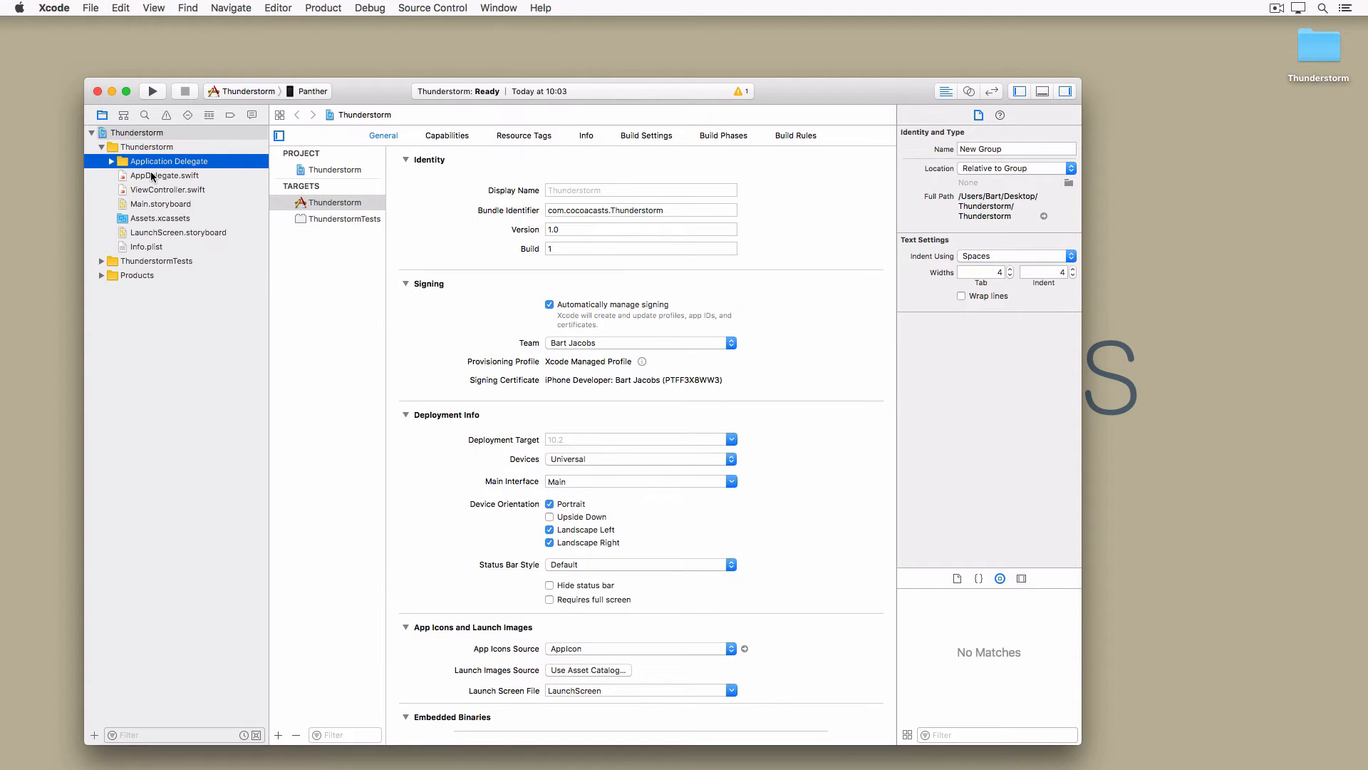
left_click(164, 175)
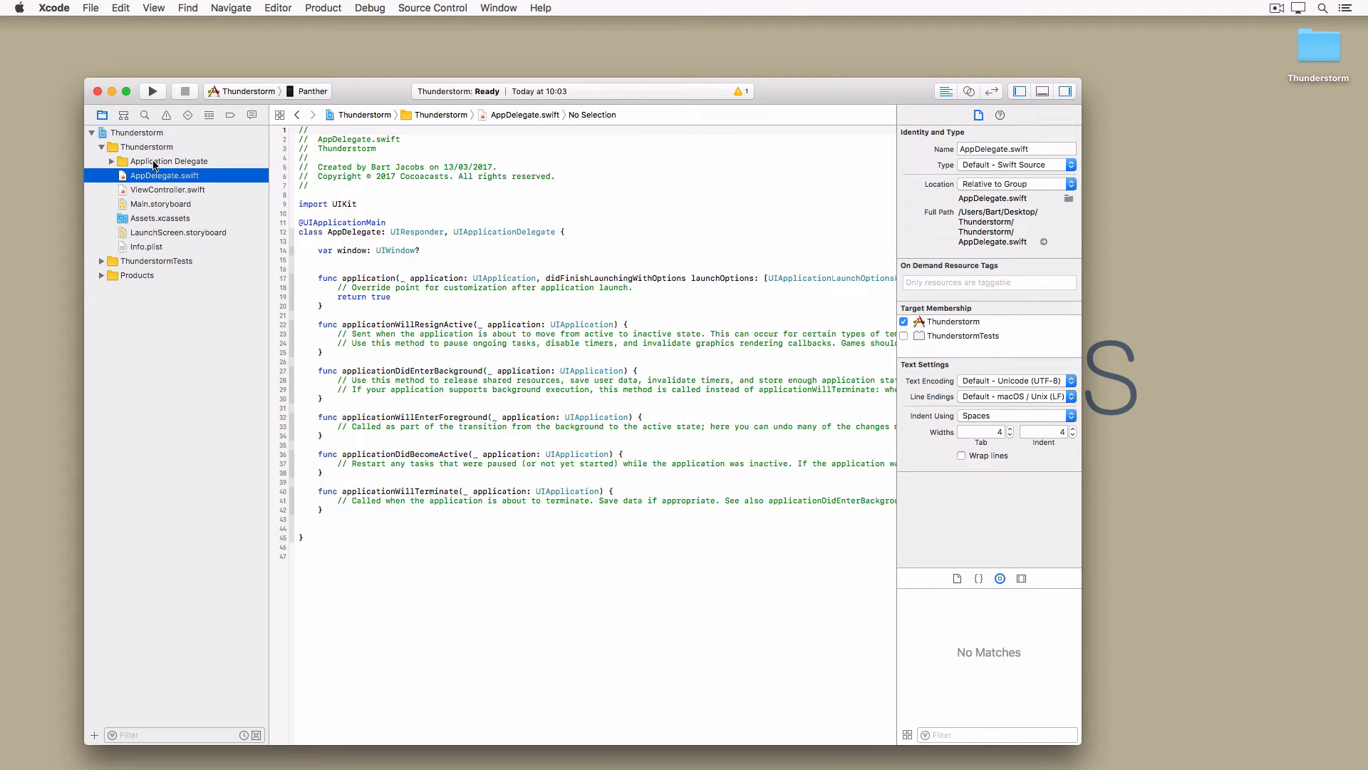
left_click(170, 161)
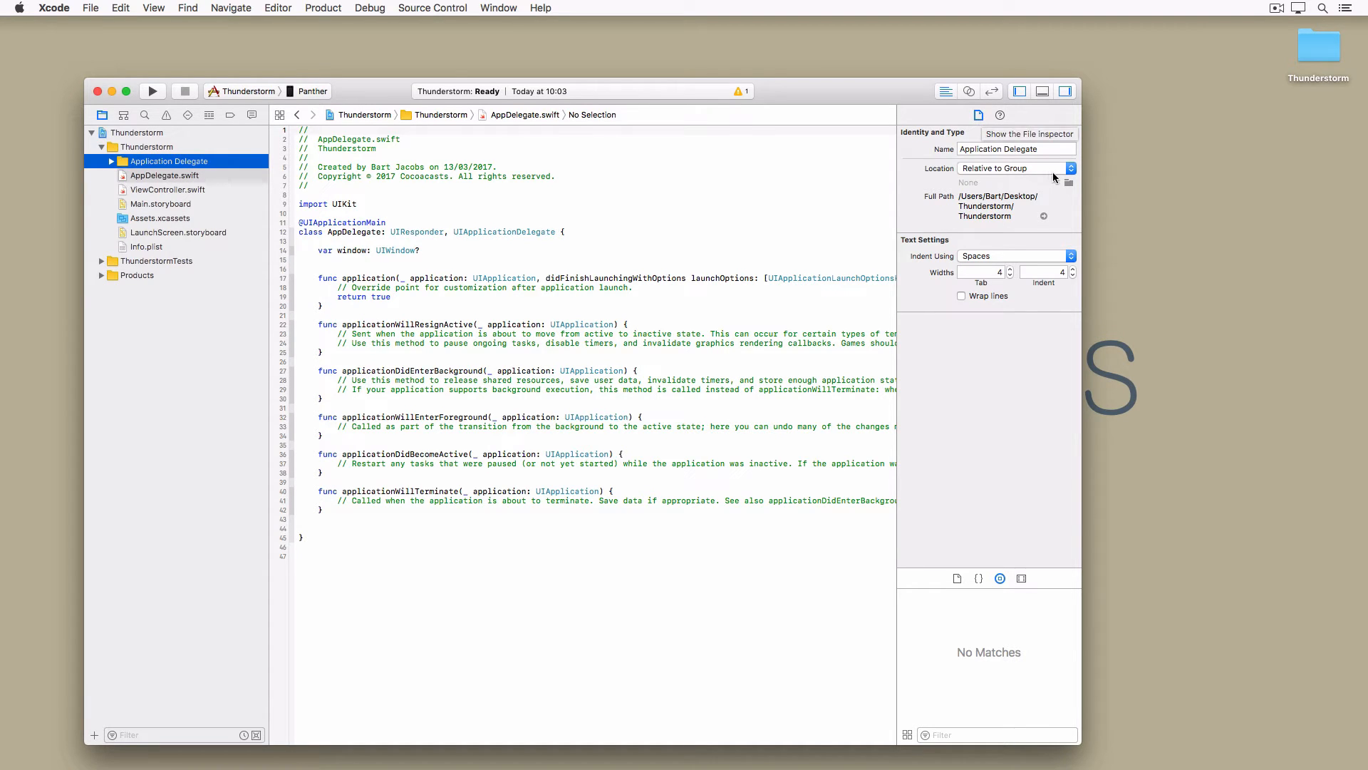
mouse_move(1069, 186)
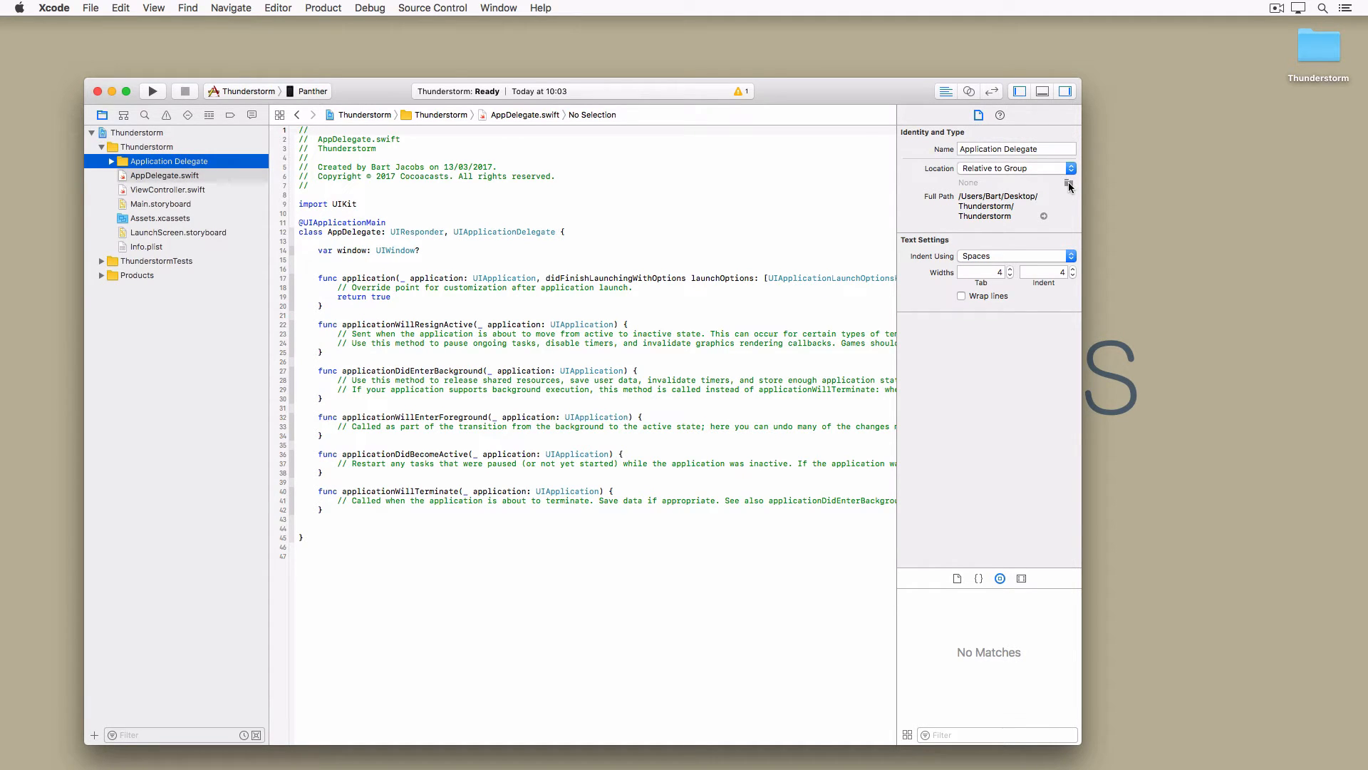
Create an Application Delegate folder on disk and link the group to it.
left_click(1069, 184)
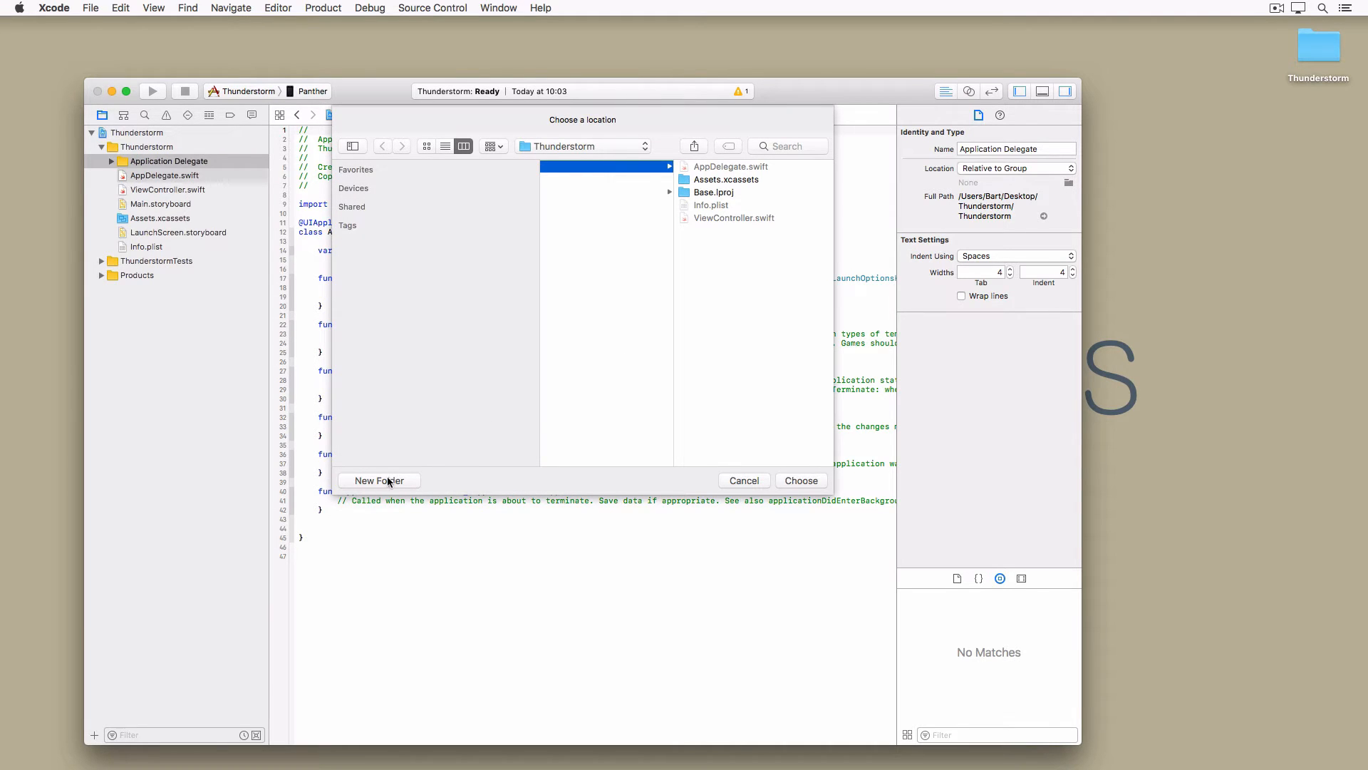
left_click(379, 480)
type("Application Delegate")
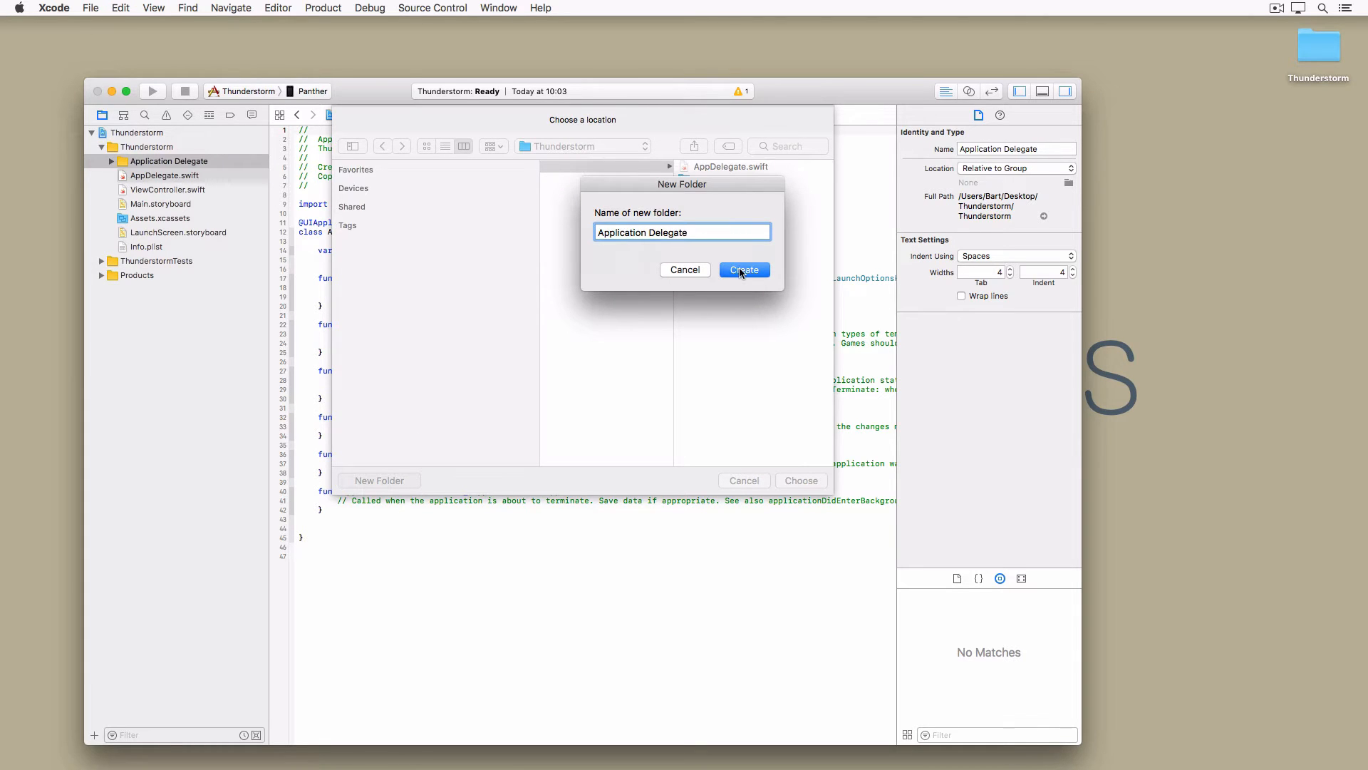
left_click(744, 269)
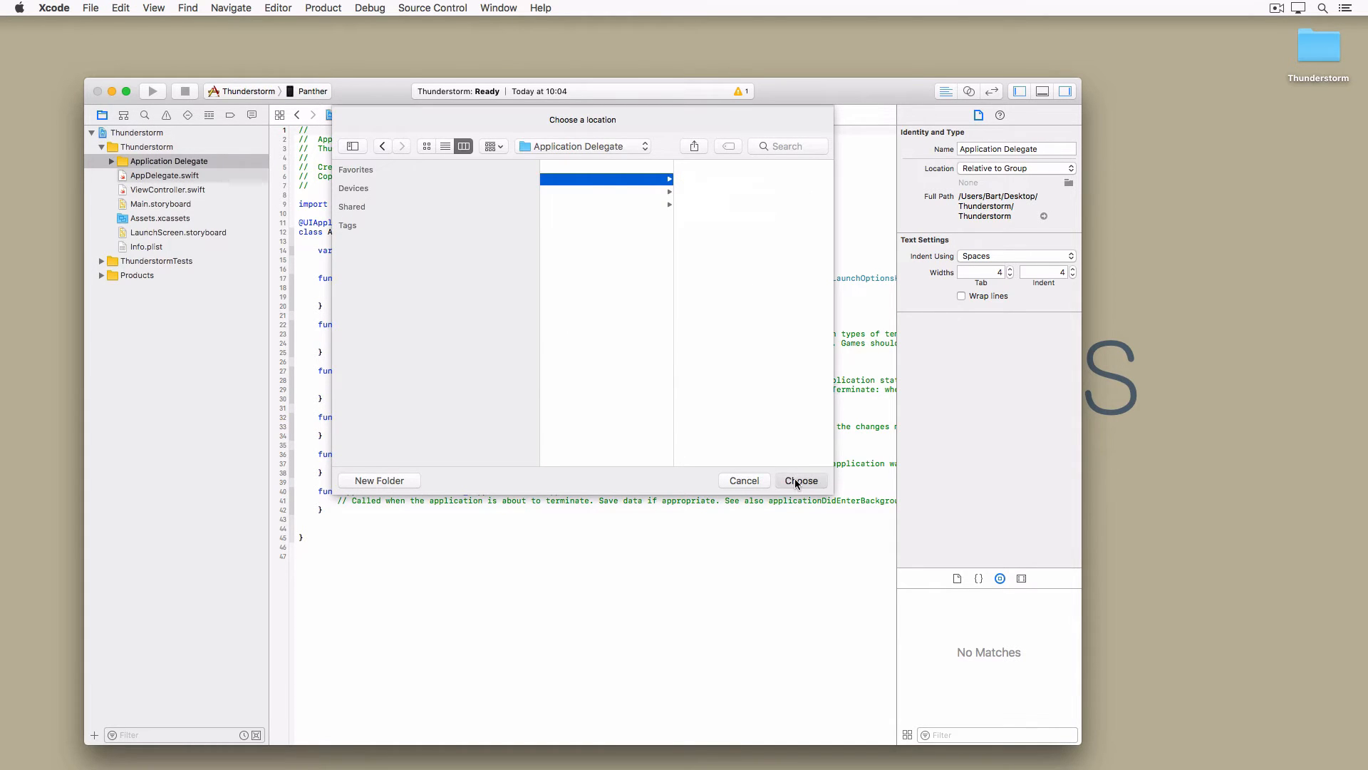
left_click(799, 480)
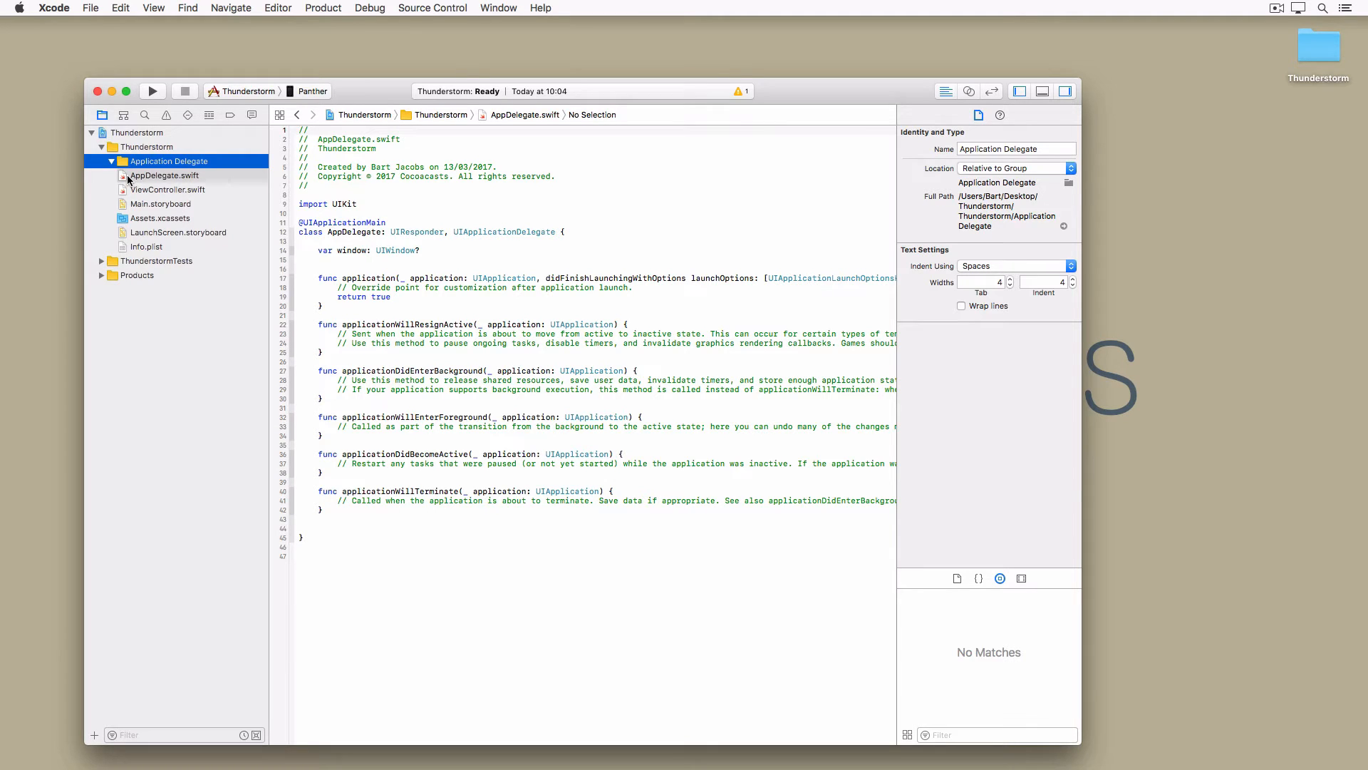
Show the Application Delegate group's folder in Finder.
right_click(164, 175)
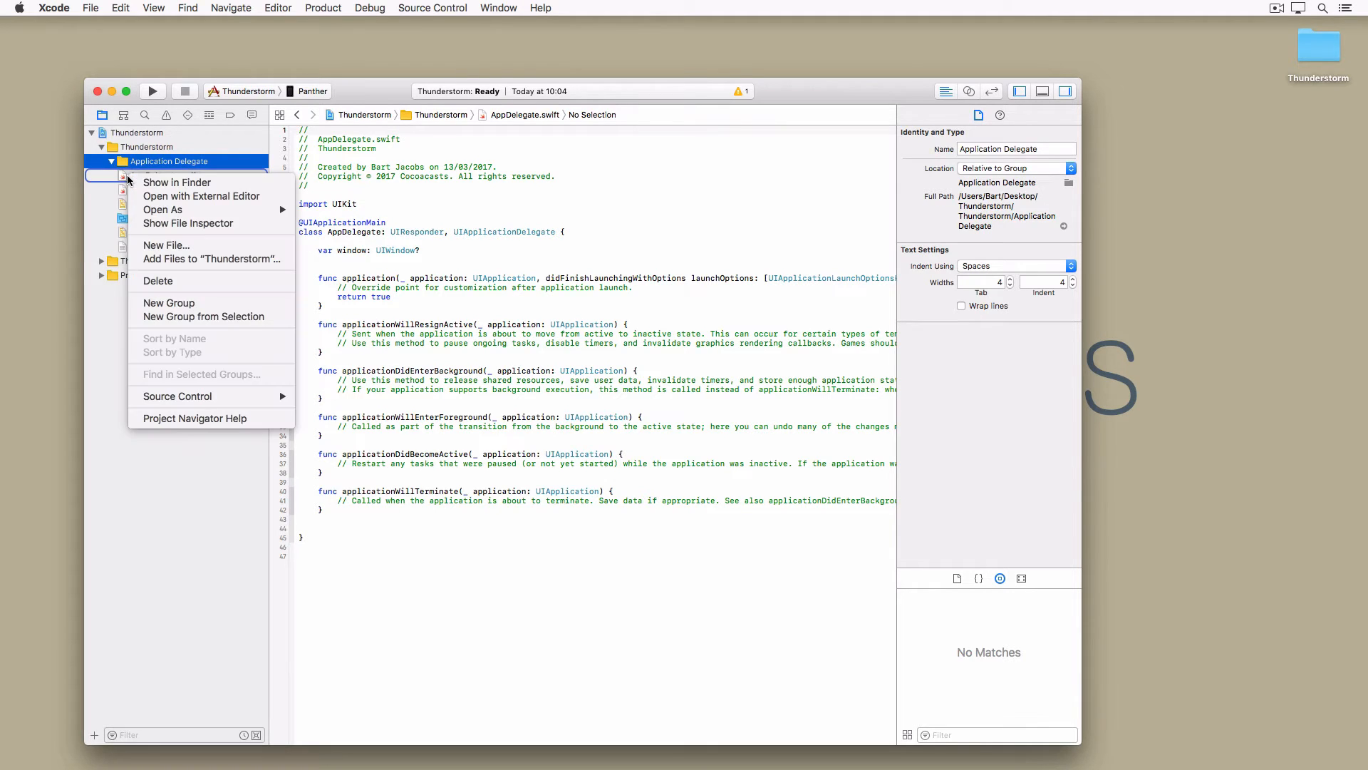
mouse_move(176, 182)
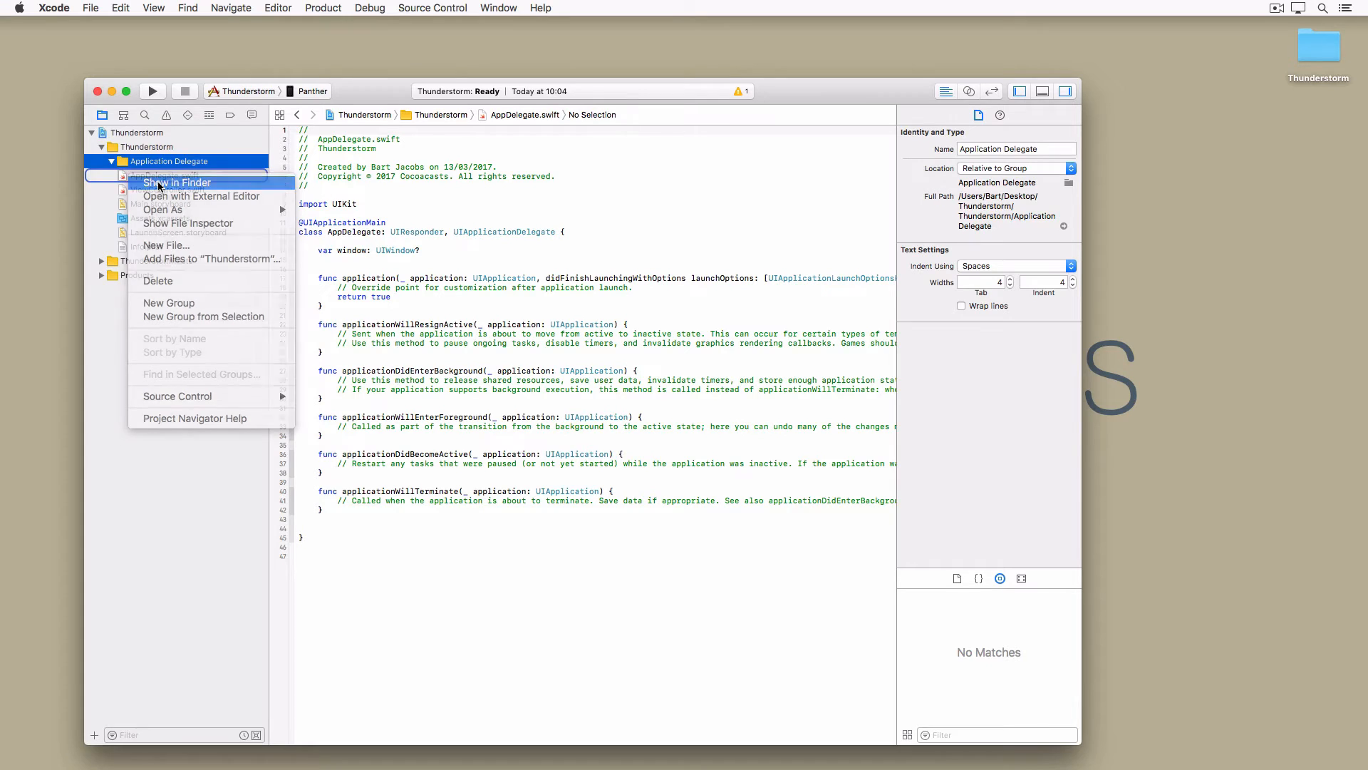
left_click(177, 182)
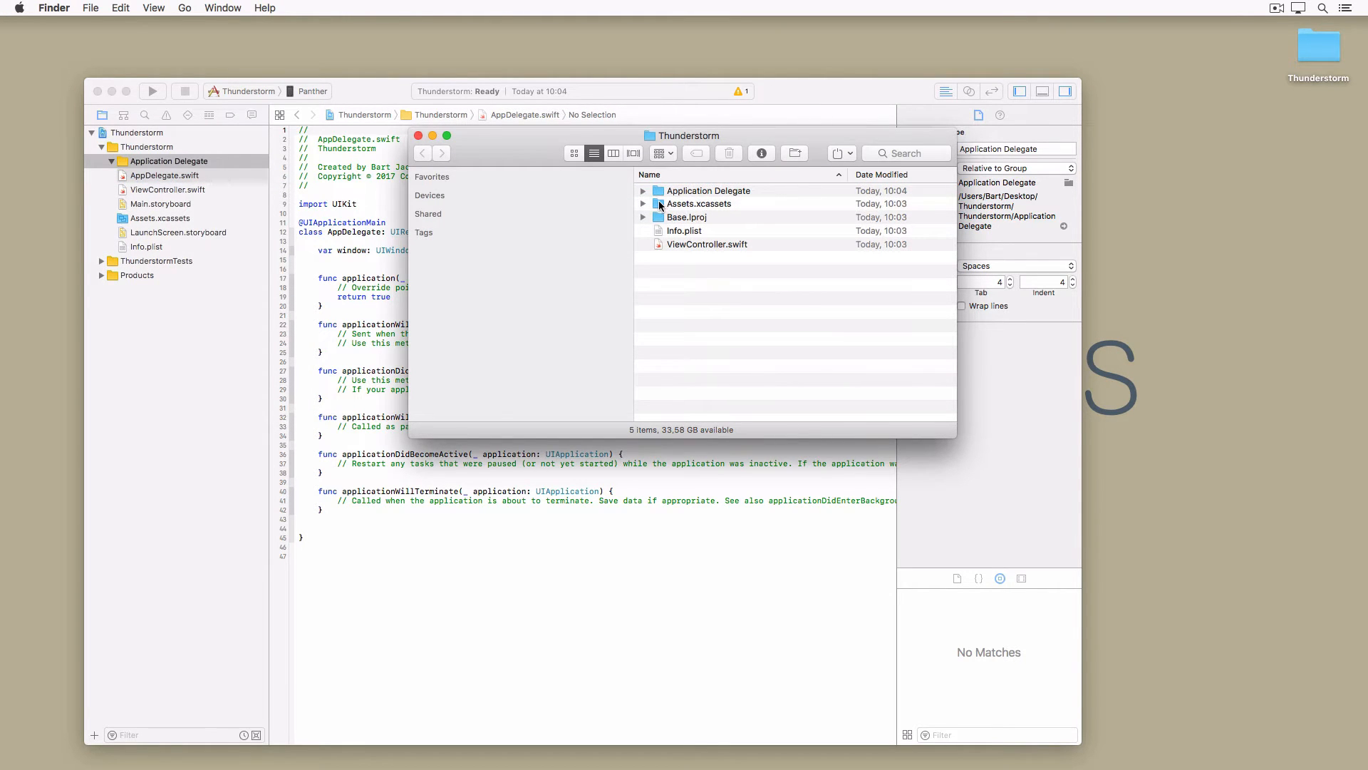
Confirm AppDelegate.swift sits in the Application Delegate folder, then close the Finder window.
left_click(643, 189)
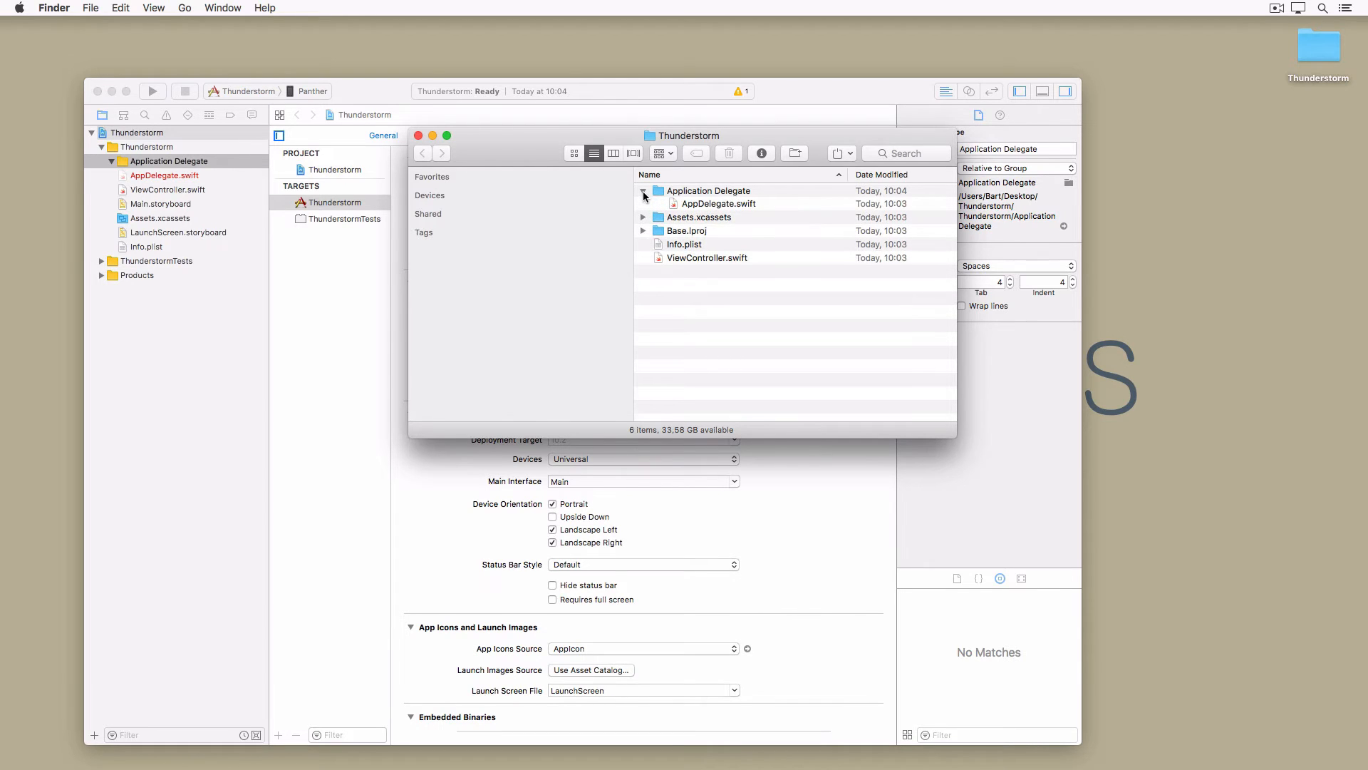
left_click(644, 191)
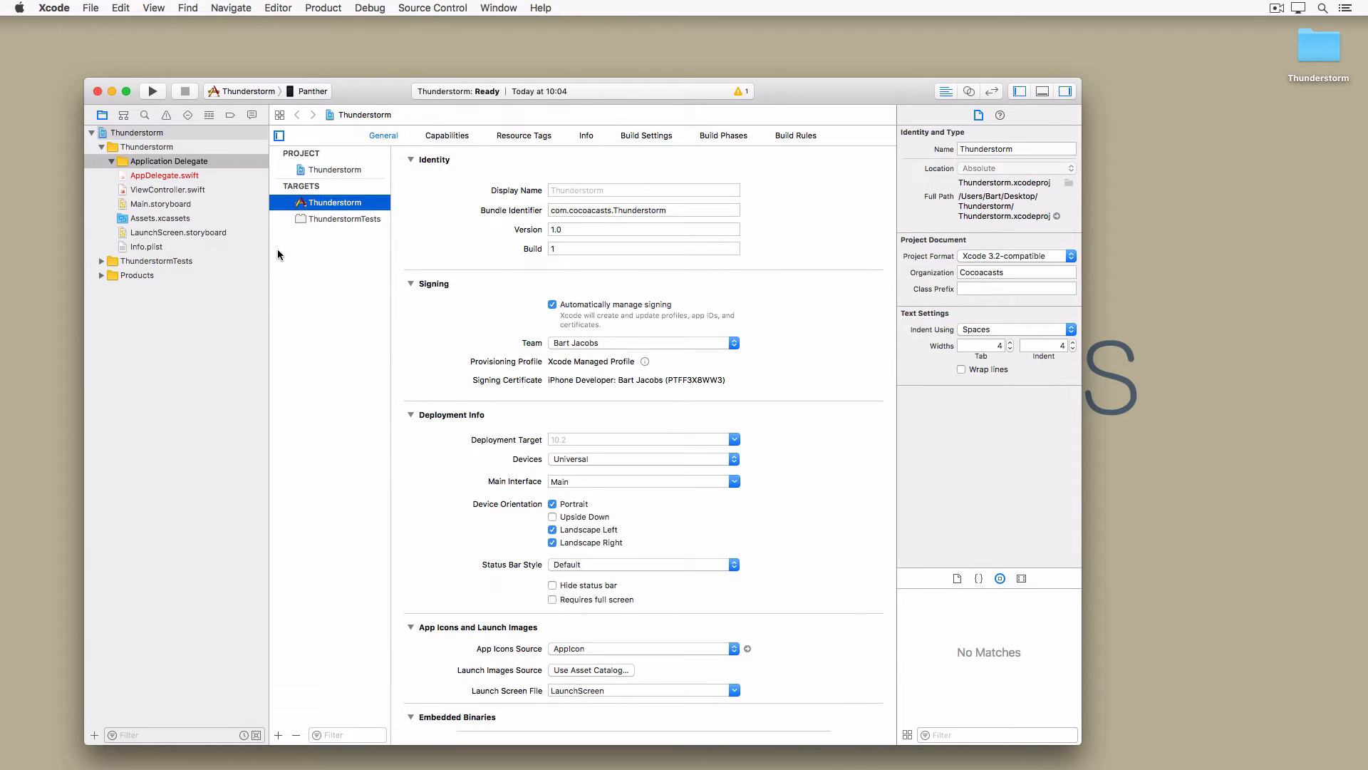
Point the missing AppDelegate.swift reference at its copy inside the Application Delegate folder.
left_click(163, 175)
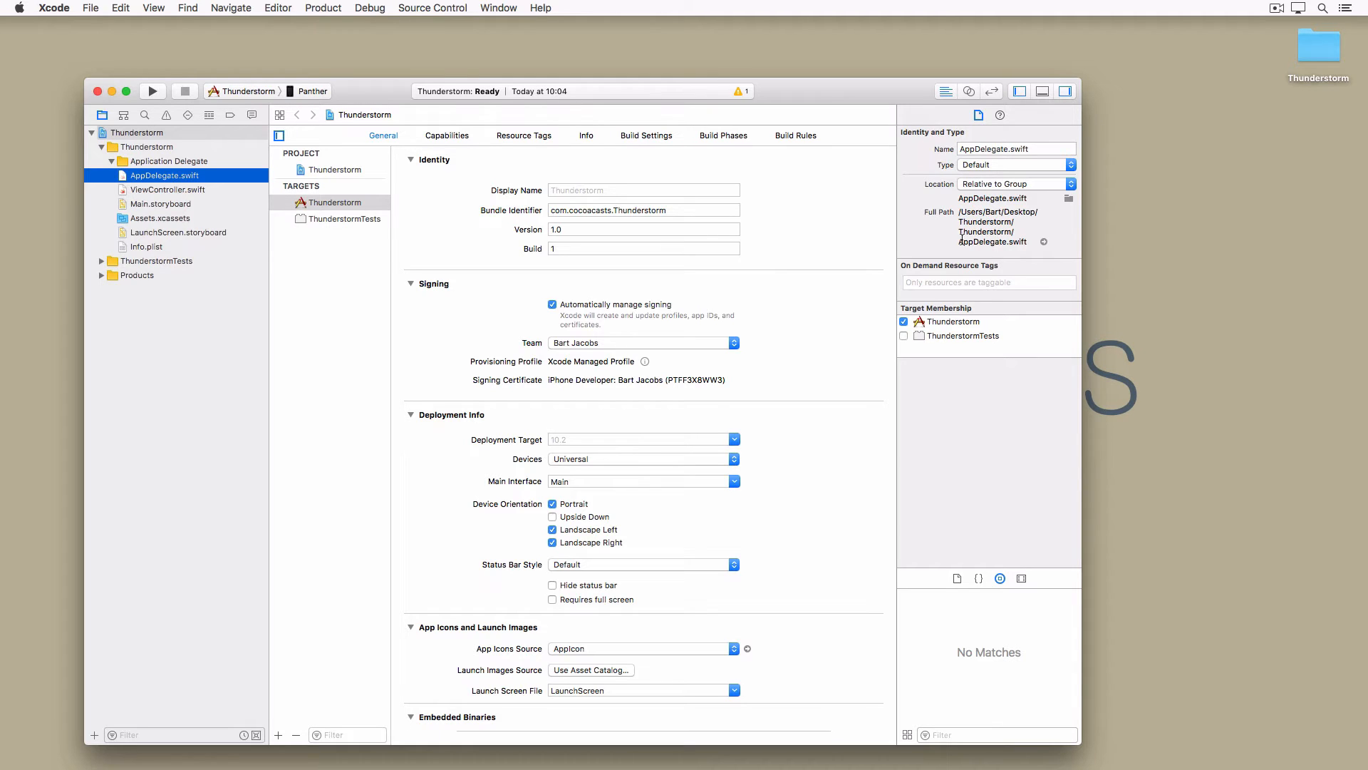
mouse_move(523, 155)
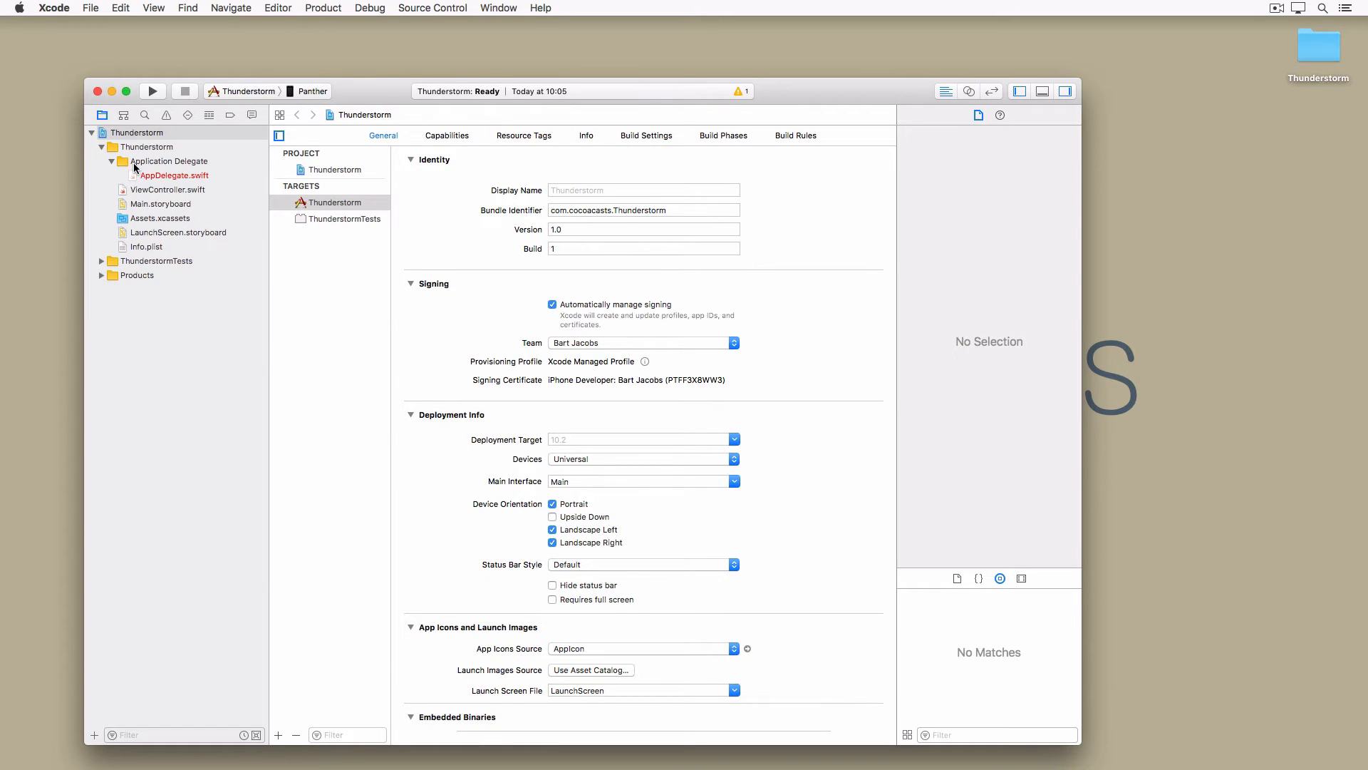
mouse_move(221, 178)
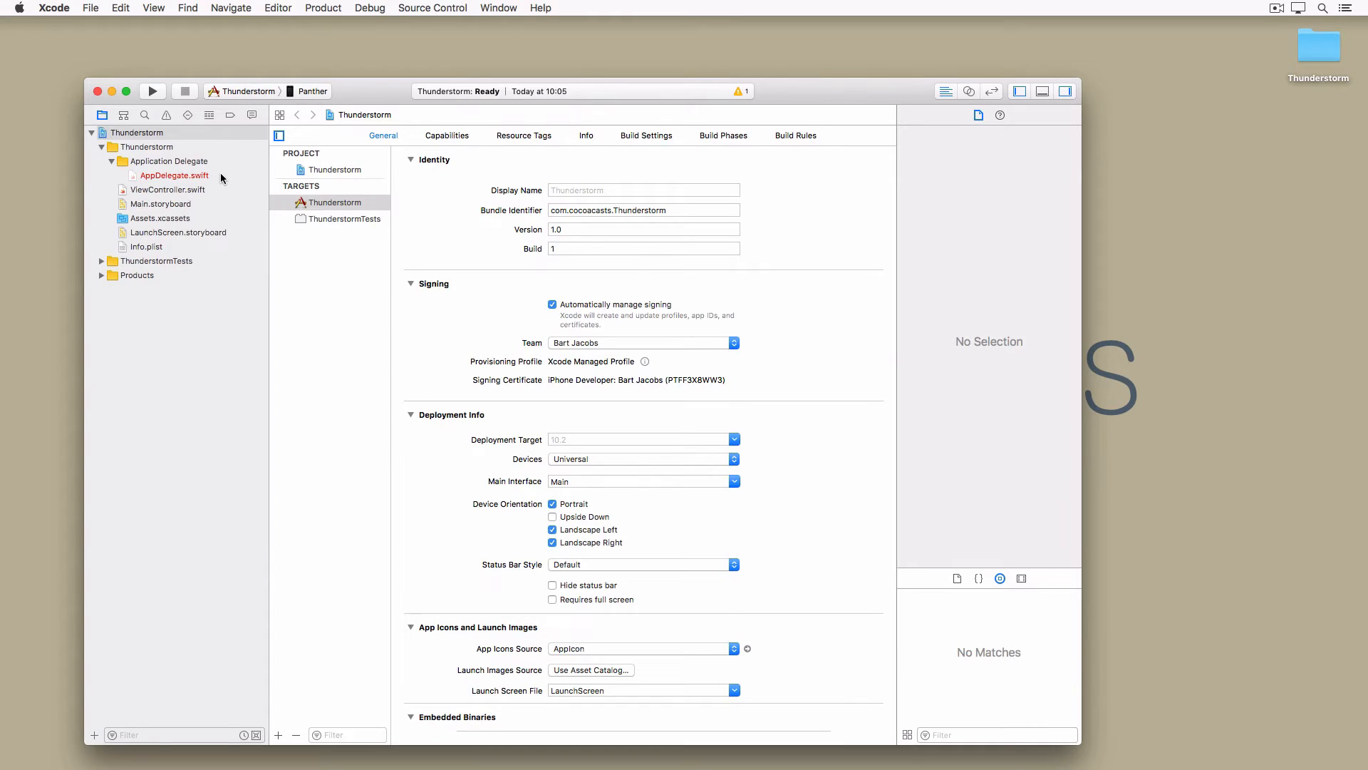
left_click(174, 175)
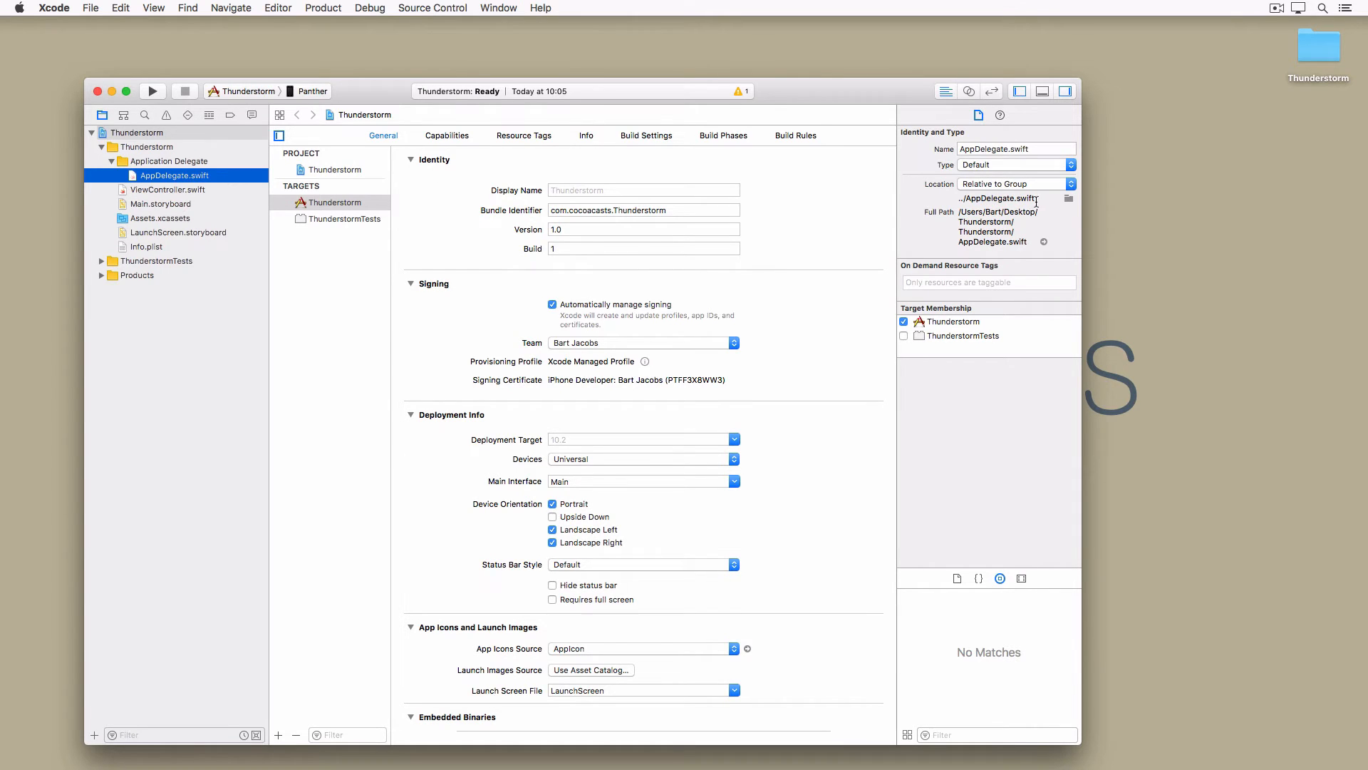
mouse_move(1070, 204)
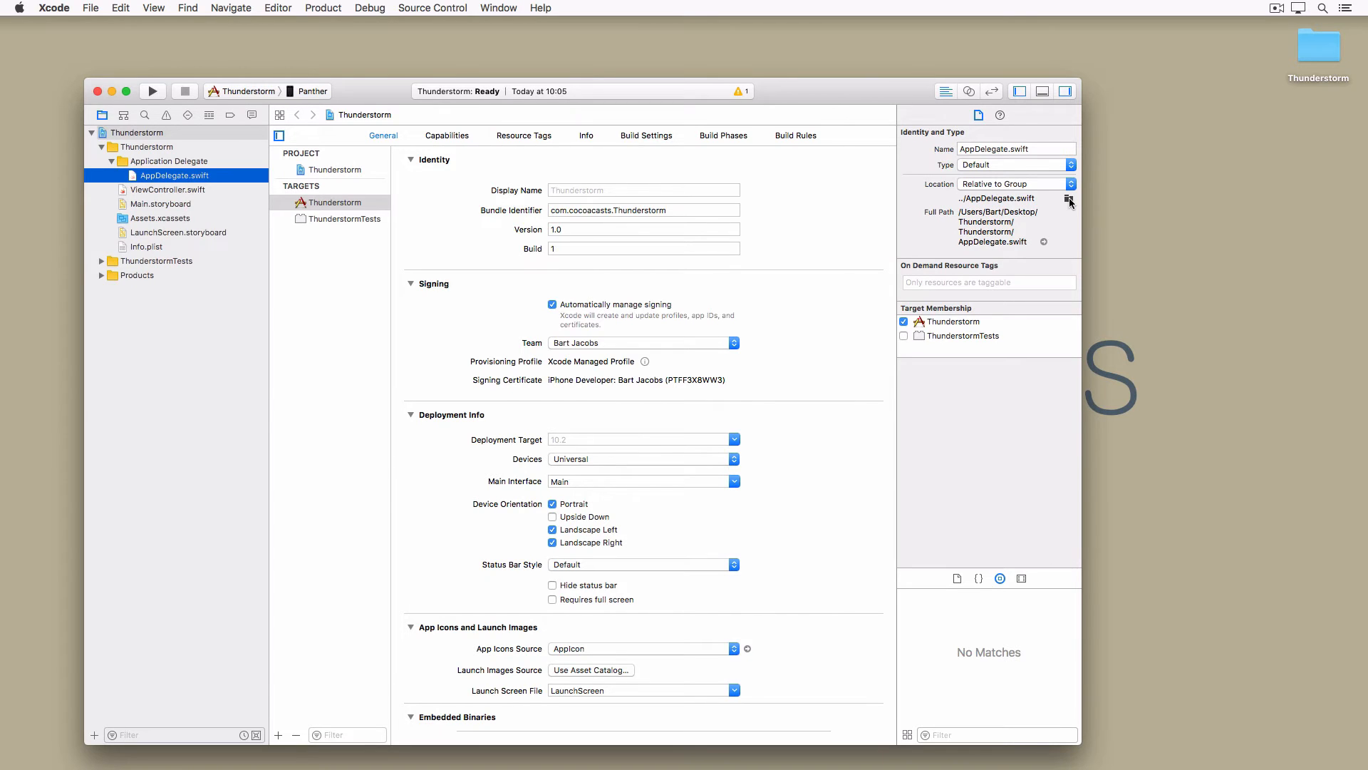
left_click(1071, 199)
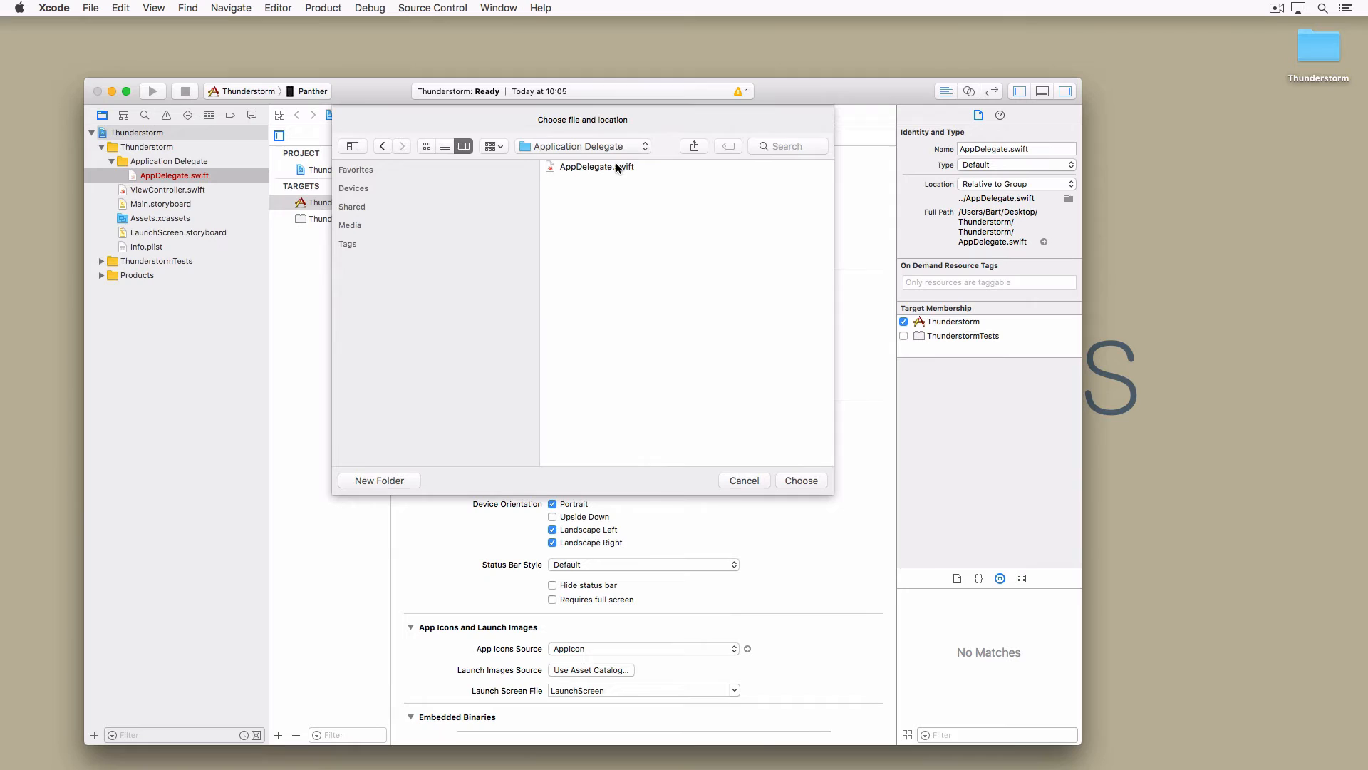
left_click(589, 167)
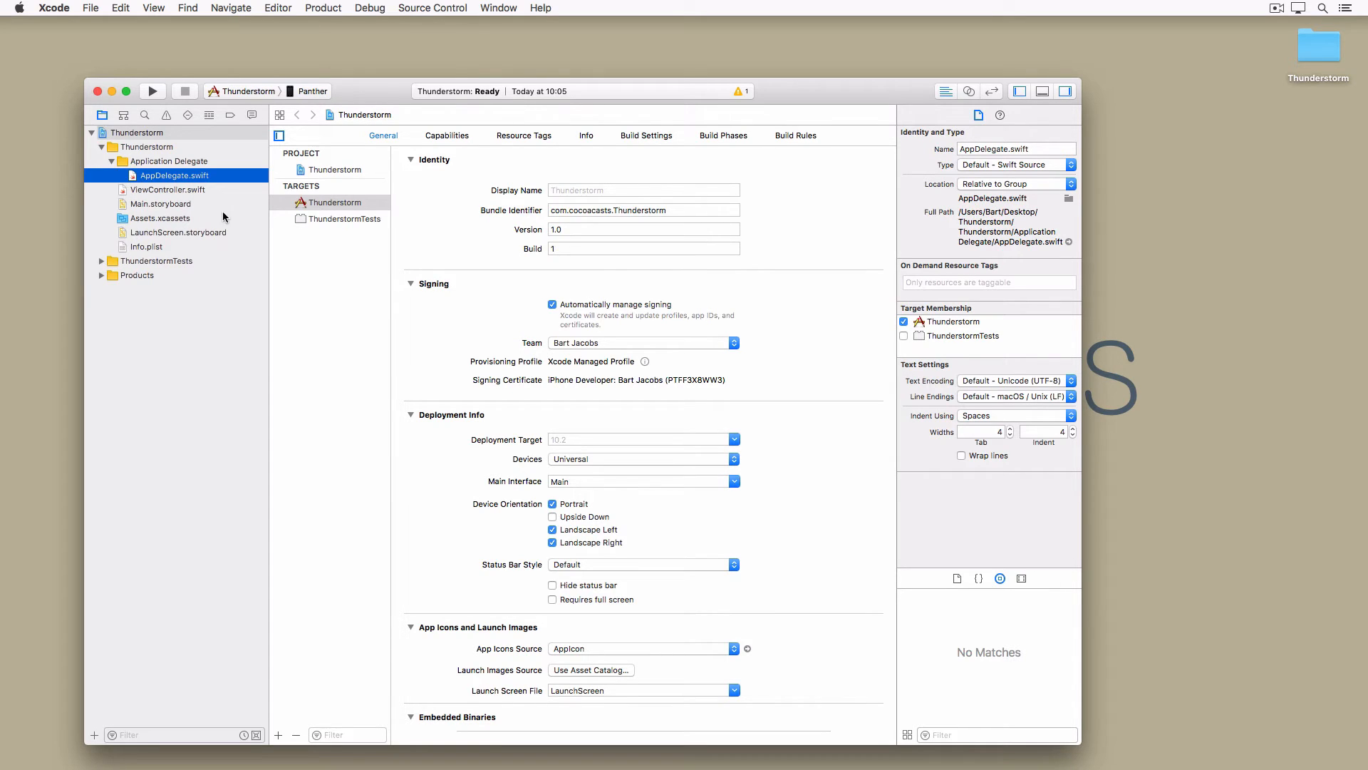
Group the remaining files into View Controllers, Resources and Supporting Files, then view AppDelegate.swift.
left_click(169, 190)
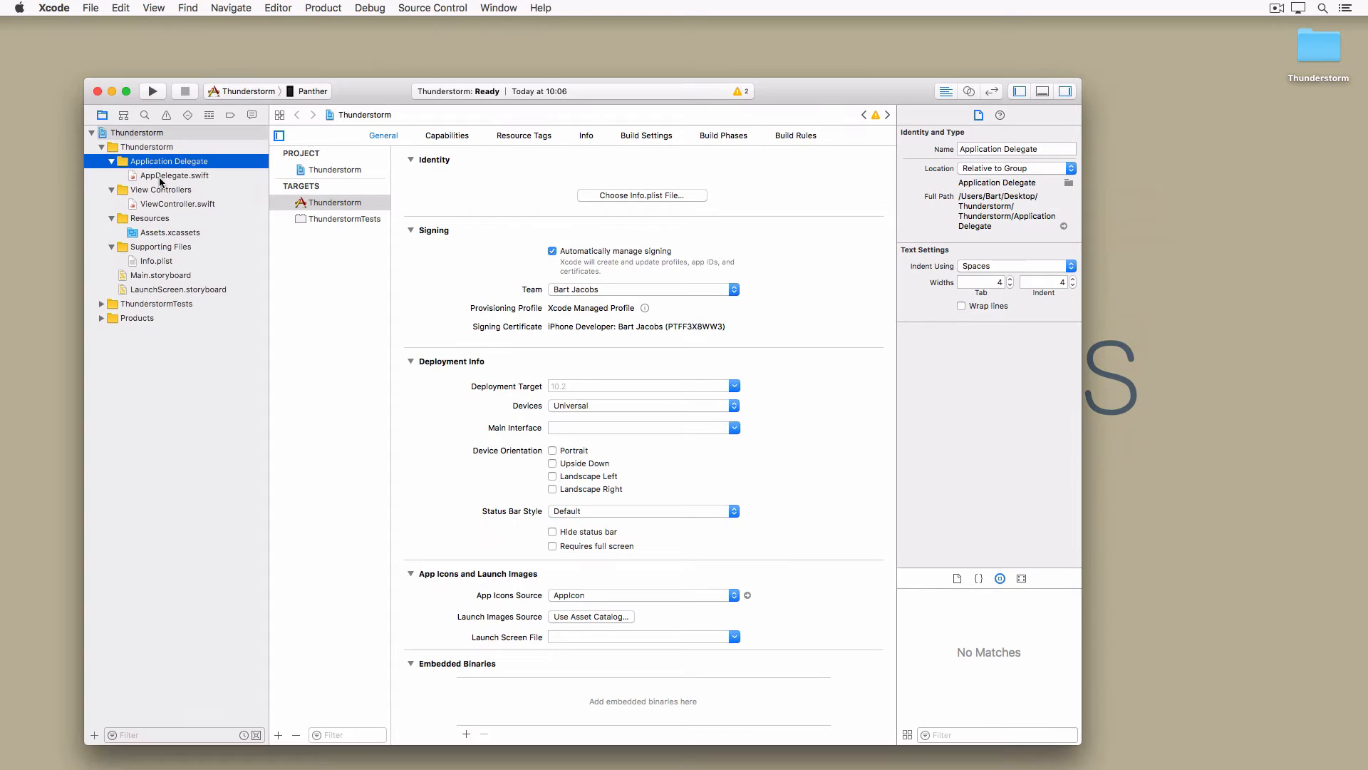
left_click(174, 175)
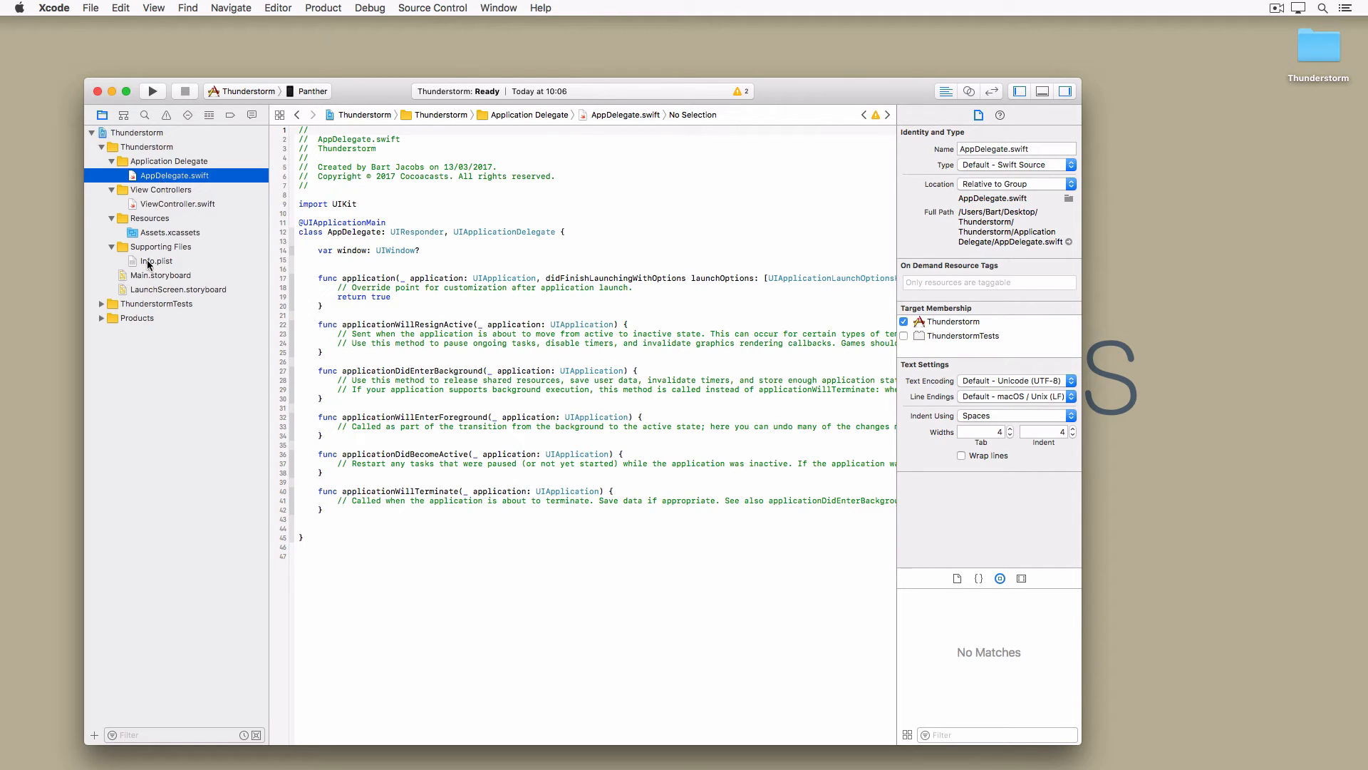
Reveal Main.storyboard in Finder and check its Base.lproj folder path from the title bar.
right_click(162, 275)
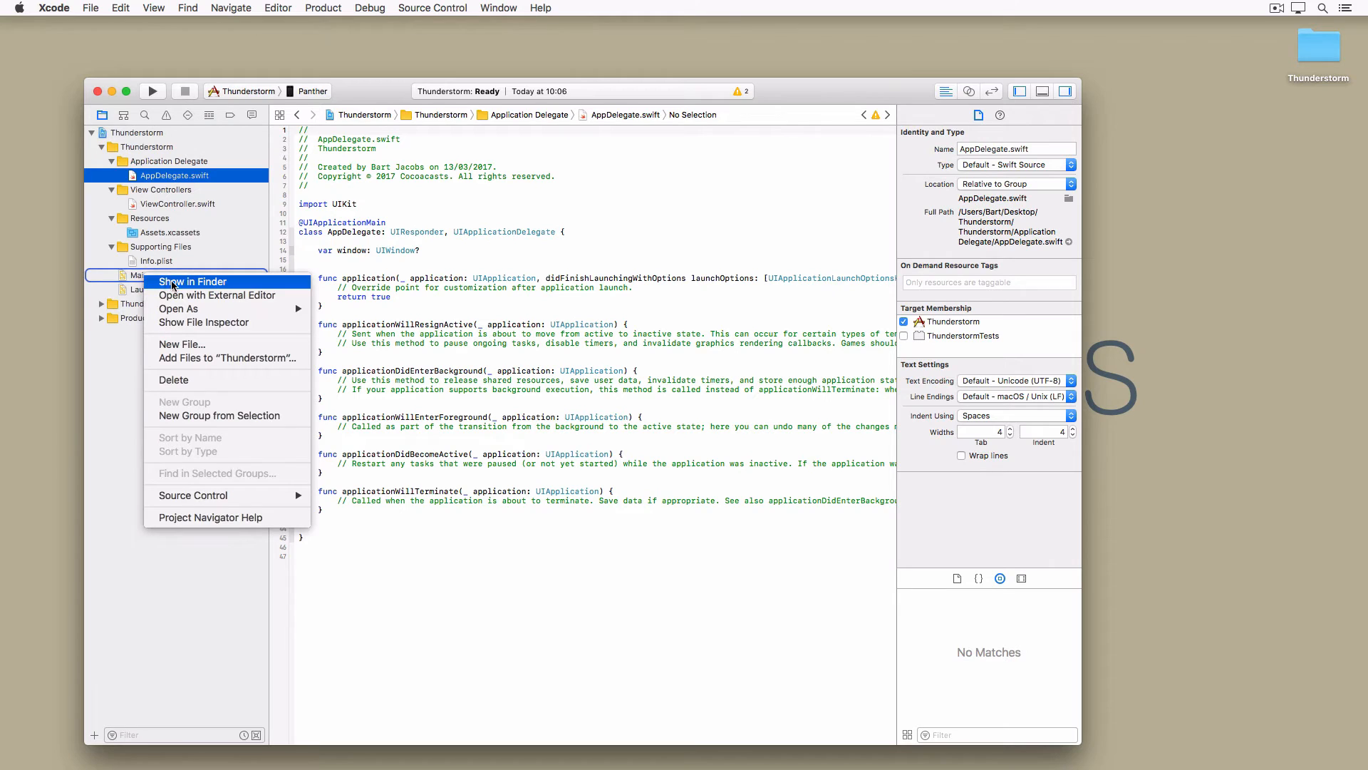
left_click(194, 280)
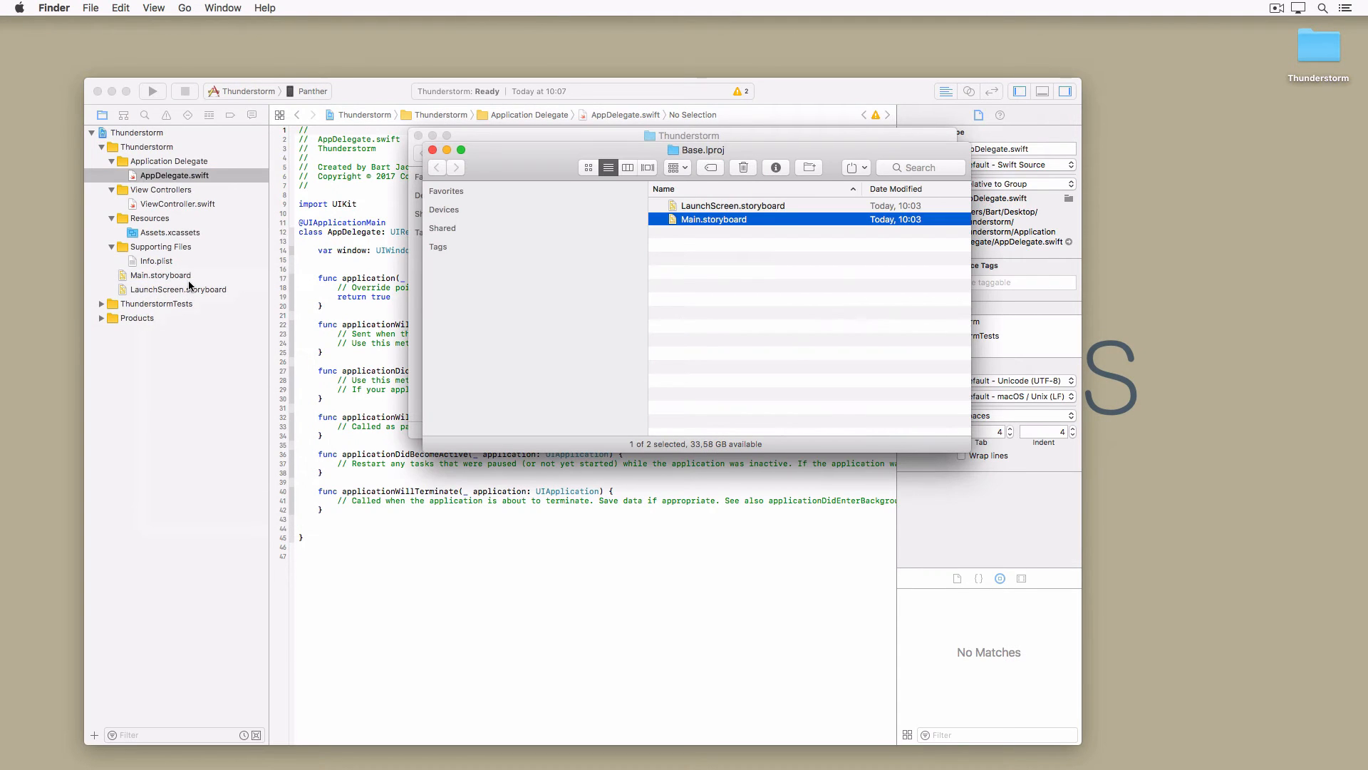
left_click(691, 136)
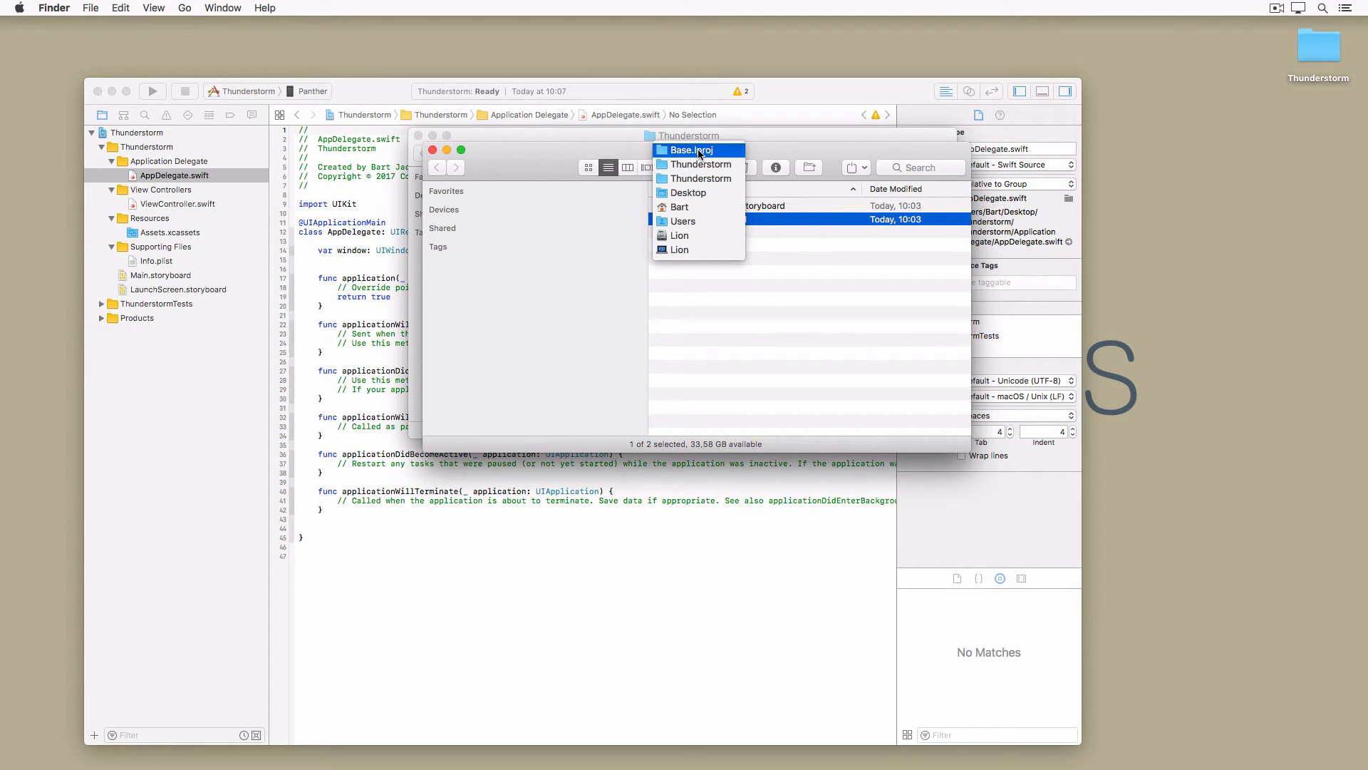
left_click(691, 149)
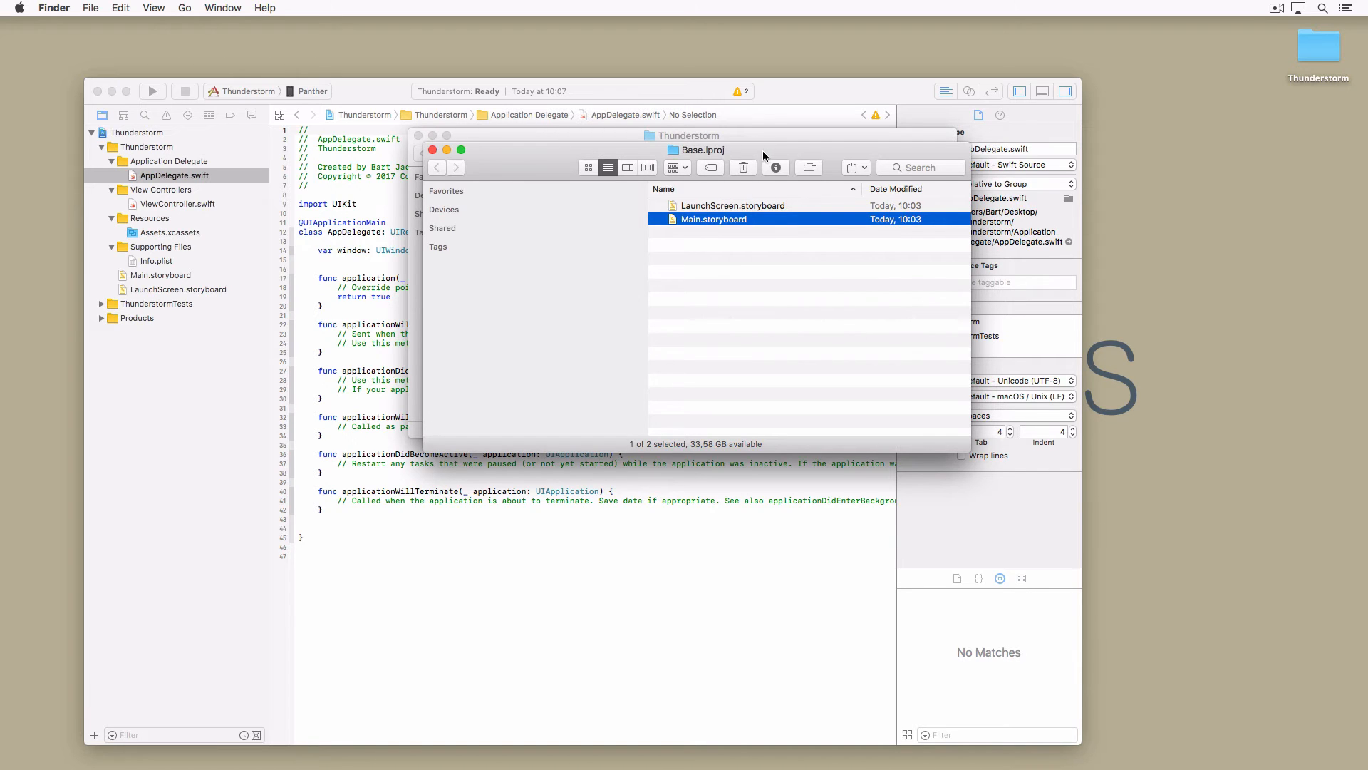
left_click(436, 167)
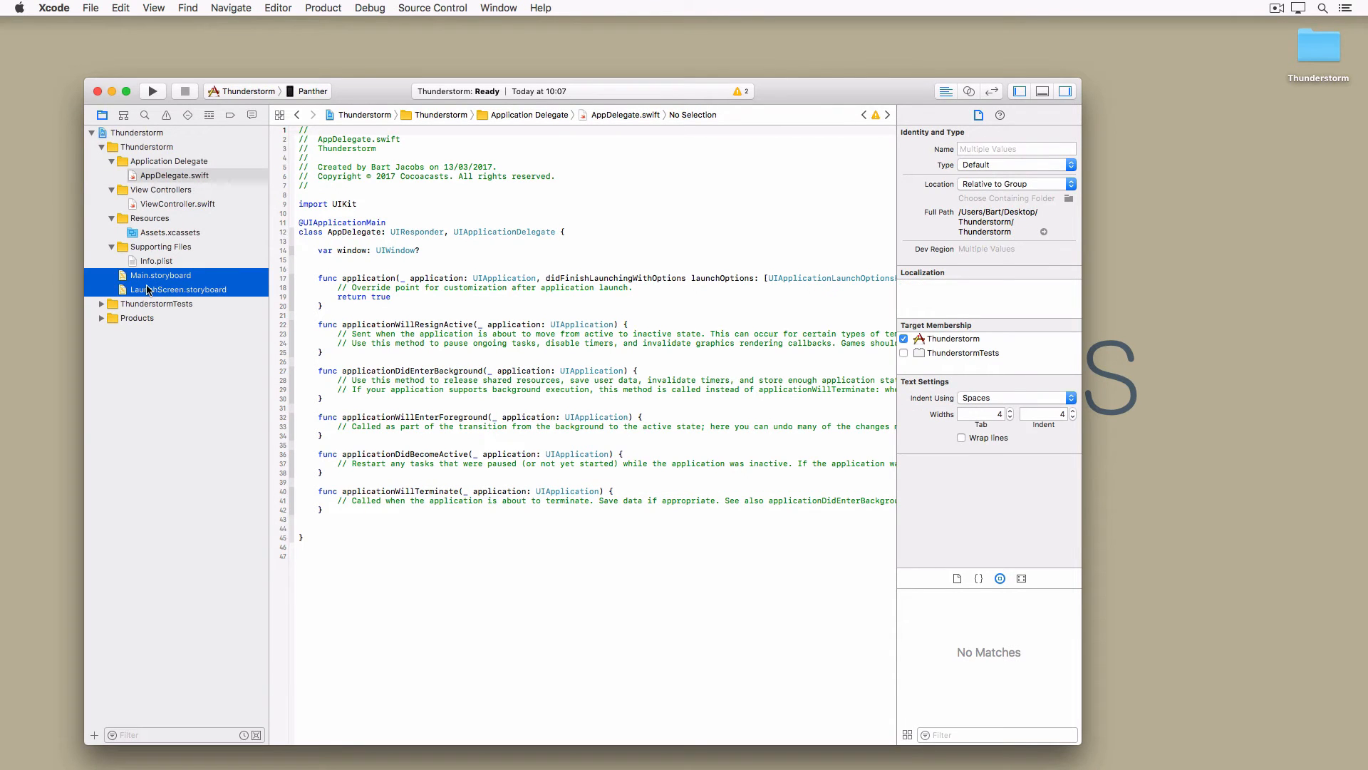
Move both selected storyboards into a new Storyboards group, then back out of the new file chooser.
right_click(147, 146)
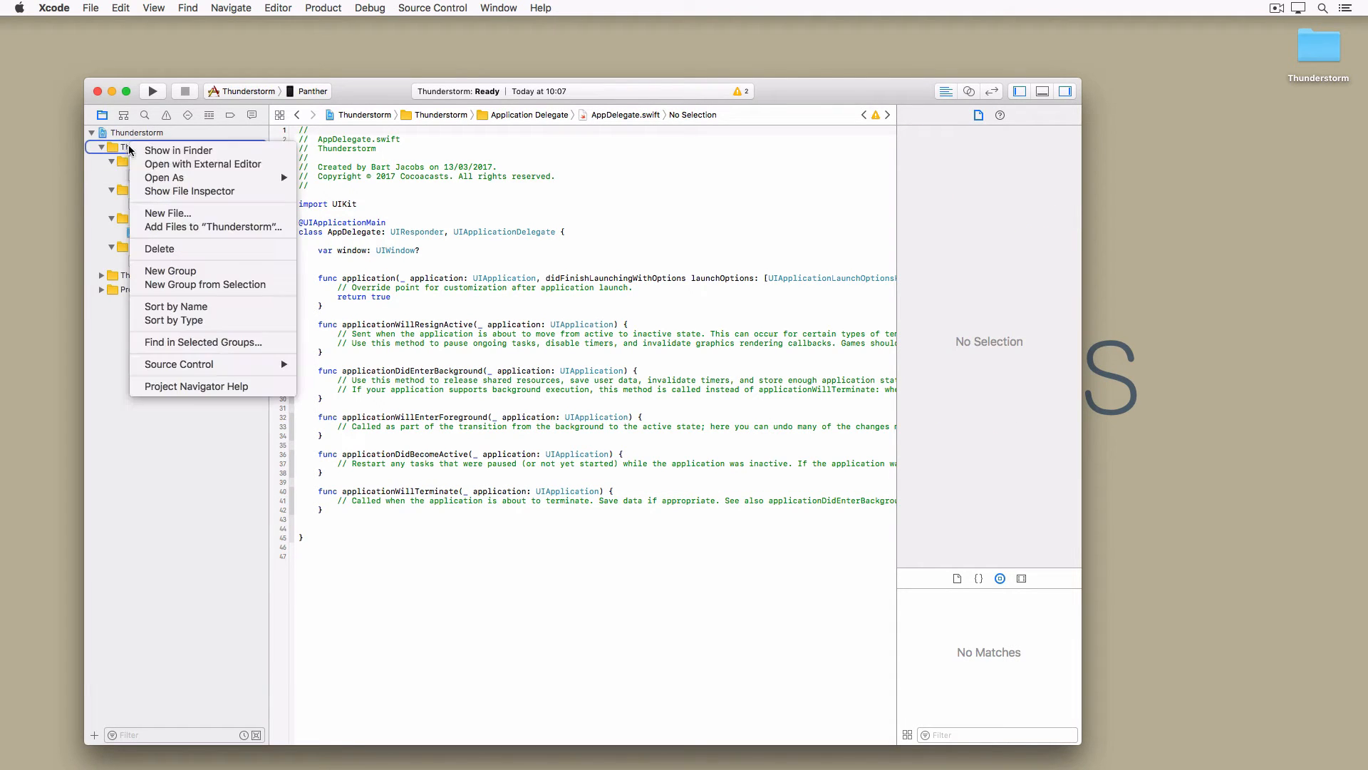
left_click(172, 271)
type("Storyboards")
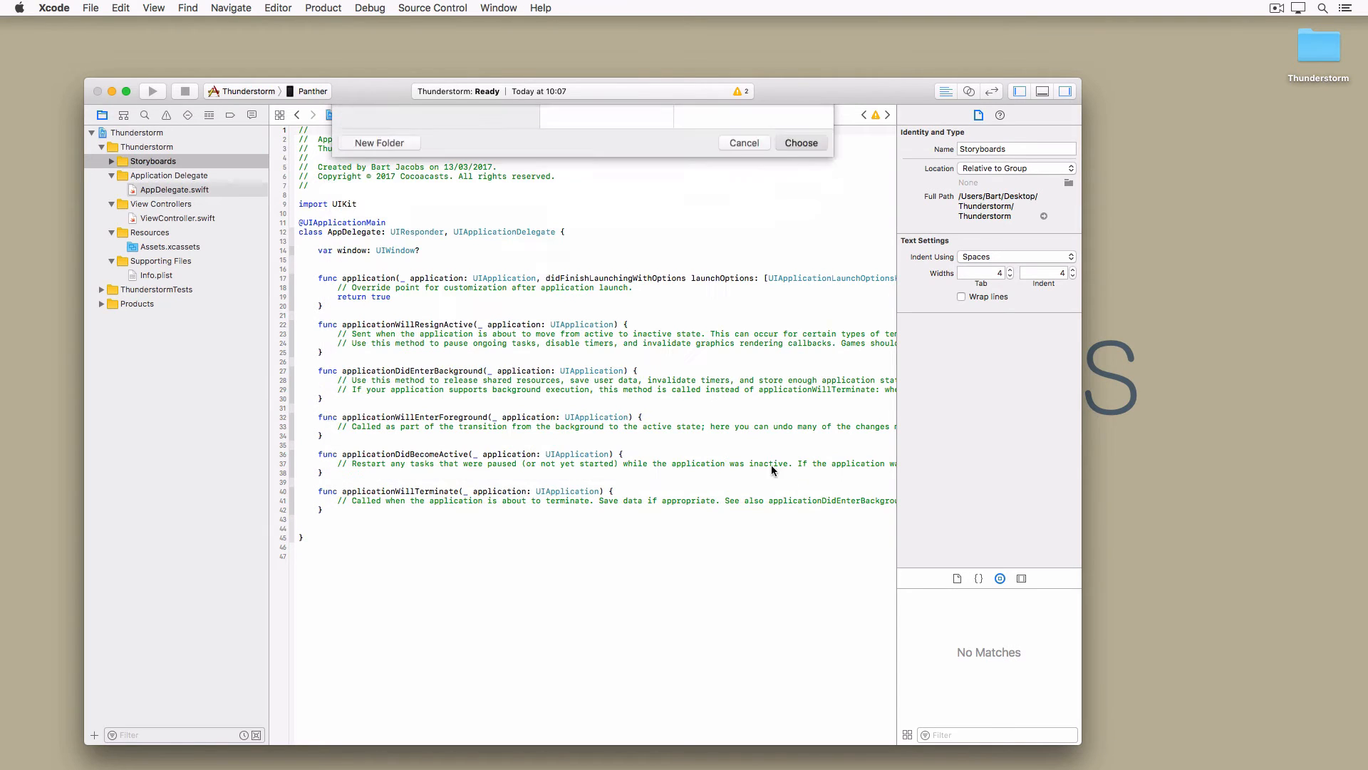
right_click(153, 161)
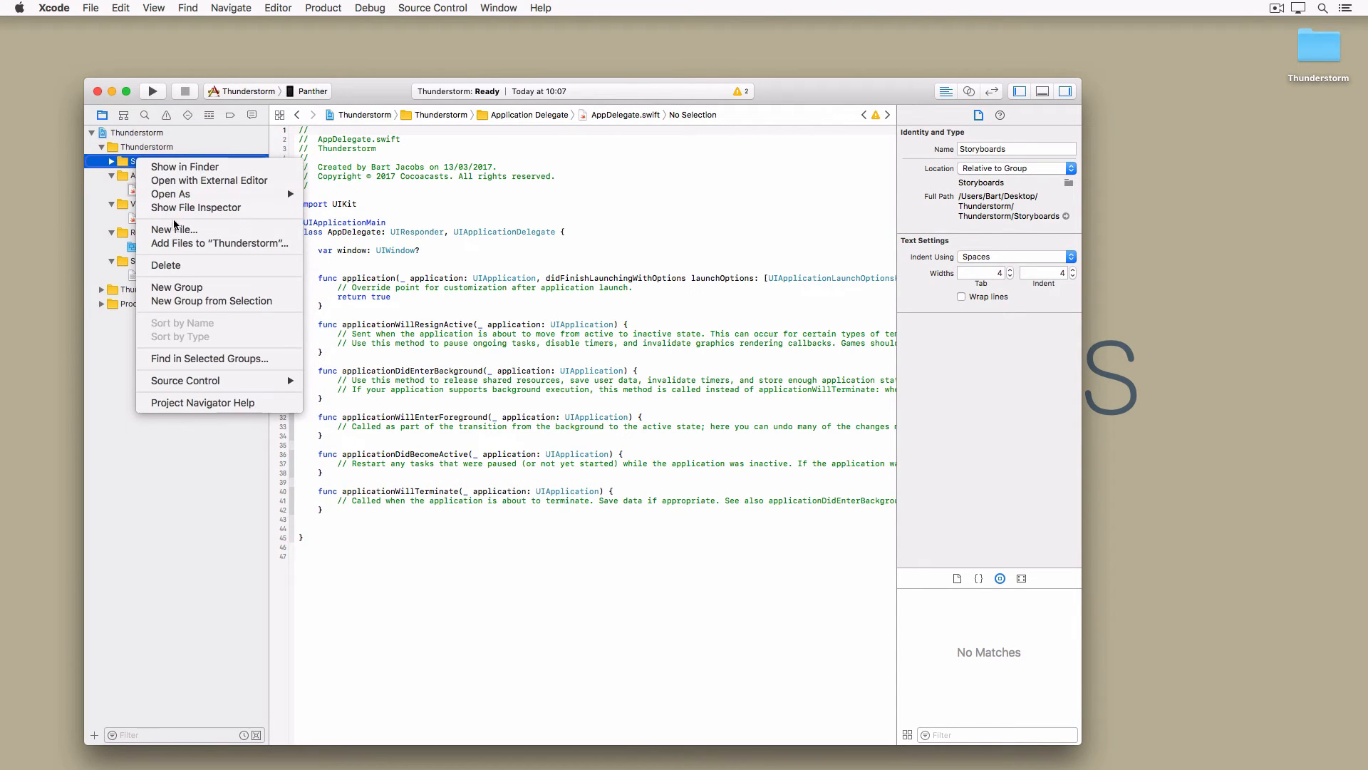
mouse_move(174, 229)
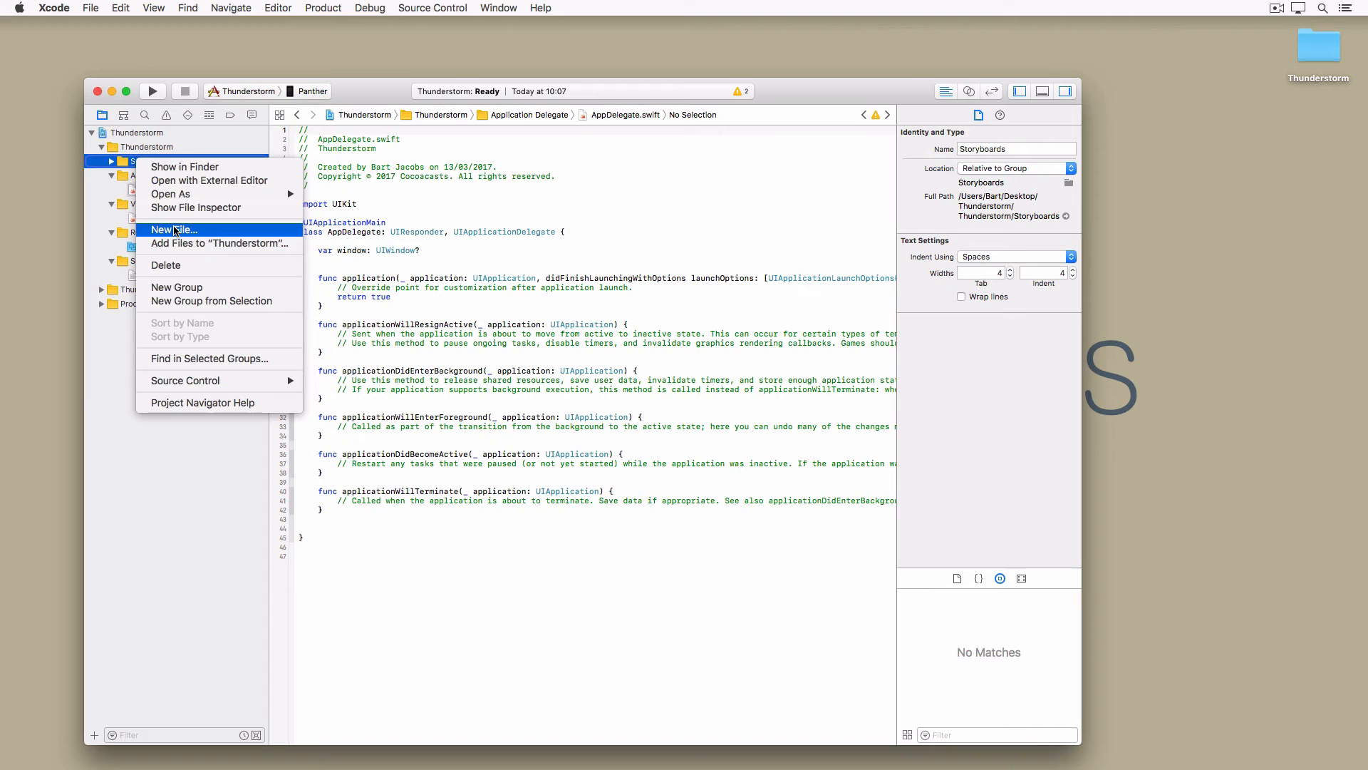
left_click(173, 230)
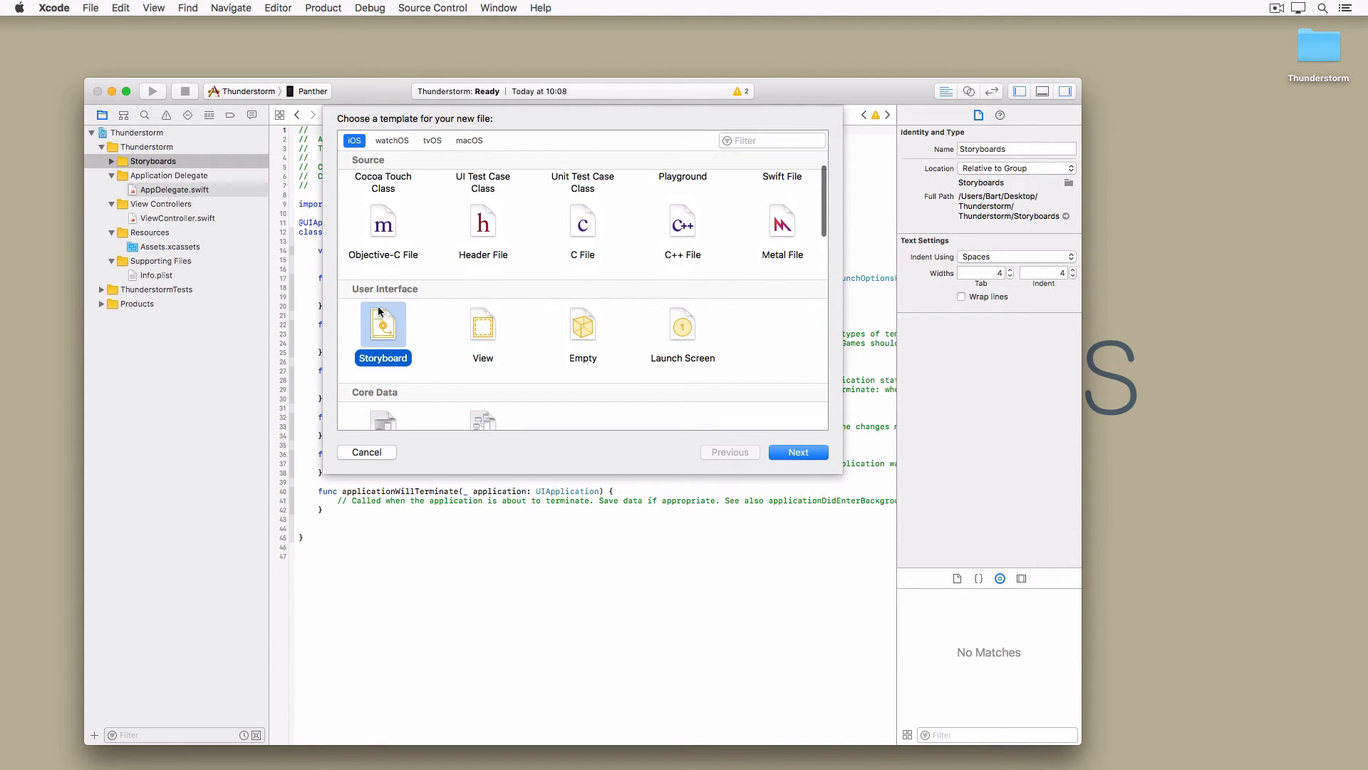
left_click(798, 452)
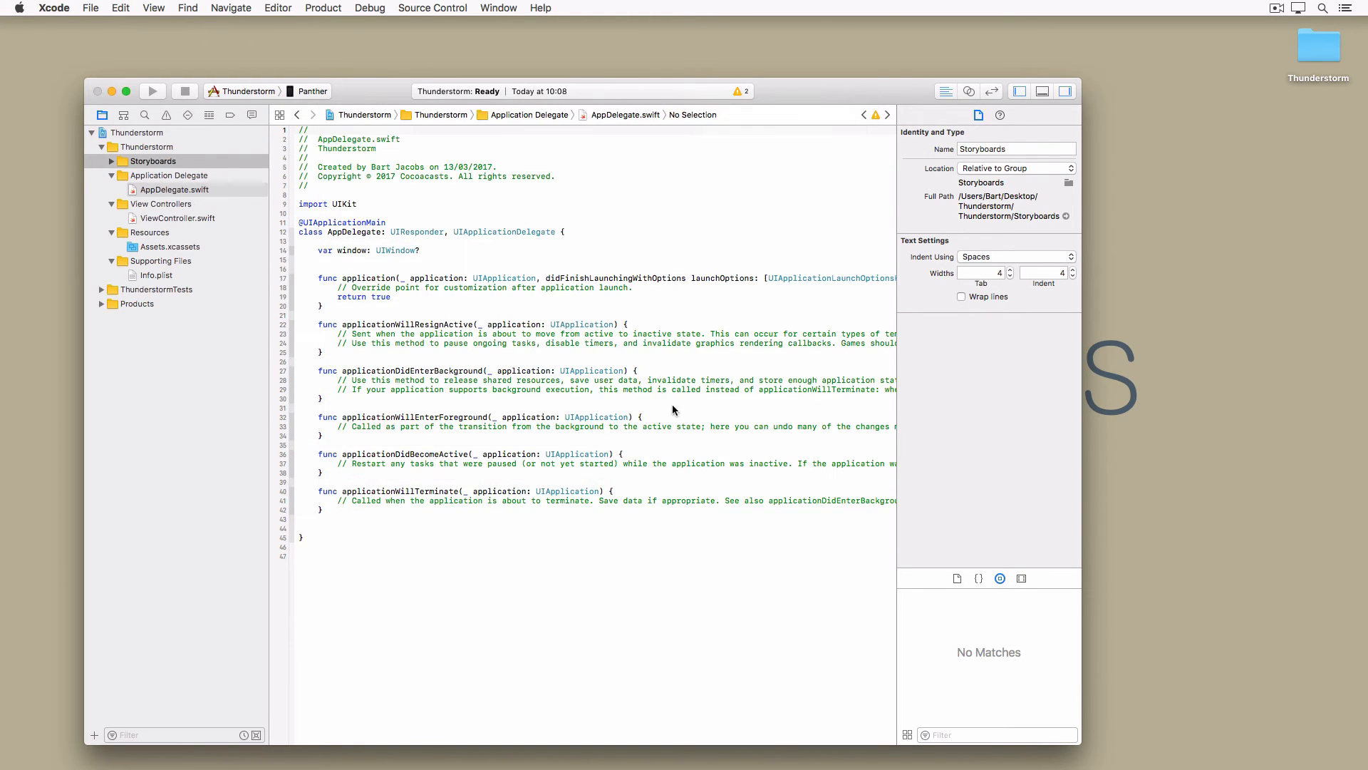
Create a LaunchScreen storyboard from the Launch Screen template in the Storyboards group for Thunderstorm.
right_click(174, 175)
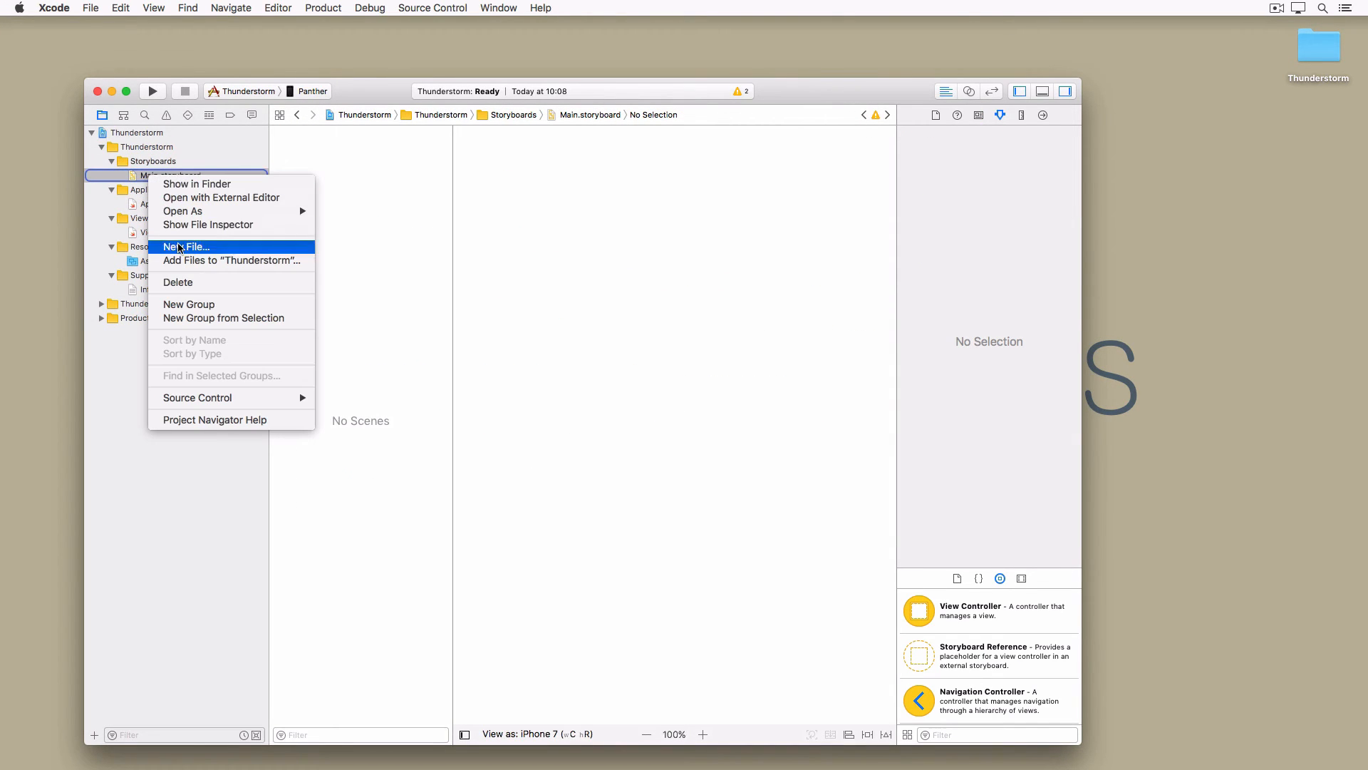
left_click(185, 247)
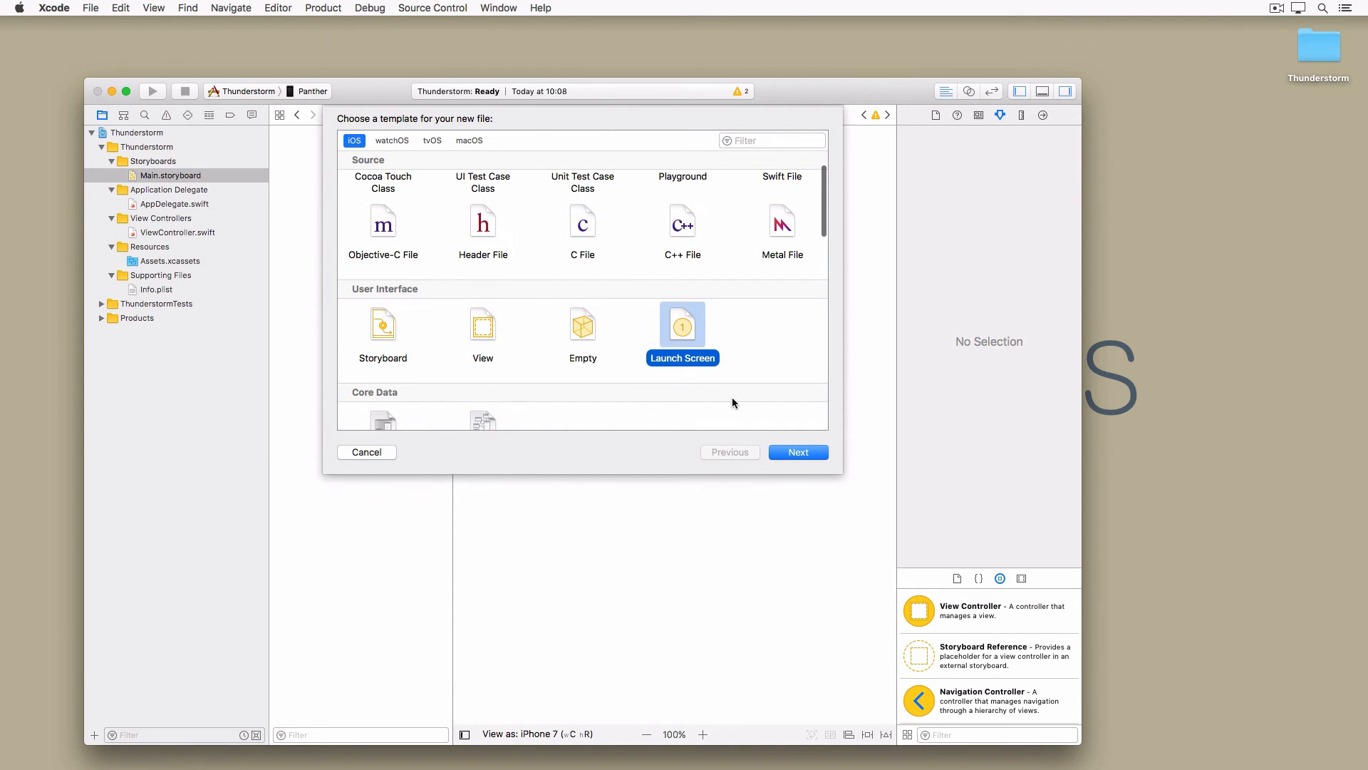
left_click(797, 452)
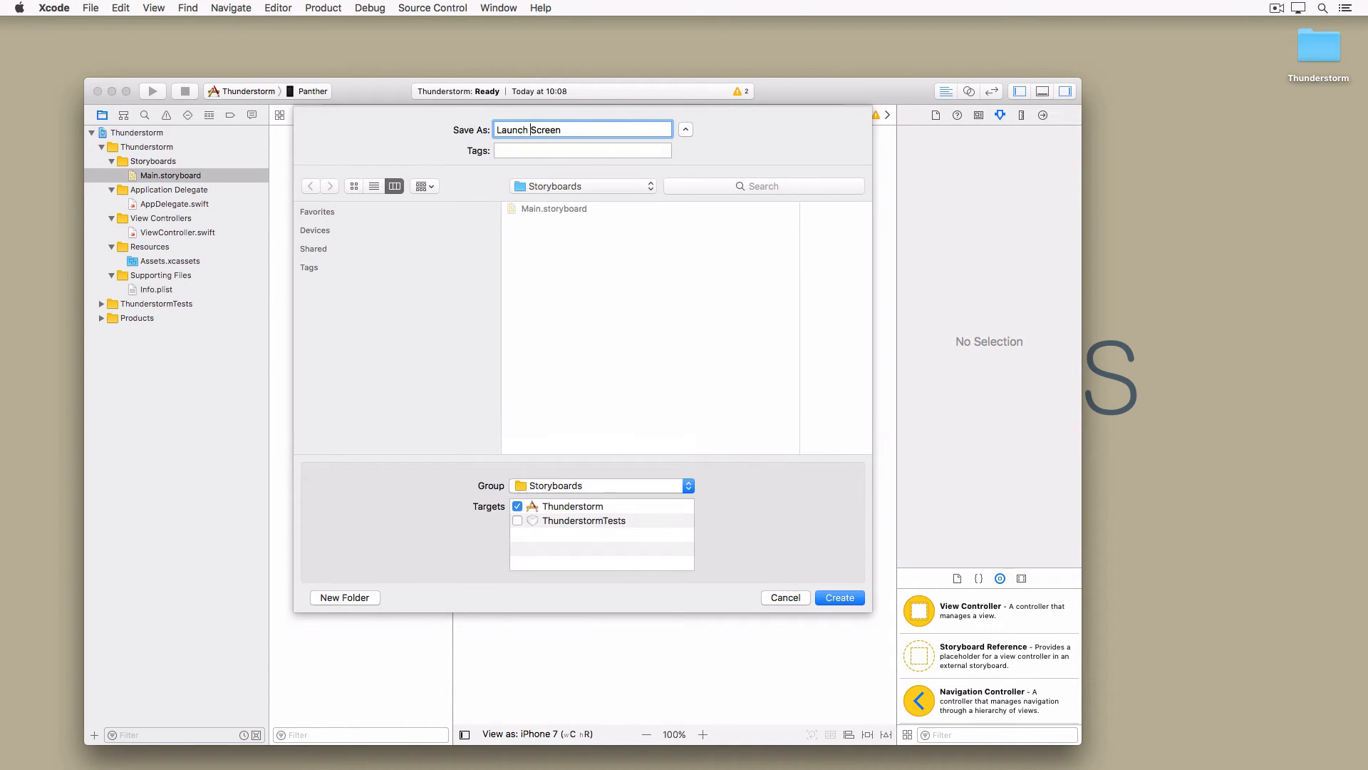
left_click(838, 597)
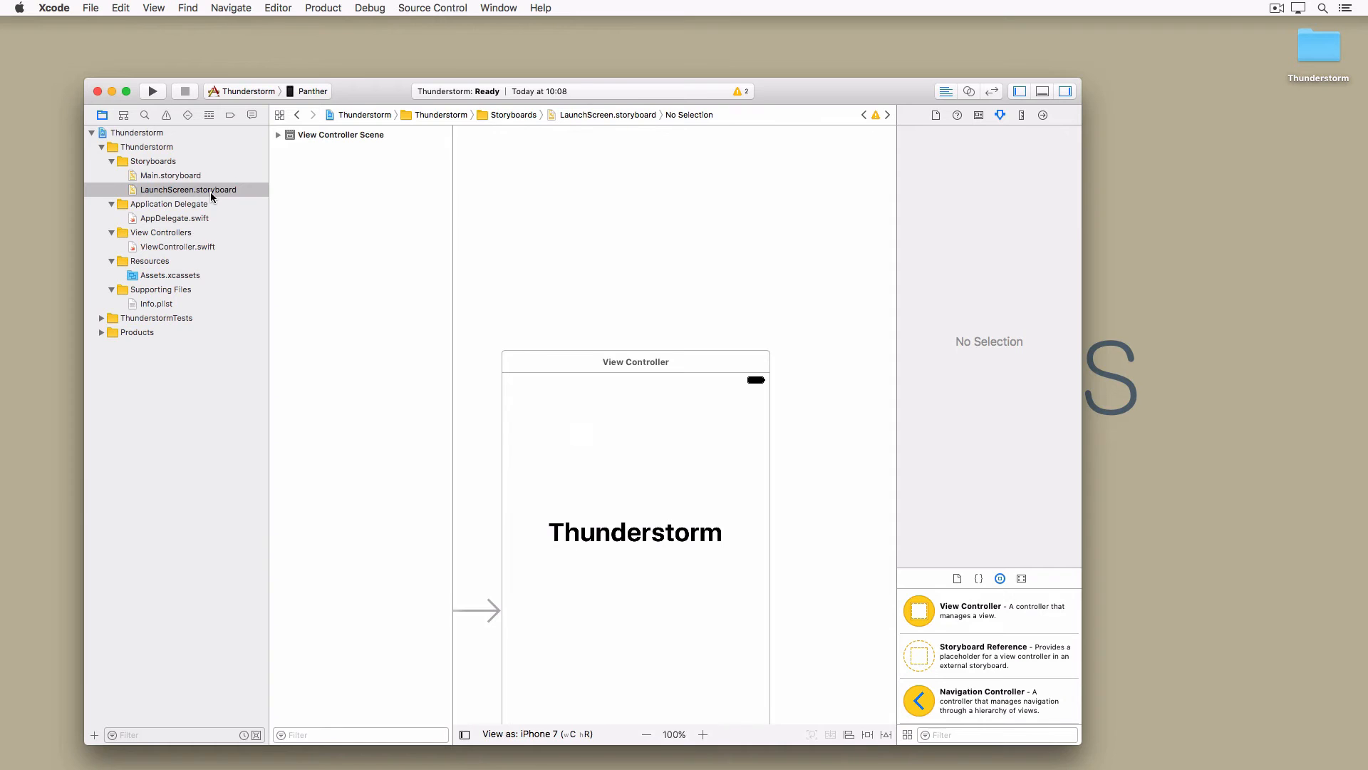
right_click(148, 146)
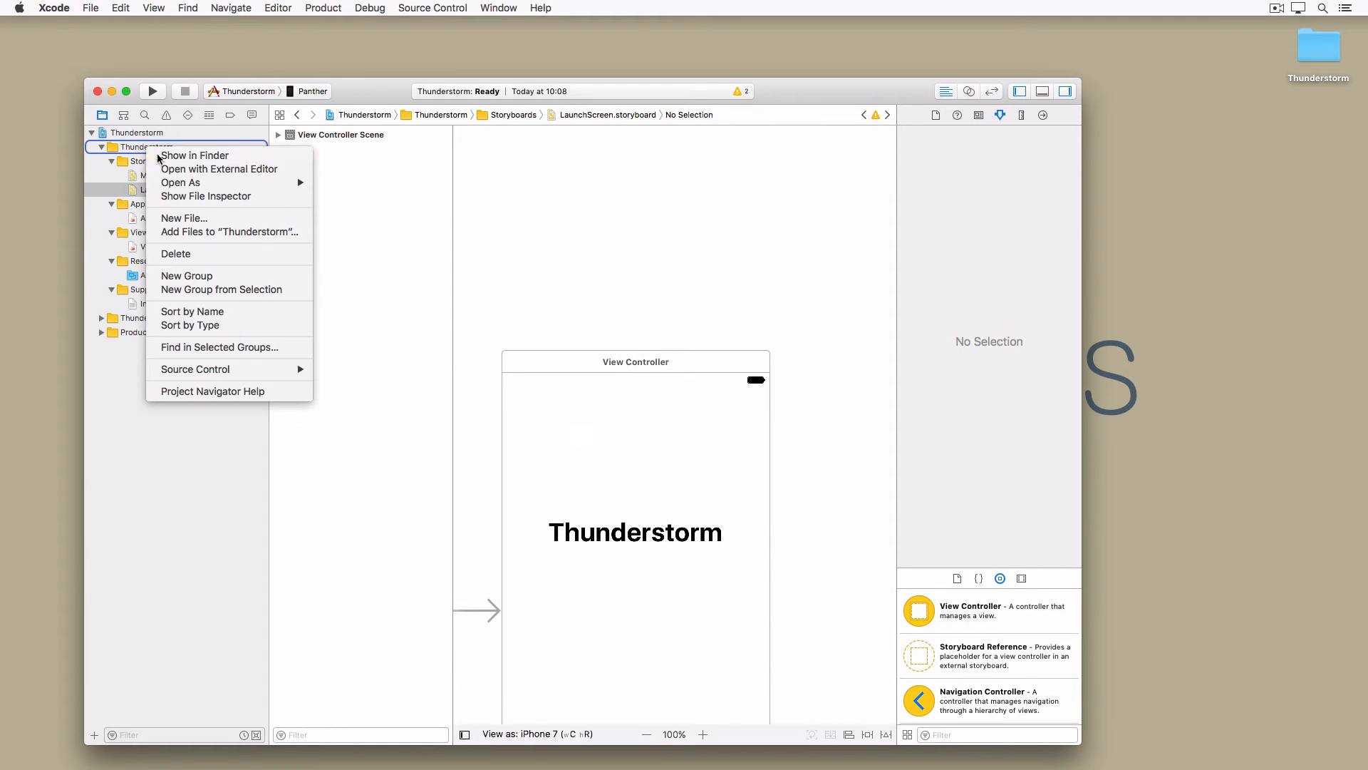
left_click(194, 156)
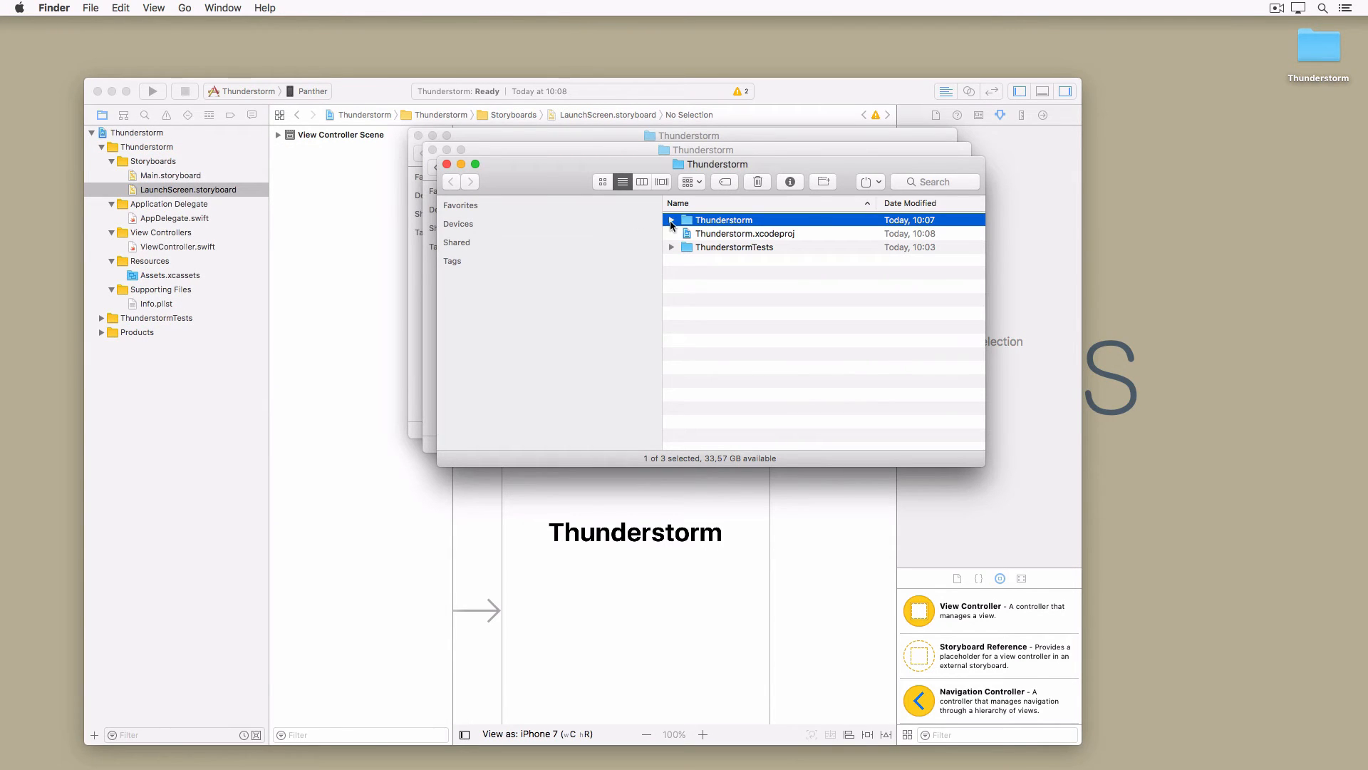
left_click(672, 219)
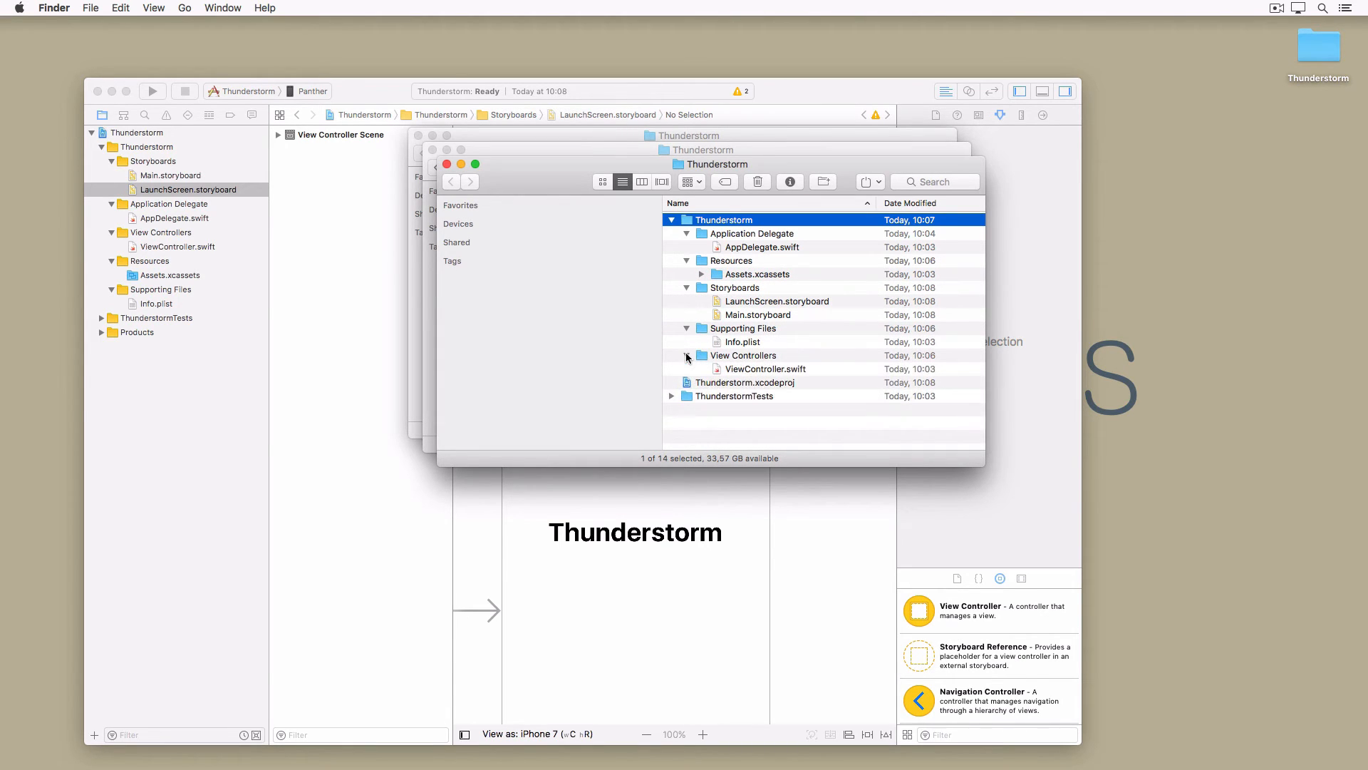
left_click(446, 164)
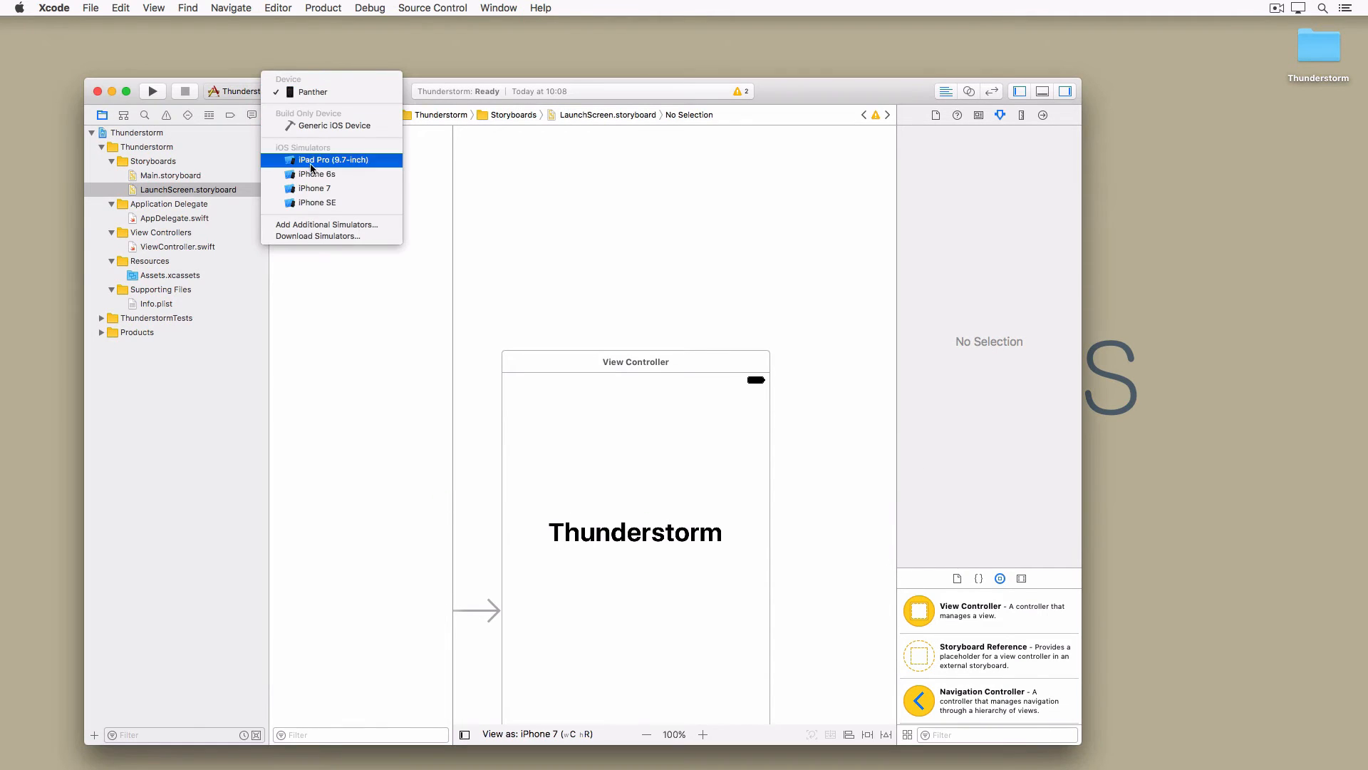
Run Thunderstorm on iPhone 7 and review the missing Info.plist build error.
left_click(313, 188)
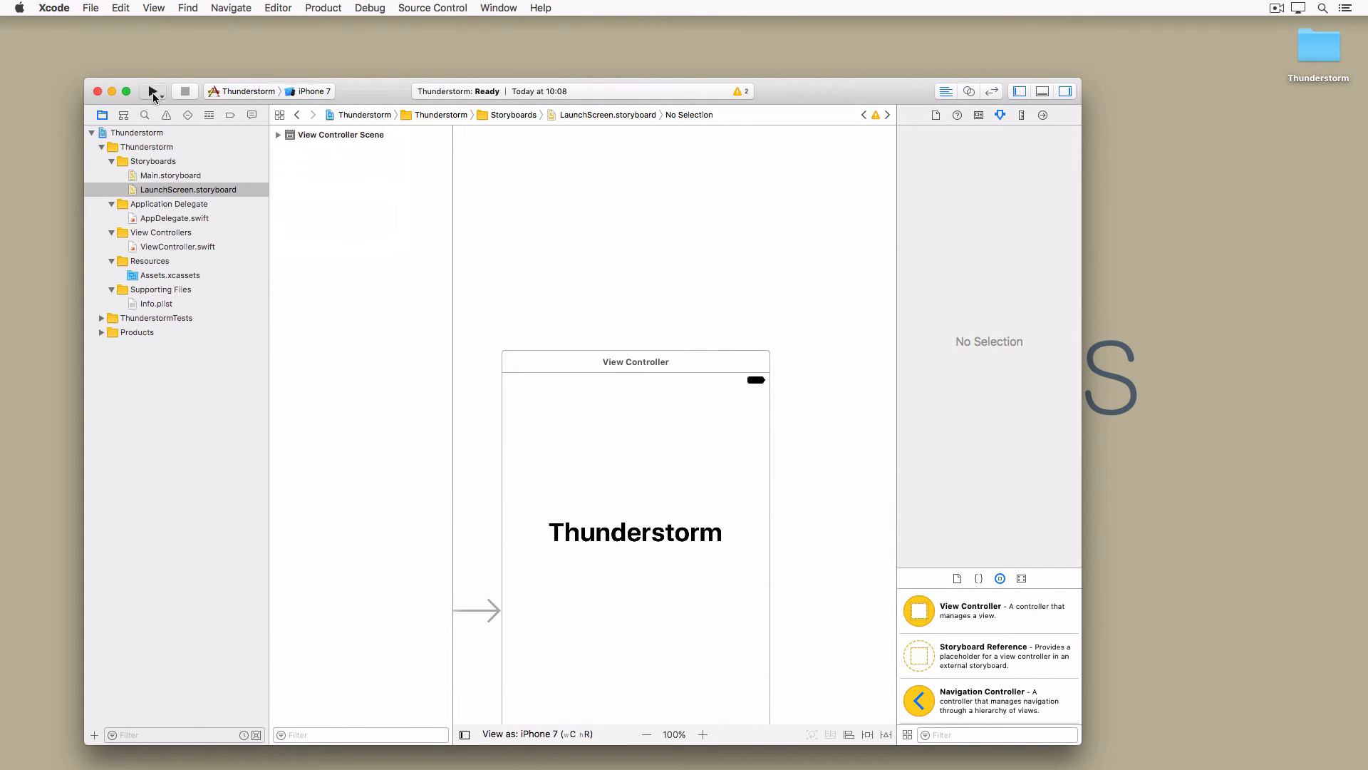
left_click(152, 91)
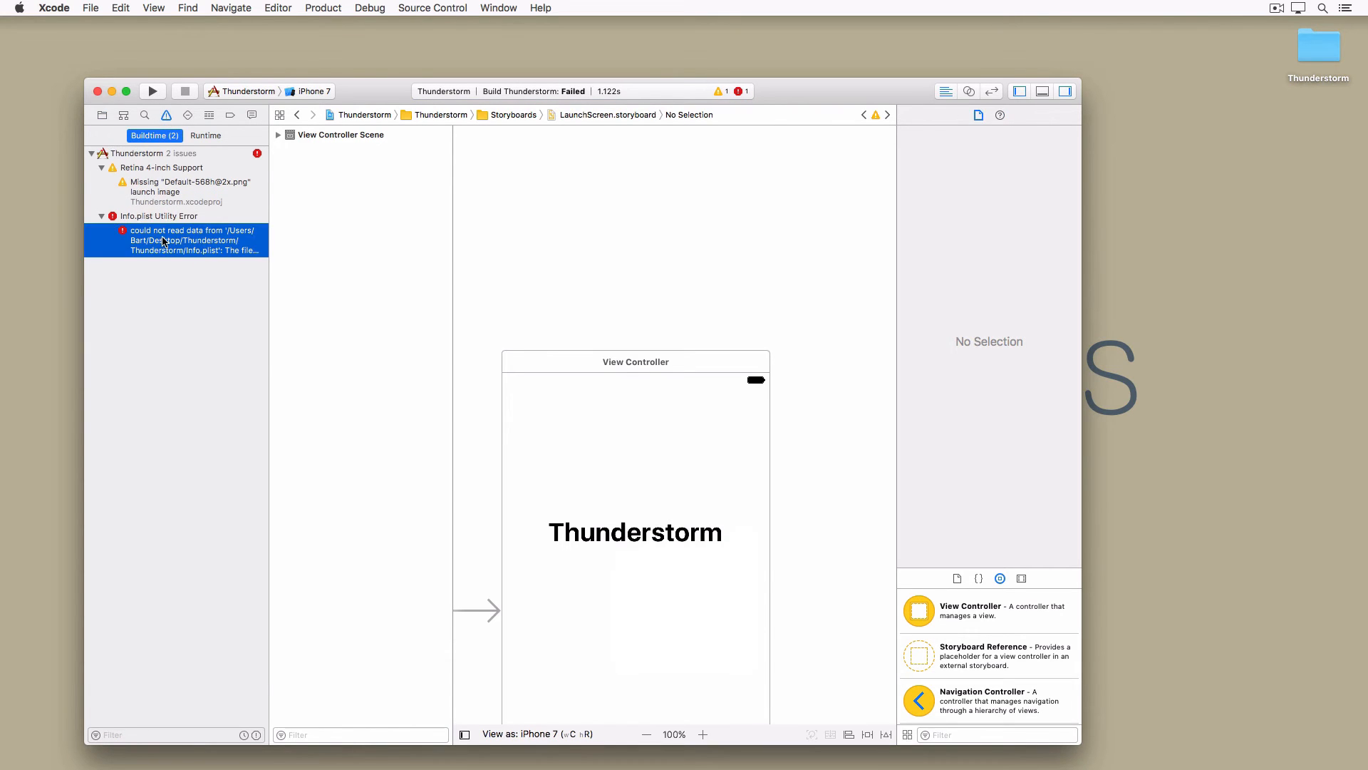
left_click(184, 239)
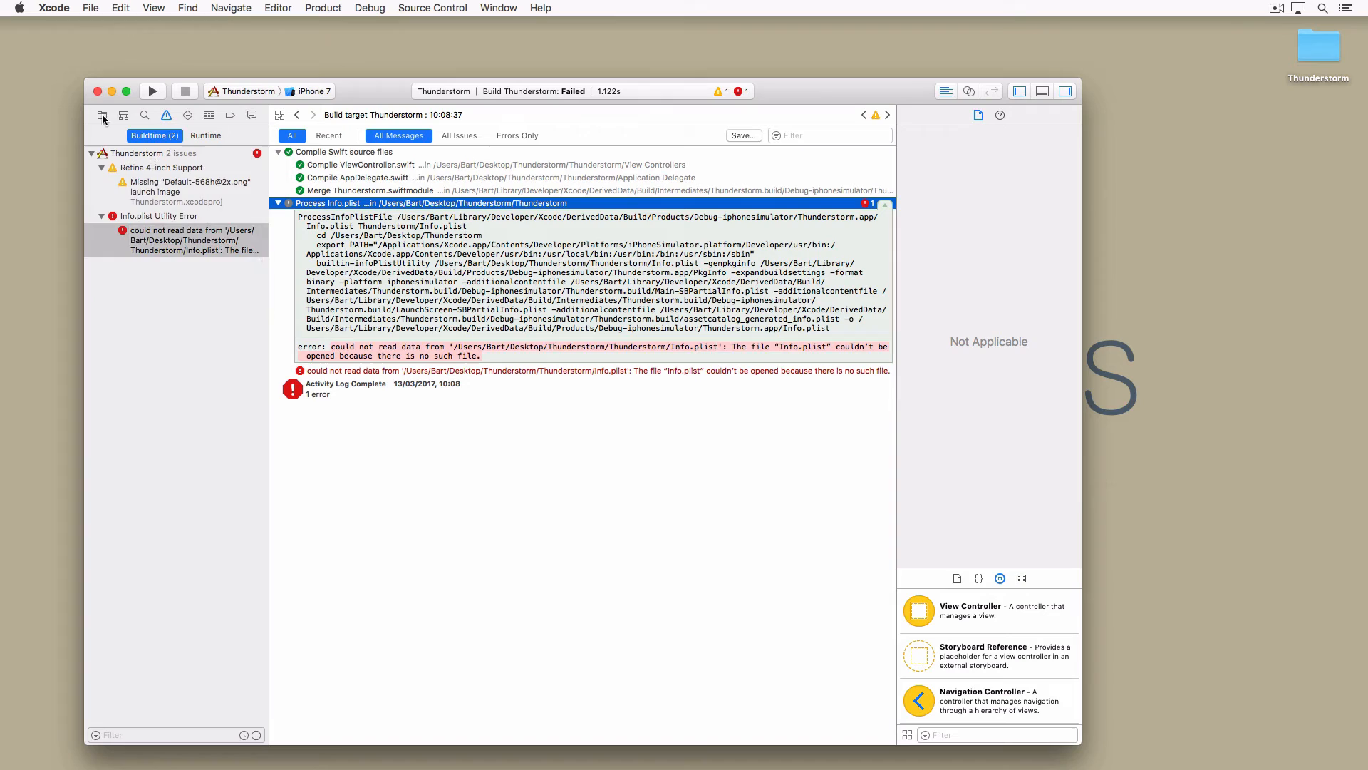
left_click(102, 114)
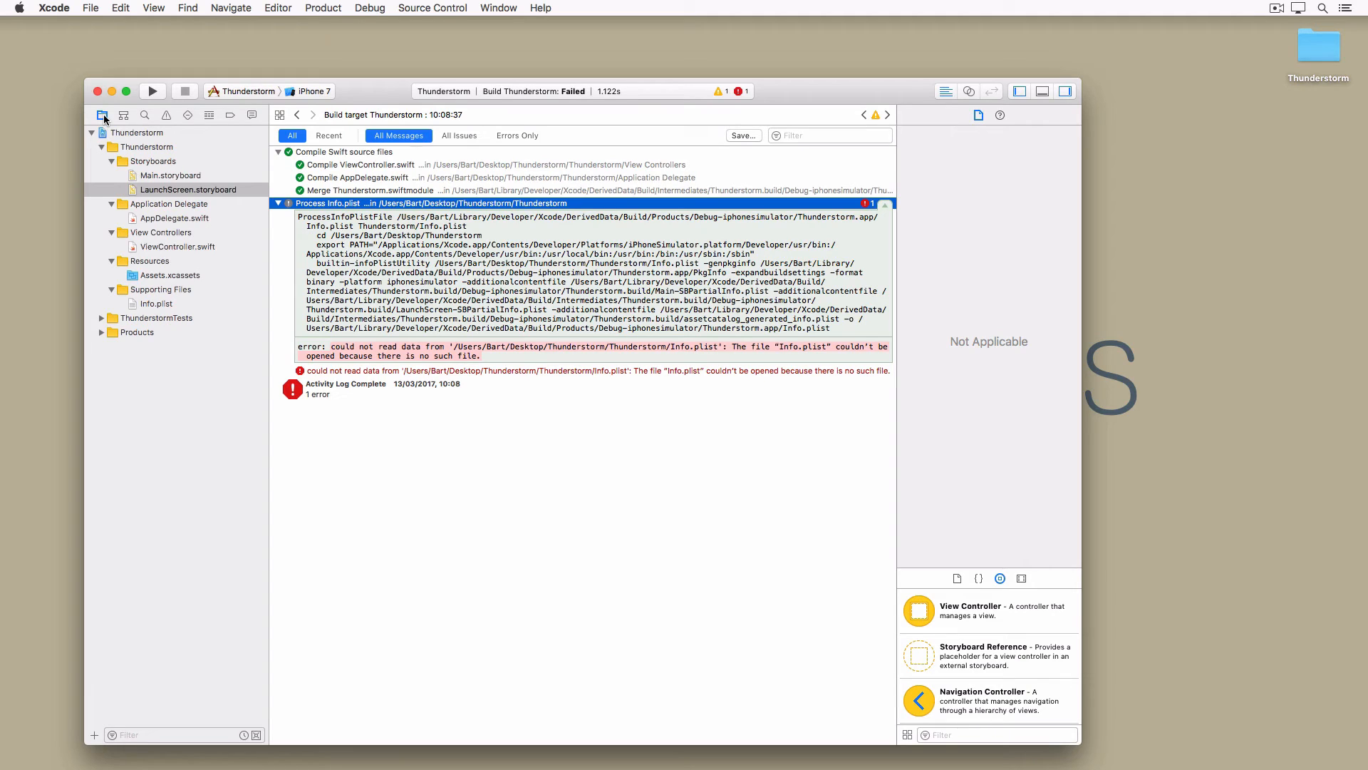
Set the Thunderstorm target's Info.plist to the one in Supporting Files.
left_click(140, 133)
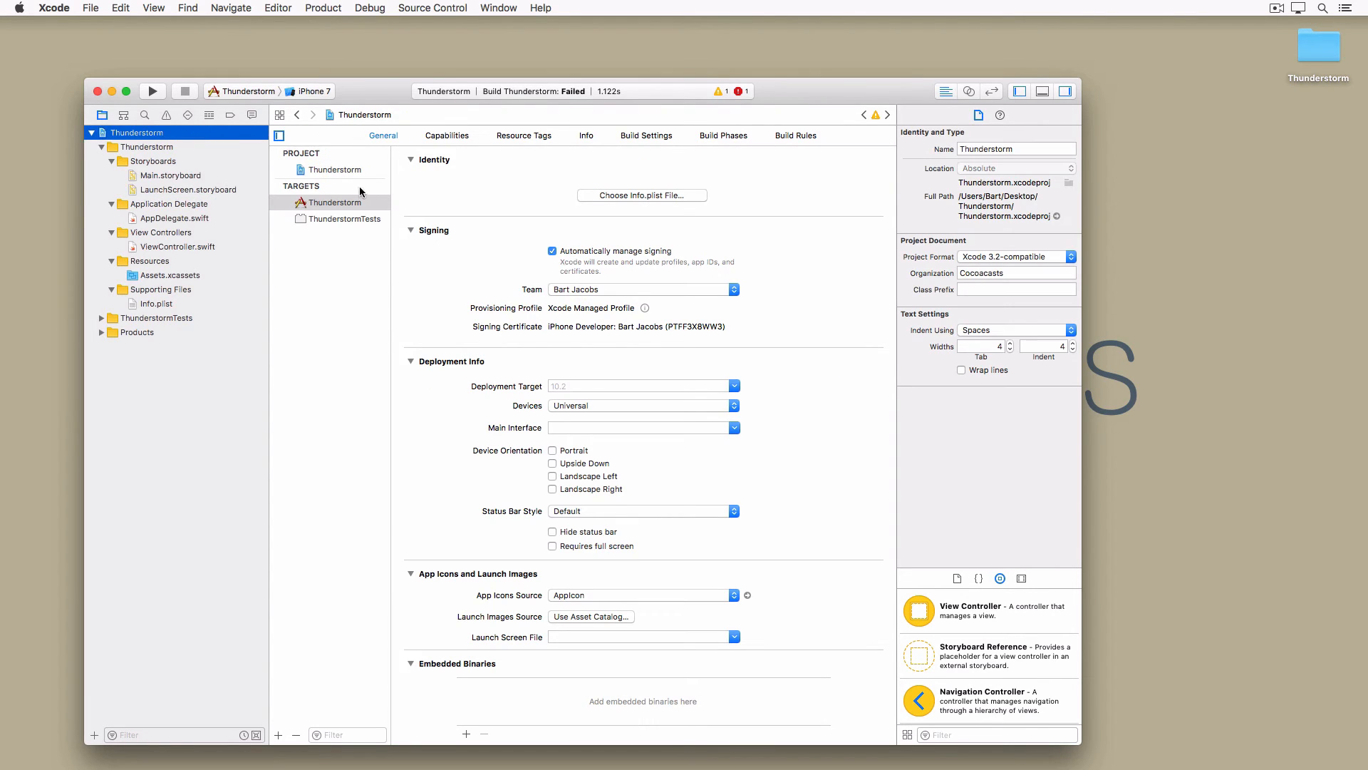
left_click(333, 201)
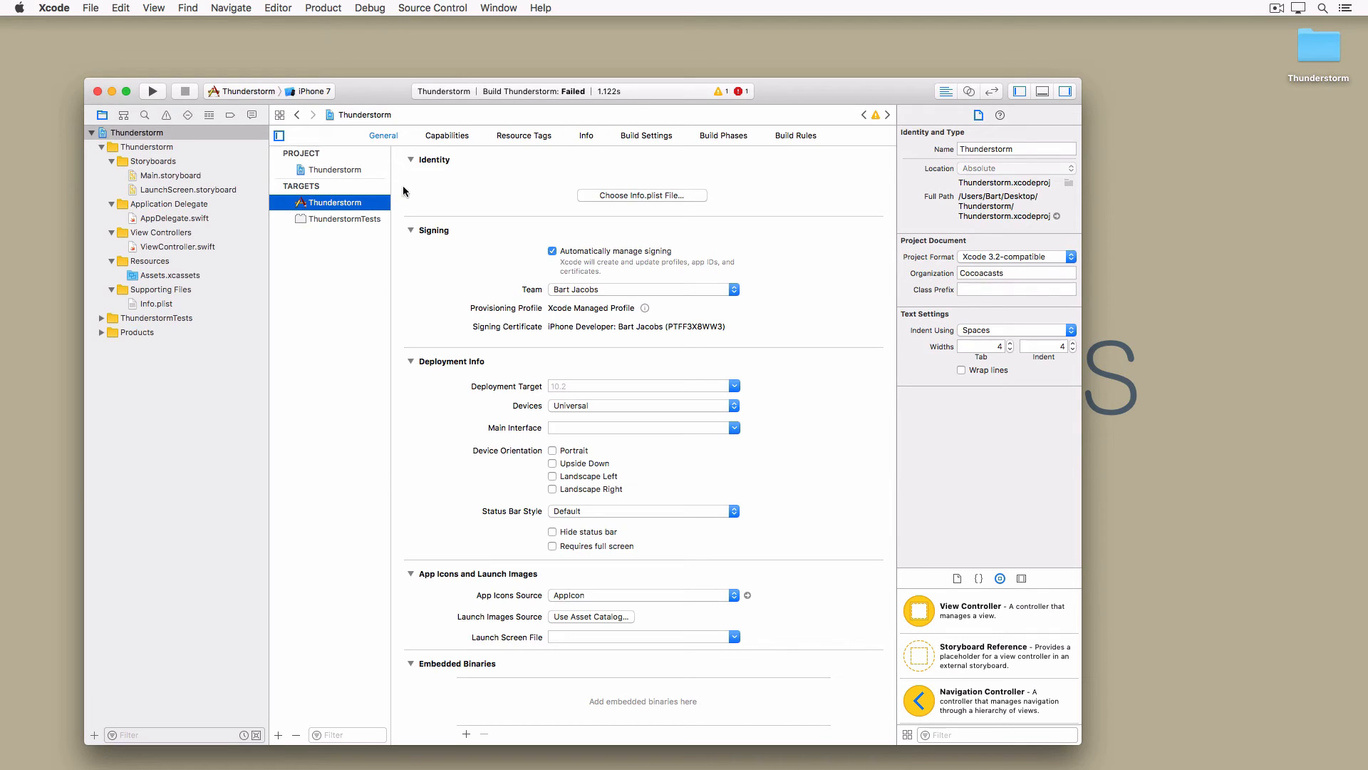
mouse_move(432, 168)
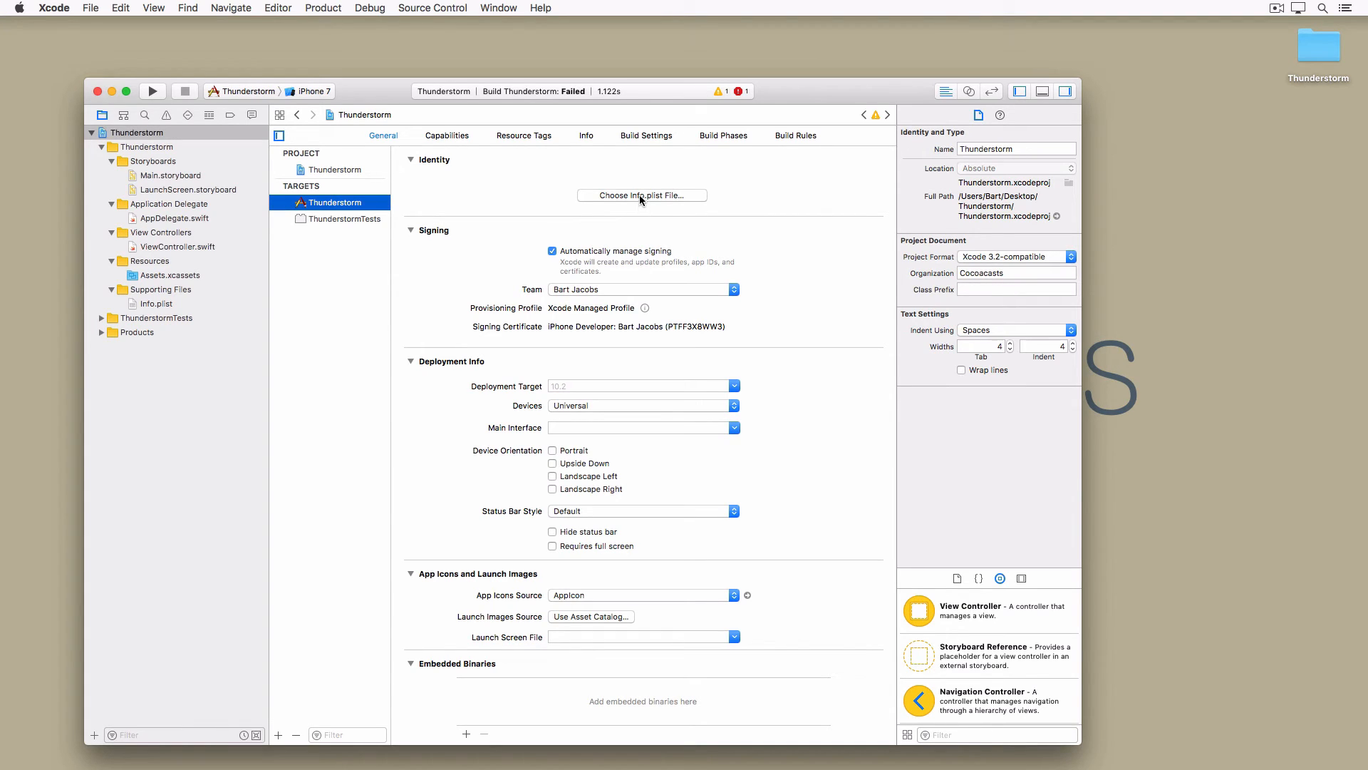
left_click(643, 195)
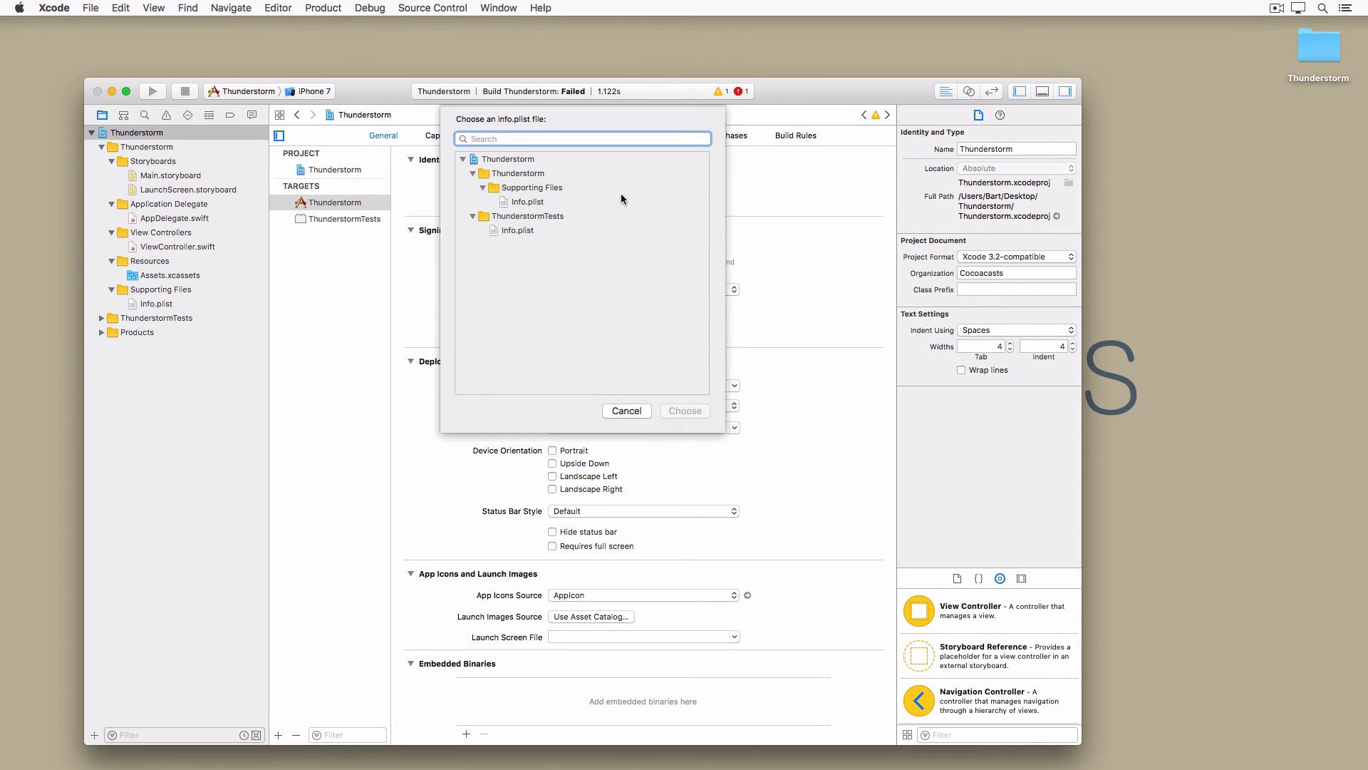
left_click(527, 201)
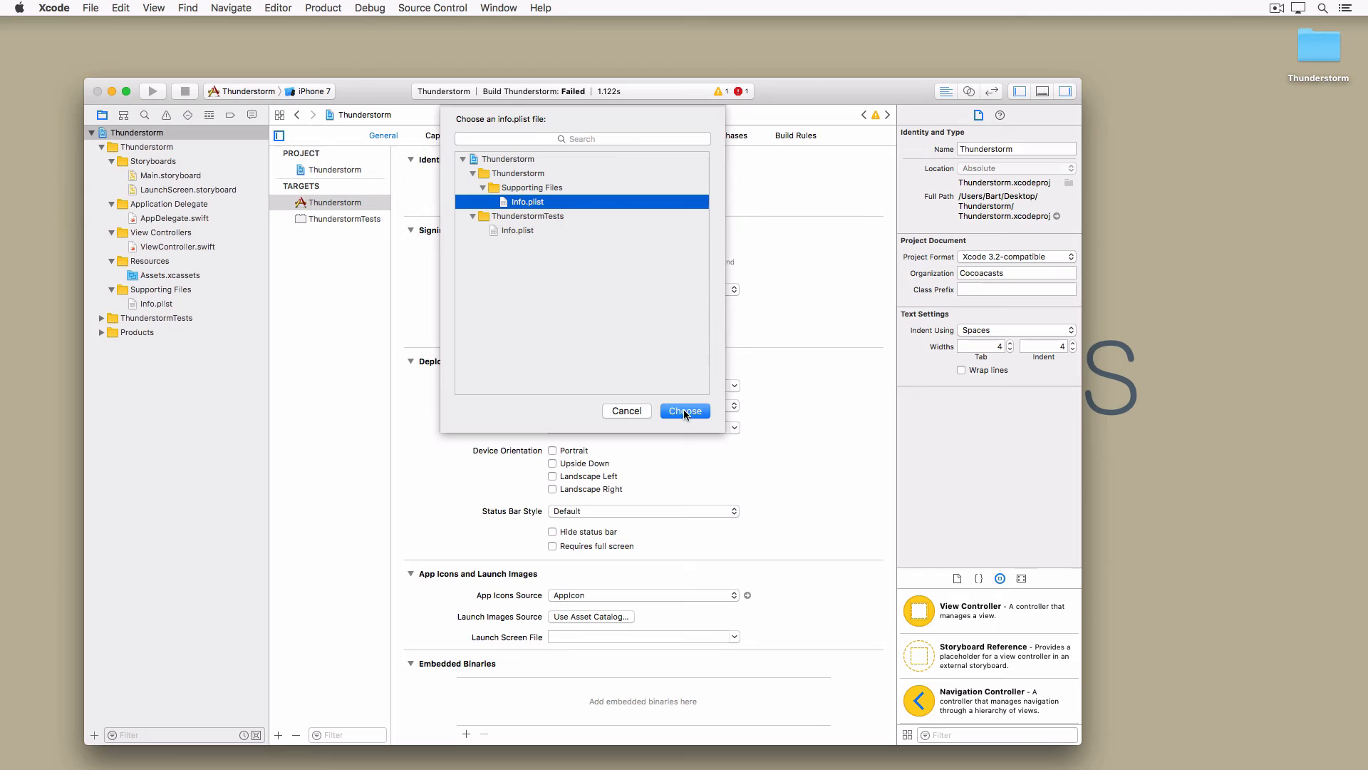
left_click(686, 410)
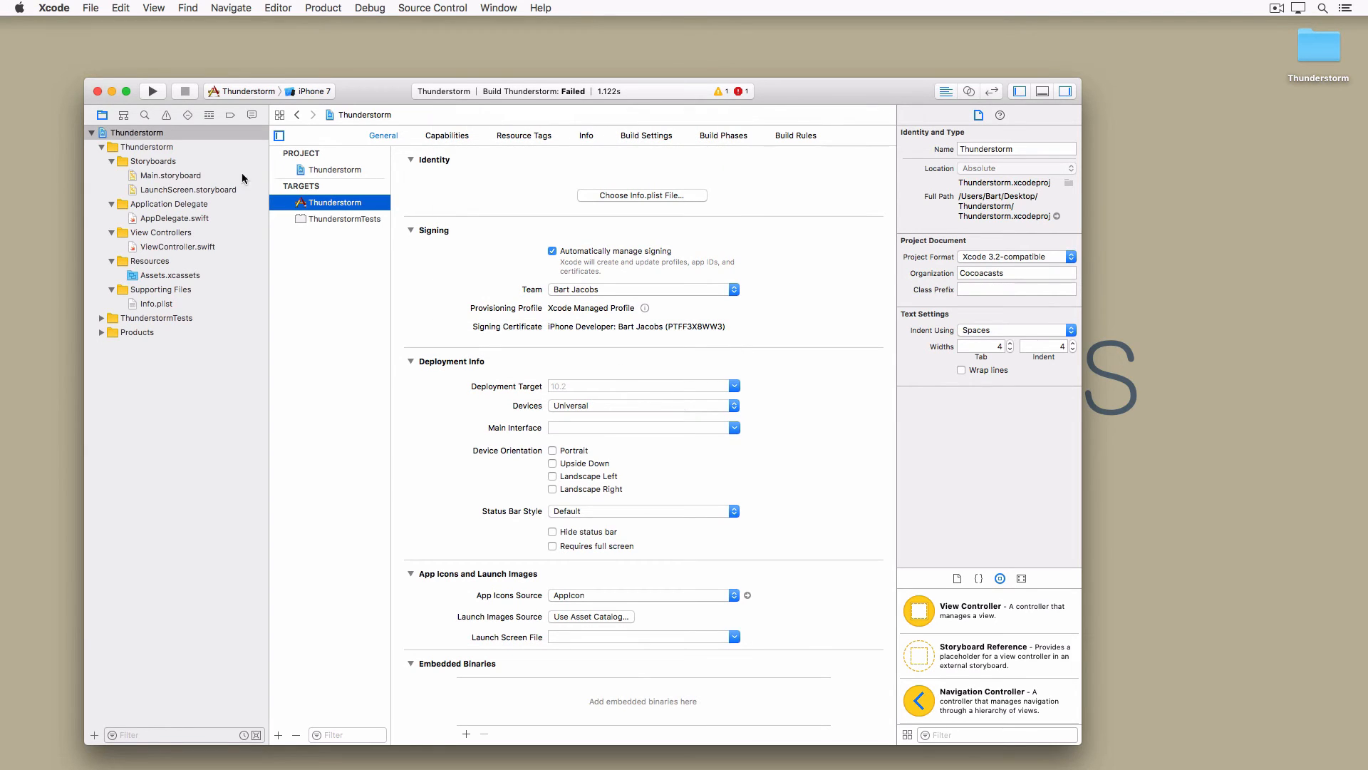
Run Thunderstorm on the iPhone 7 simulator (black screen), stop it, and show Main.storyboard.
left_click(153, 91)
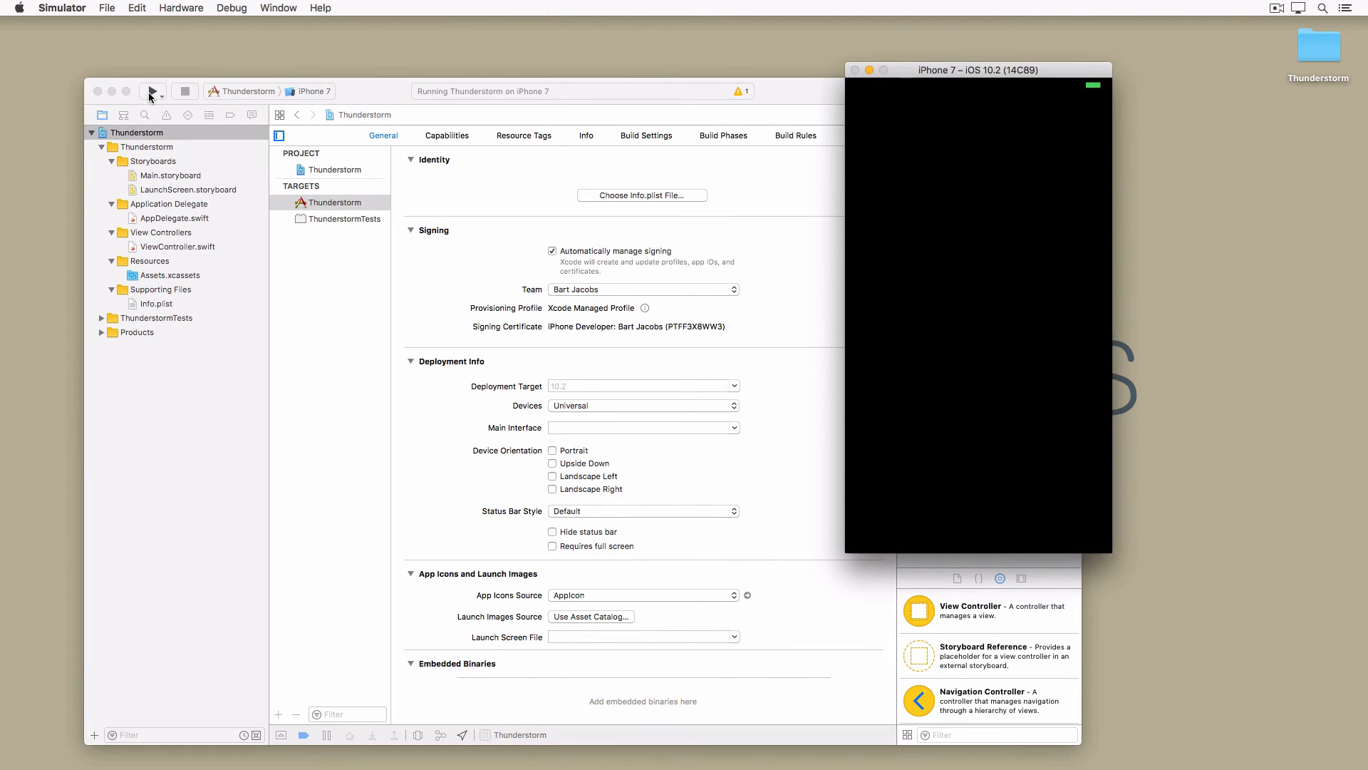
left_click(184, 91)
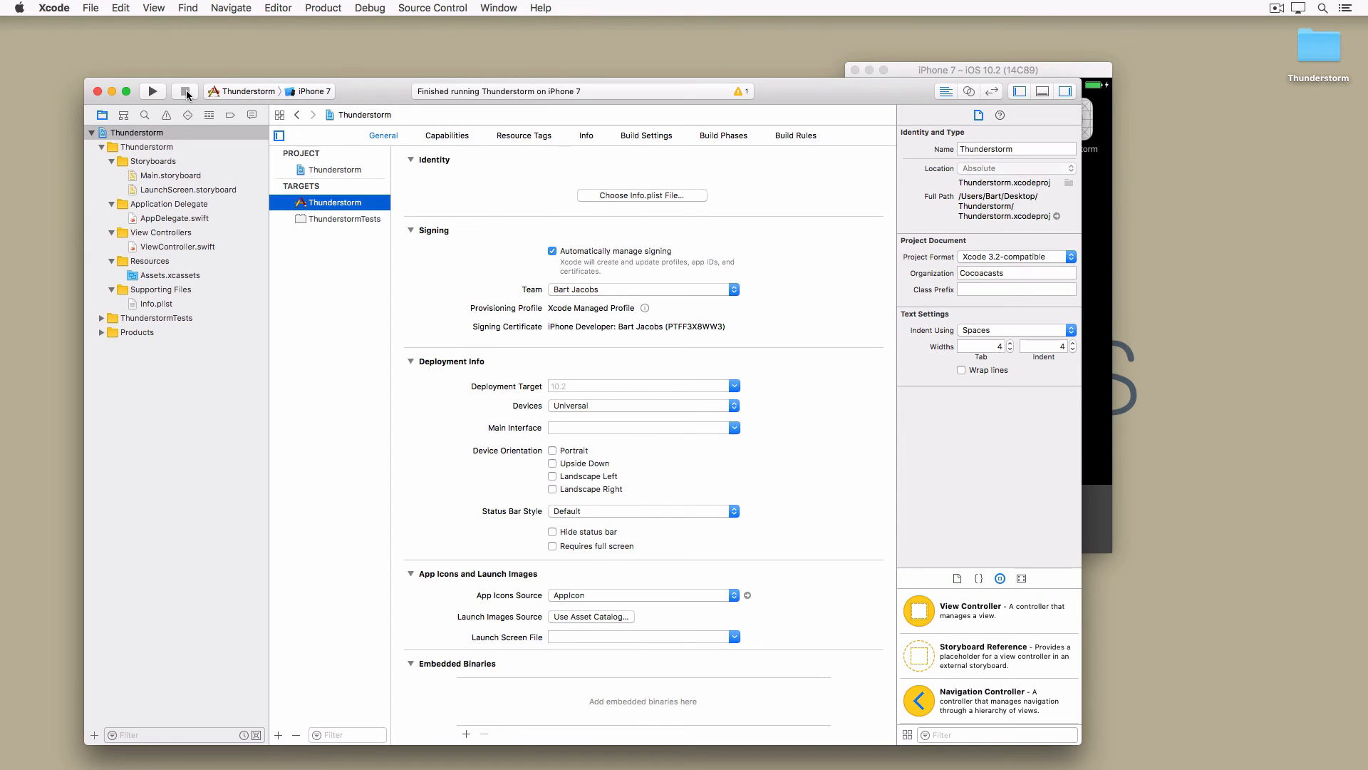
left_click(169, 175)
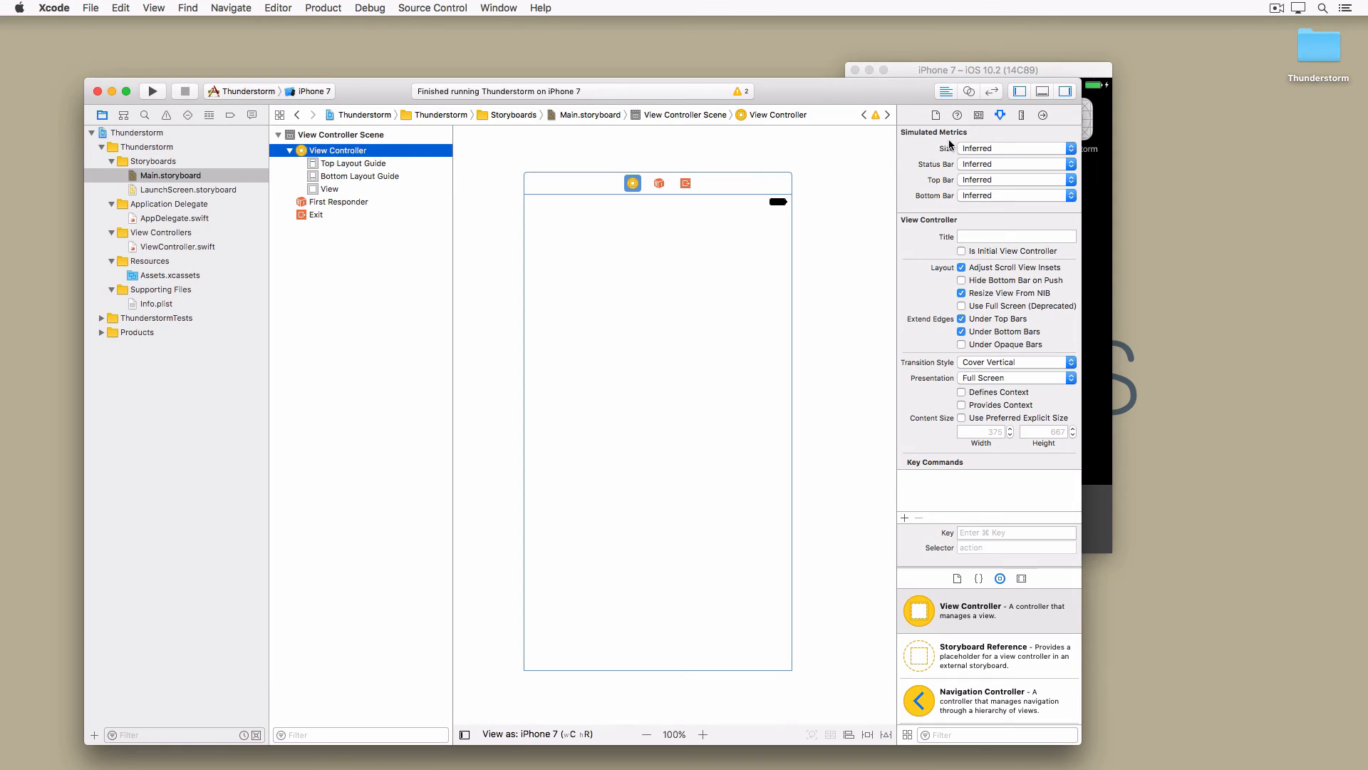
Mark the View Controller as Is Initial View Controller, giving Main.storyboard an entry point.
left_click(979, 114)
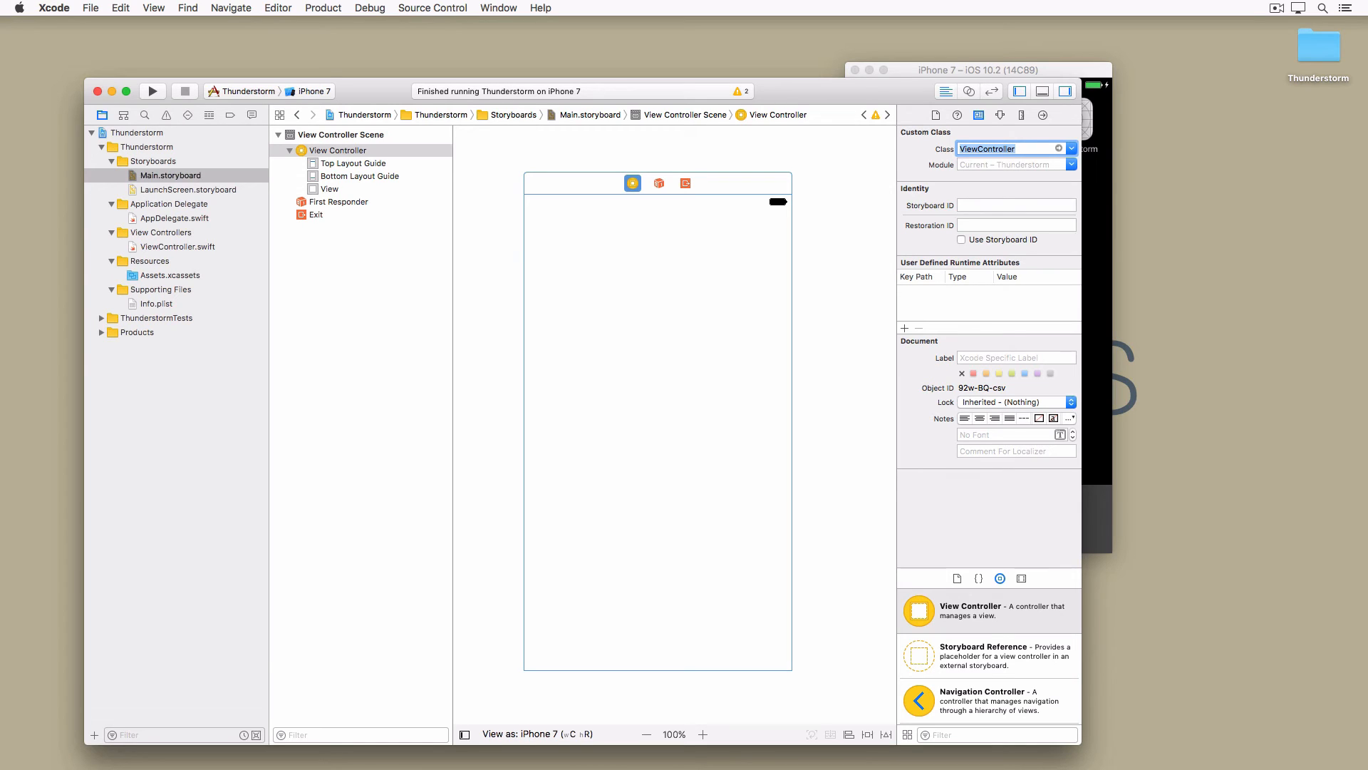
mouse_move(1002, 119)
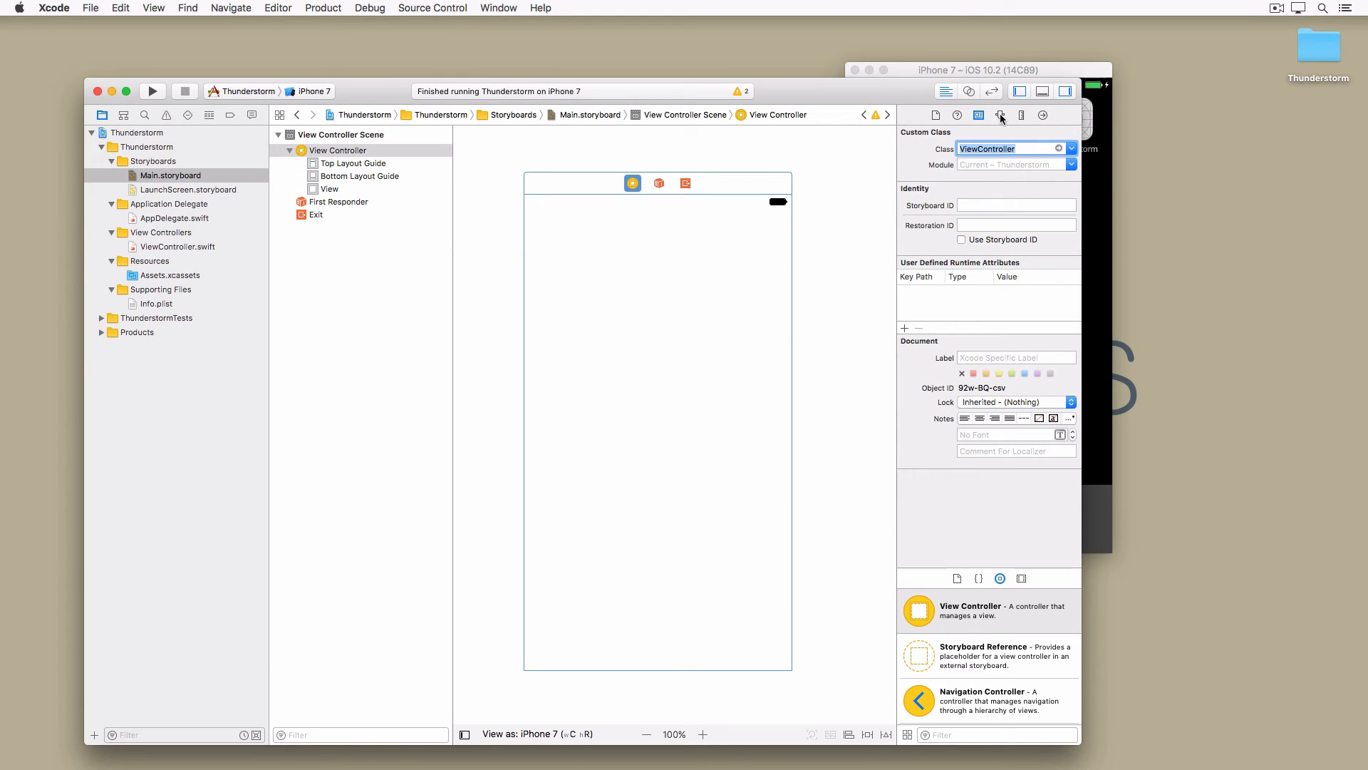
left_click(979, 114)
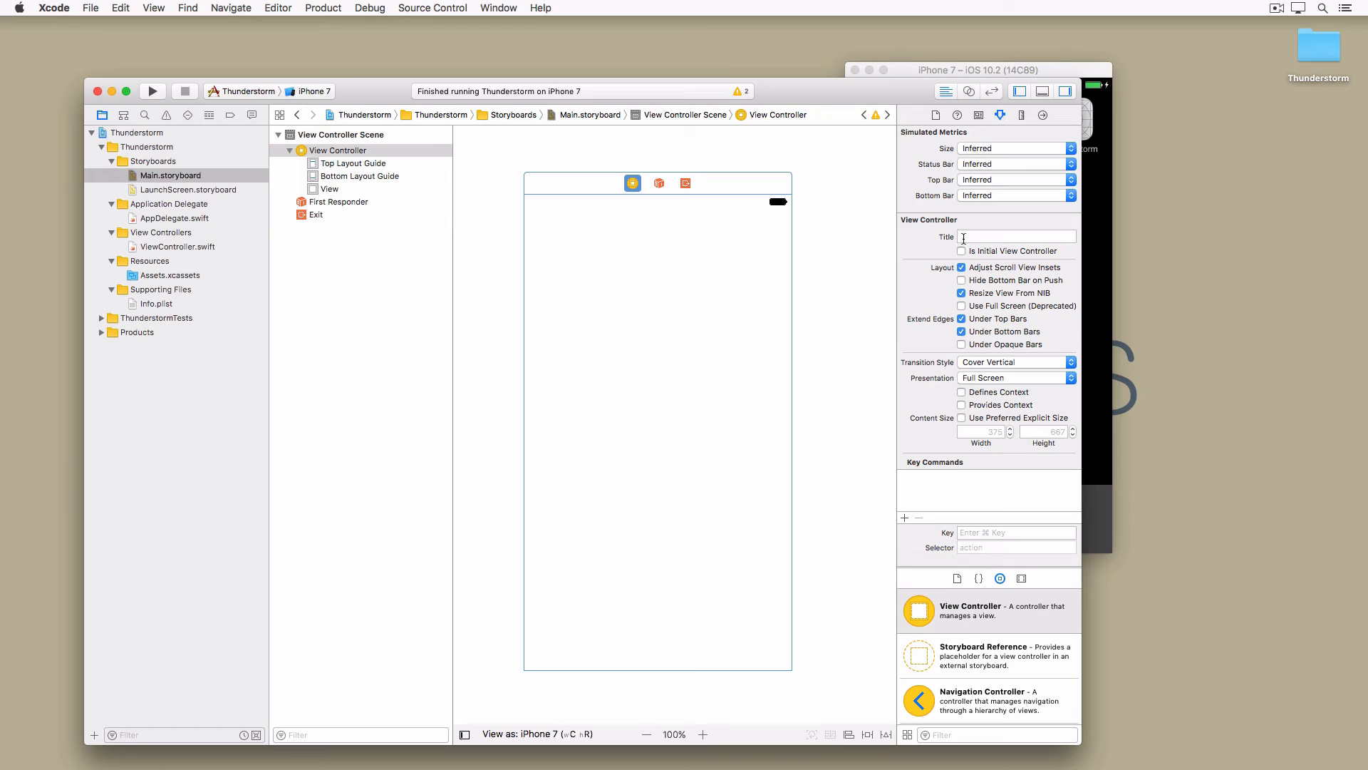
left_click(960, 251)
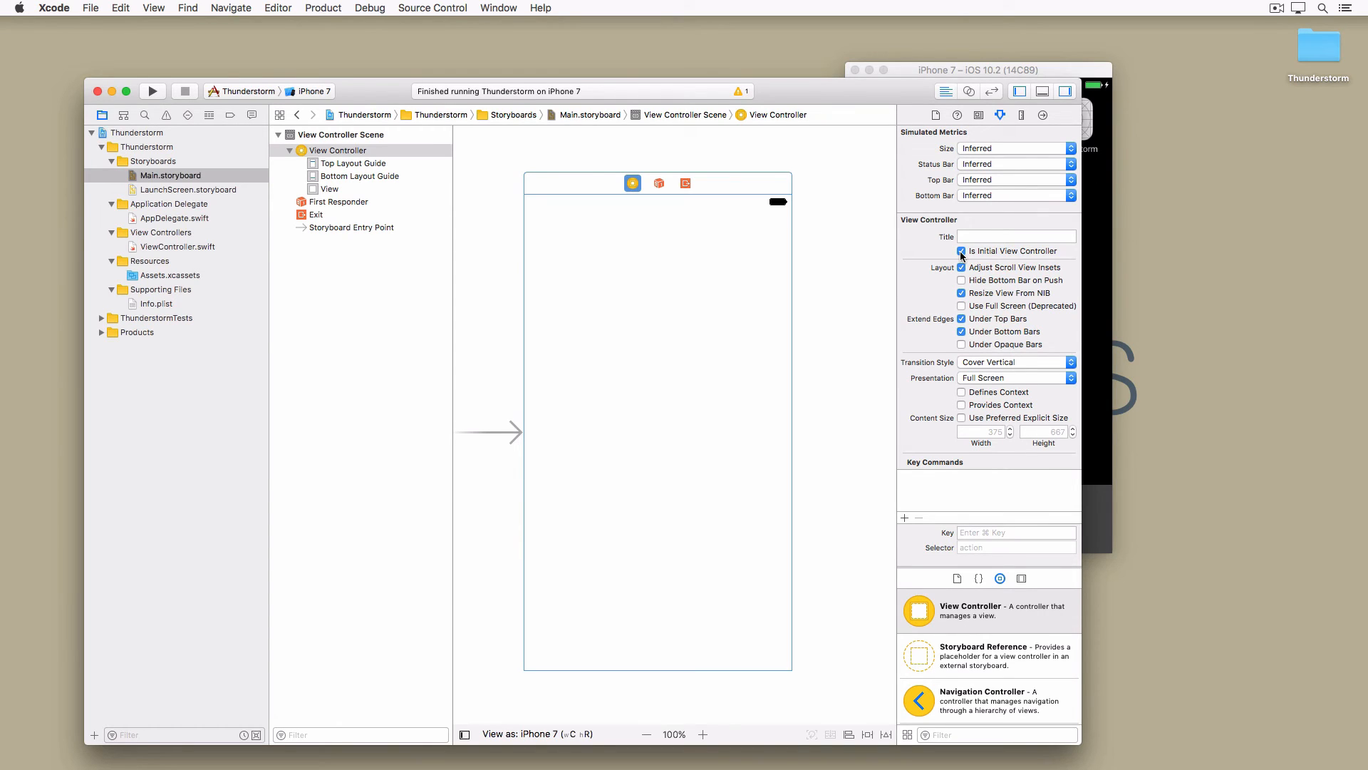
left_click(960, 250)
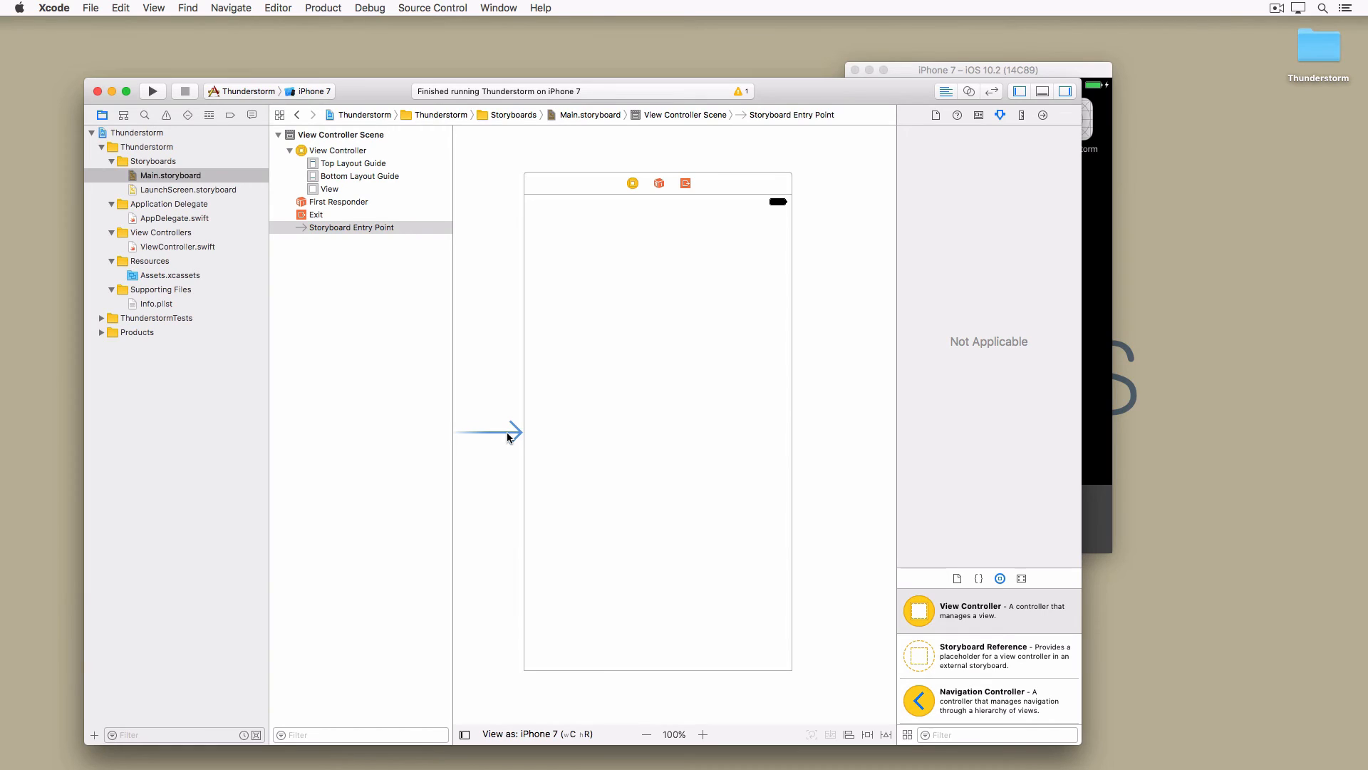
mouse_move(173, 98)
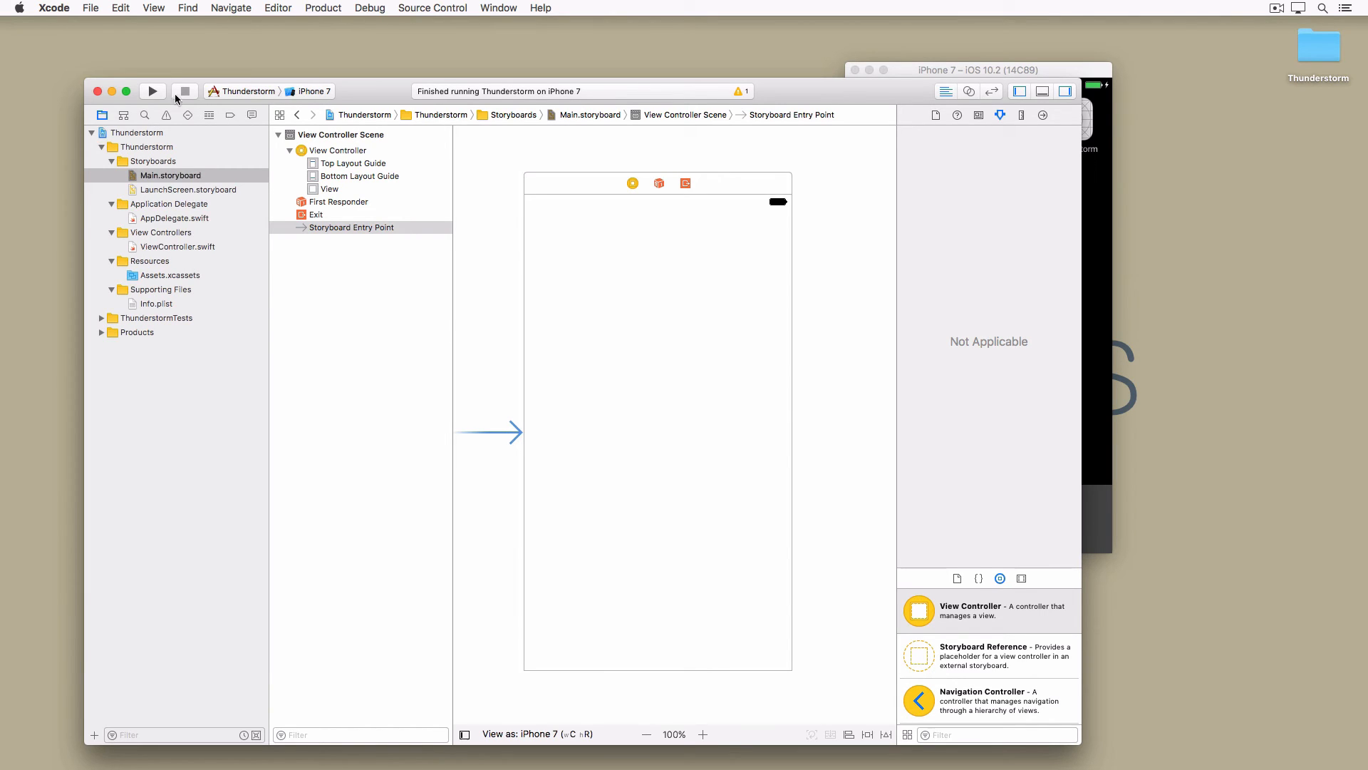
Run Thunderstorm again on the iPhone 7 simulator, now showing a white screen.
left_click(153, 91)
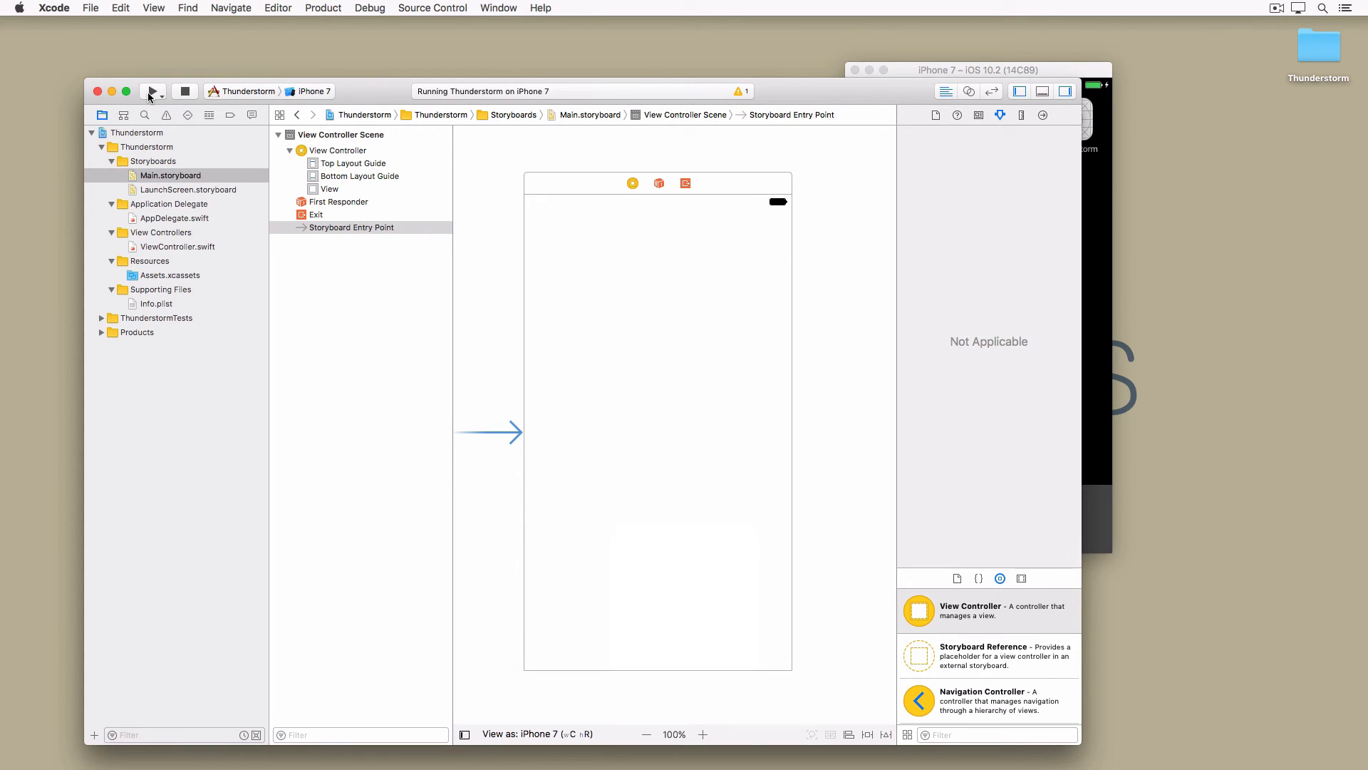
left_click(153, 91)
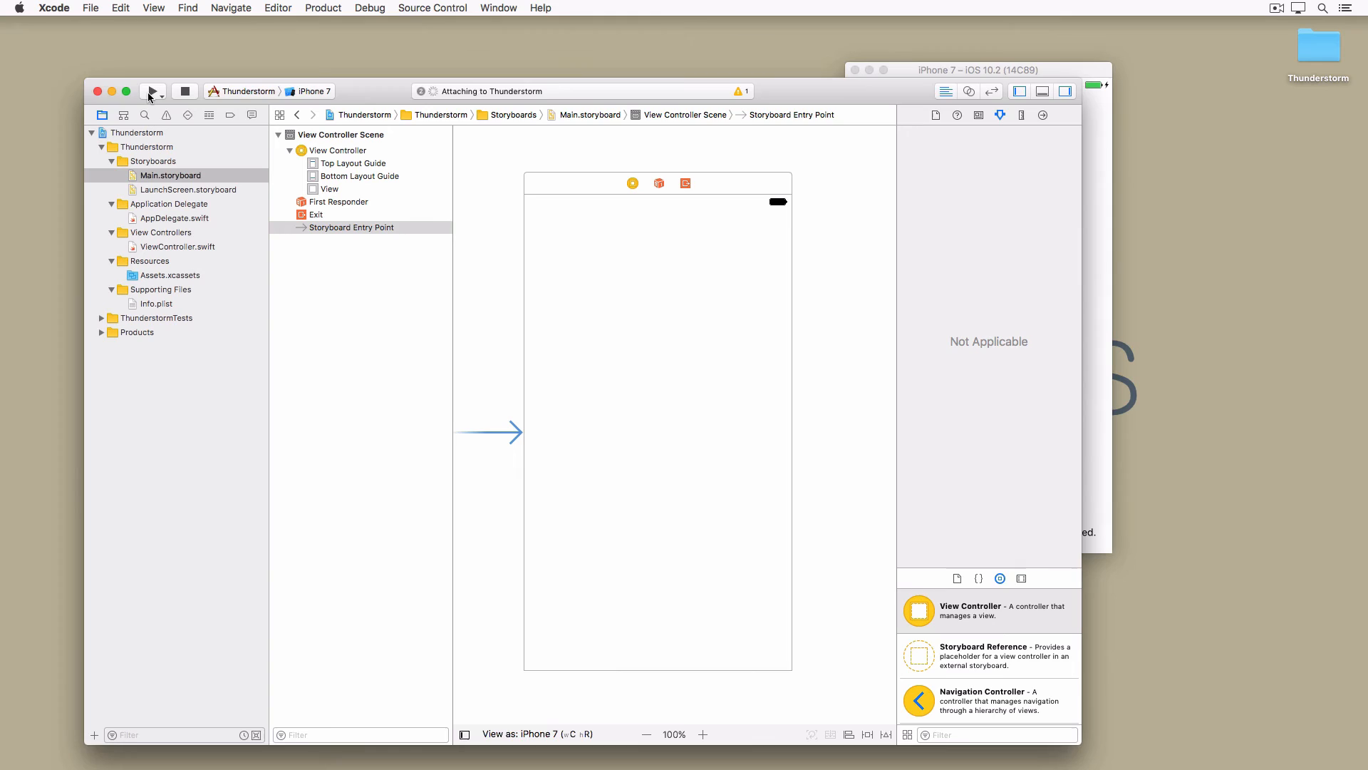
left_click(150, 91)
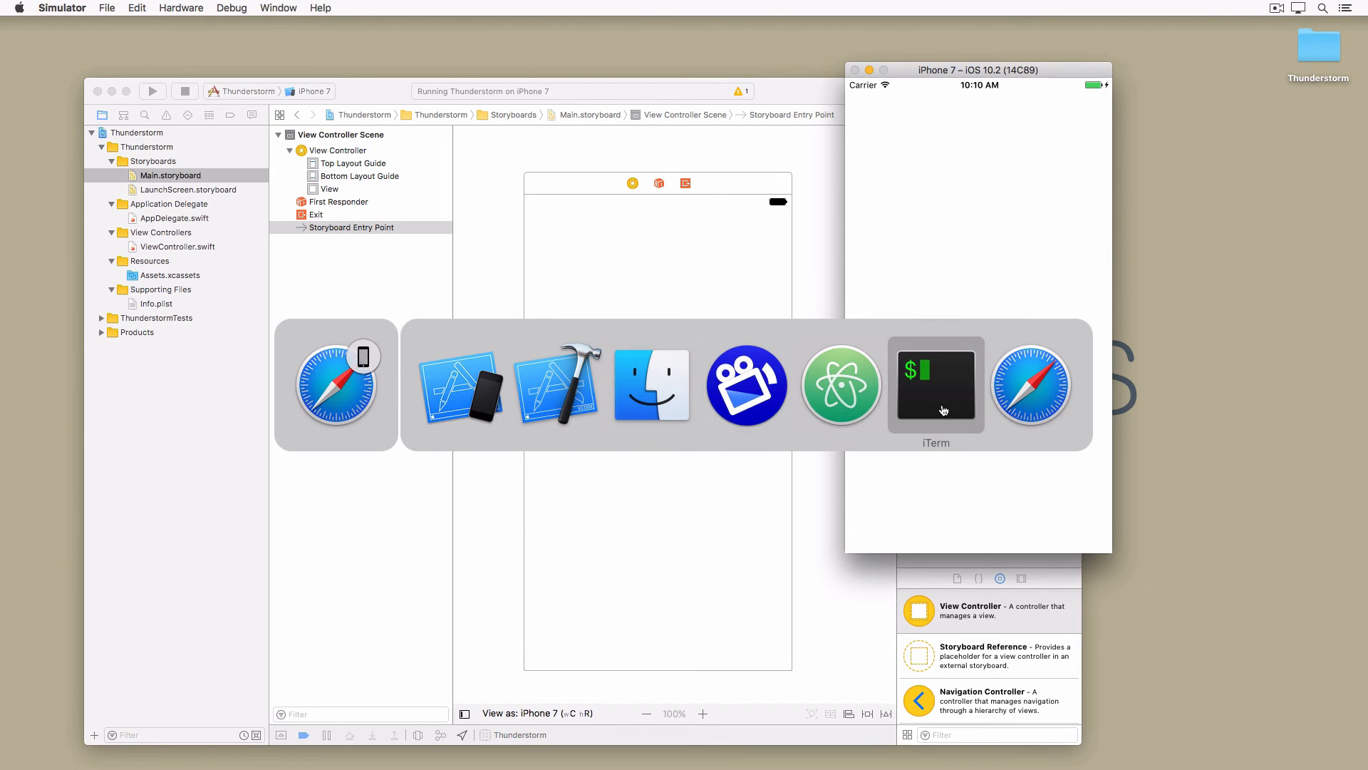
In iTerm, cd into /Users/Bart/Desktop/Thunderstorm and start 'atom .gitignore'.
left_click(935, 387)
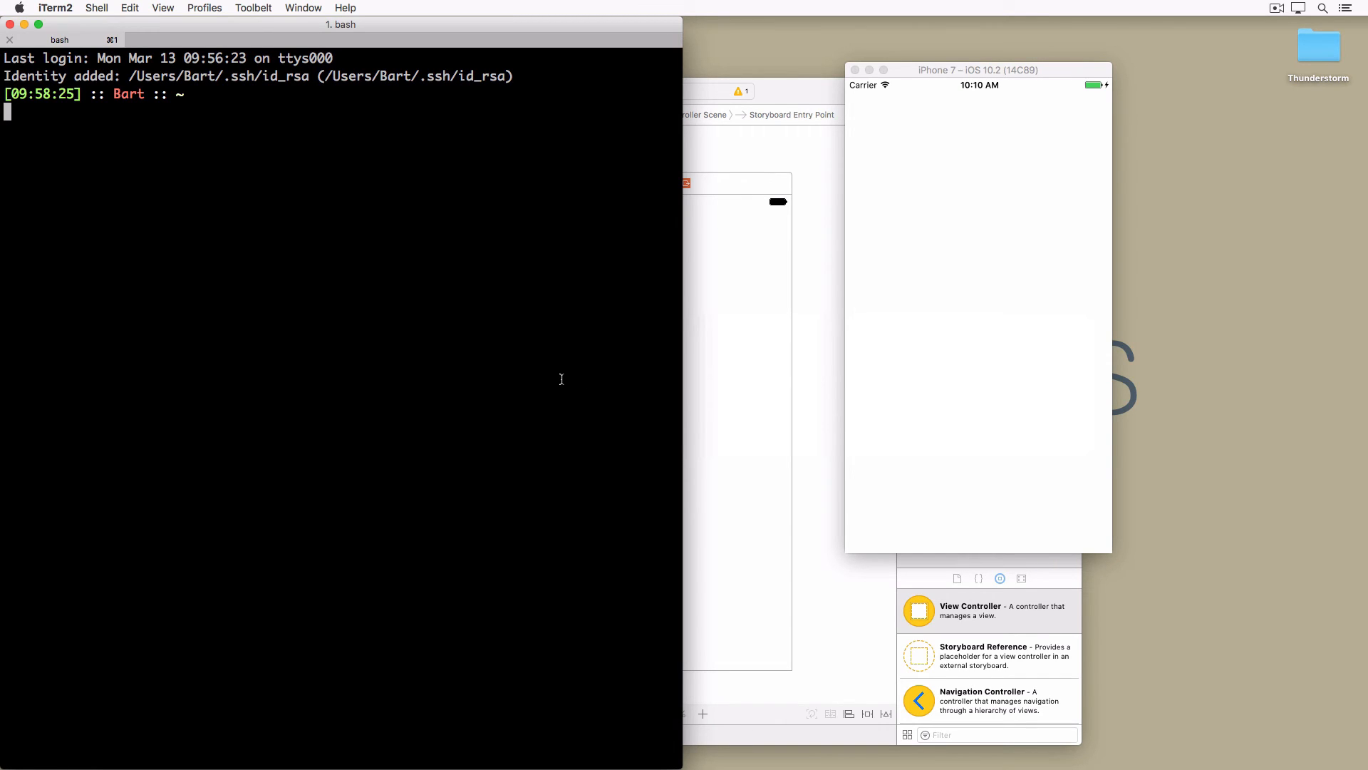
type("cd")
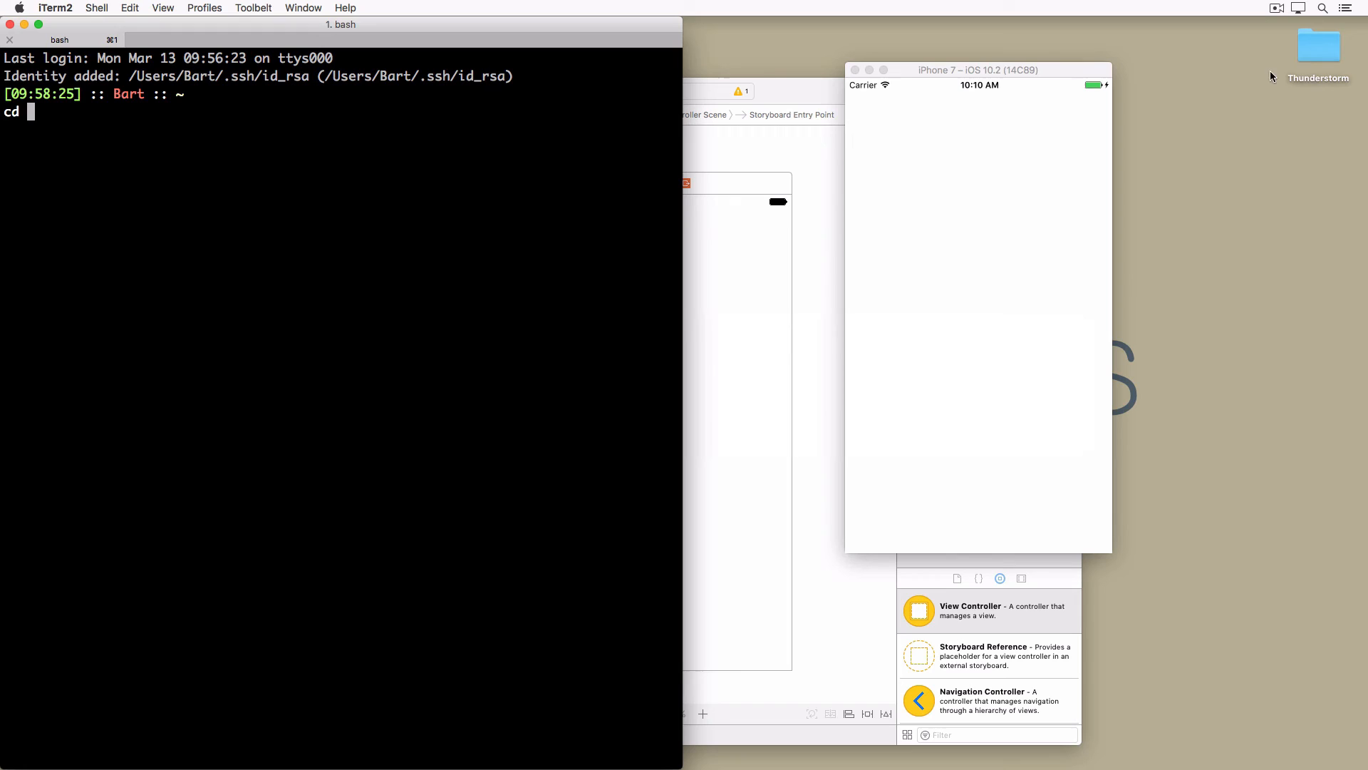
type("/Users/Bart/Desktop/Thunderstorm")
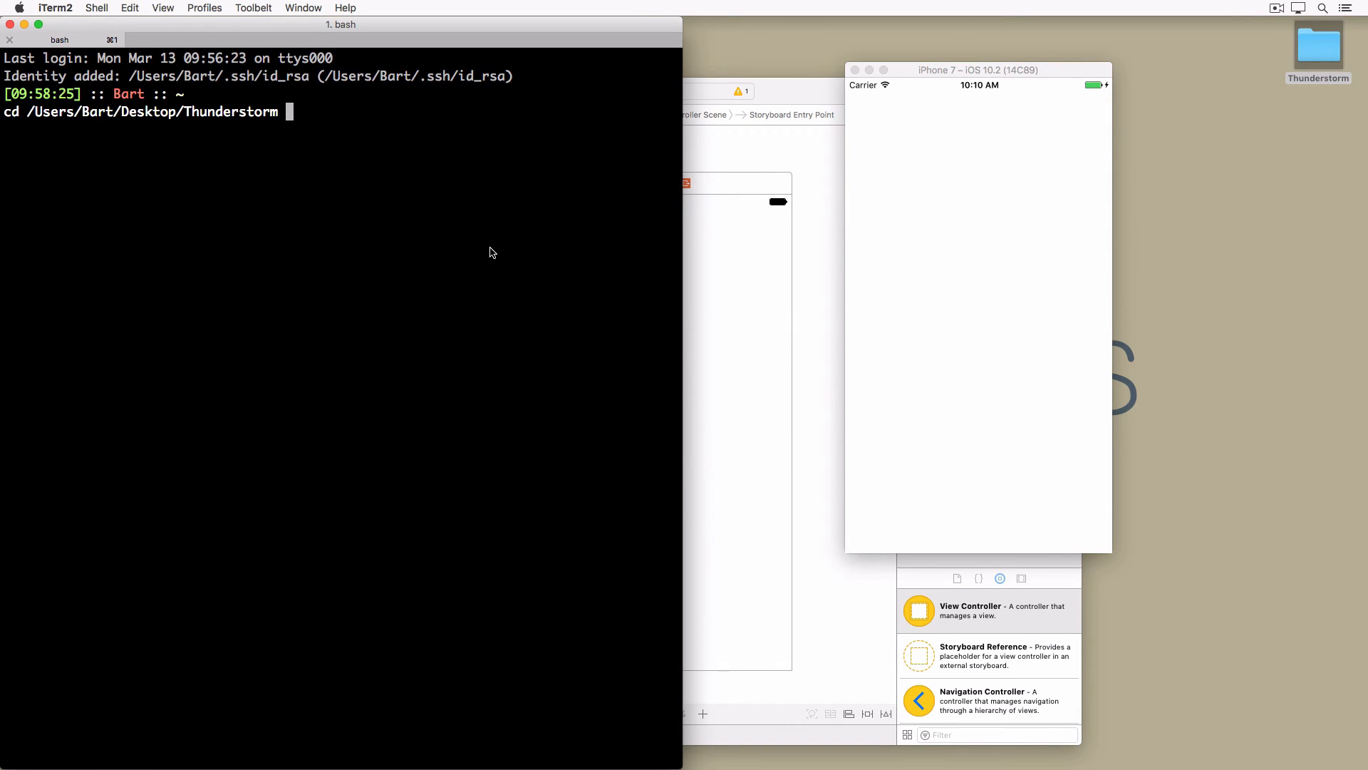
key("Return")
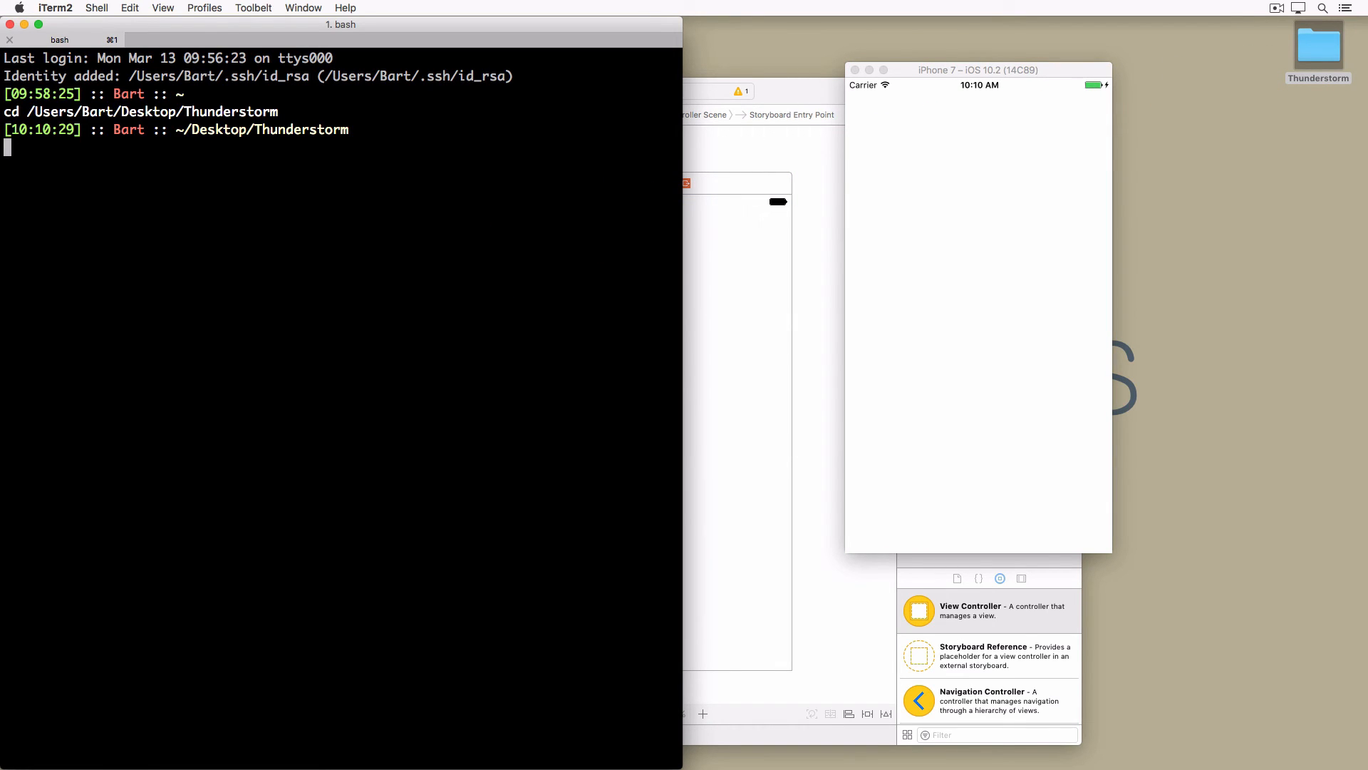
type("atom .git")
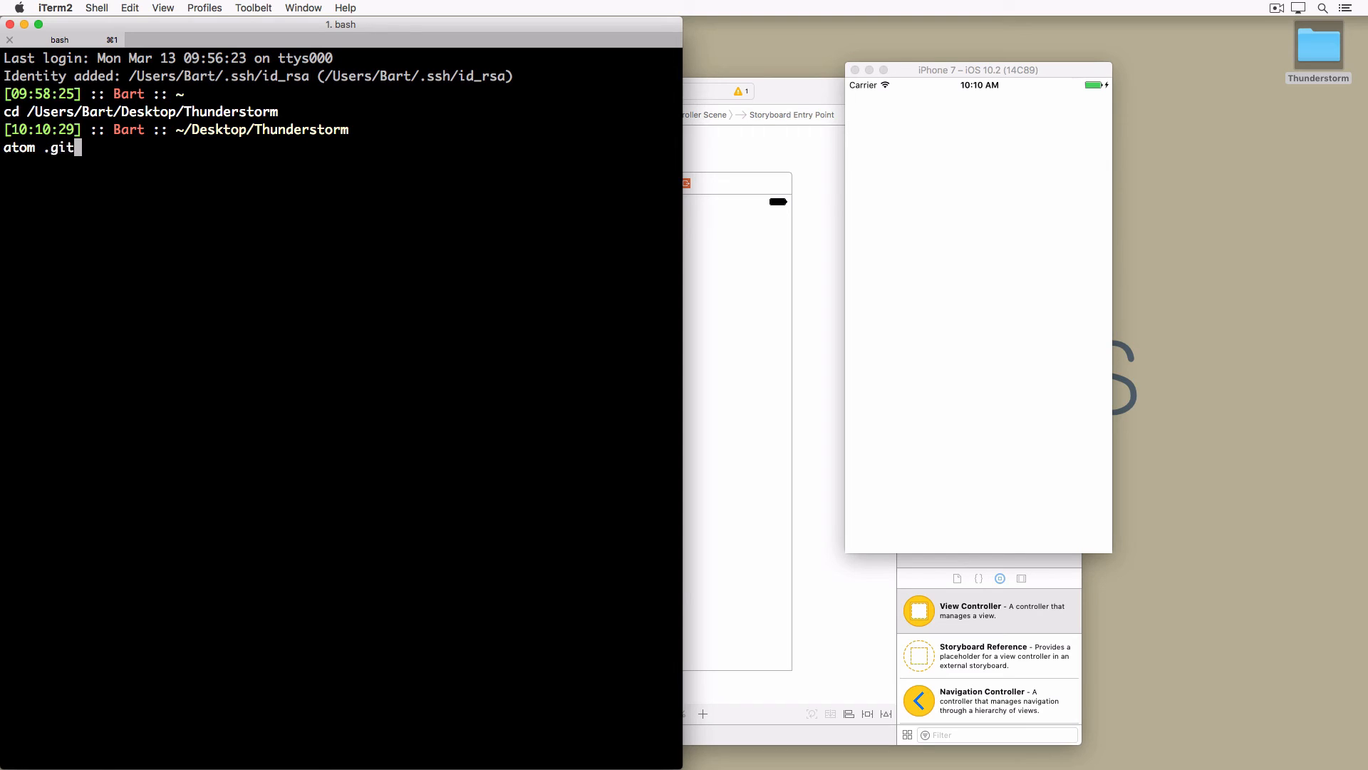
type("ignore")
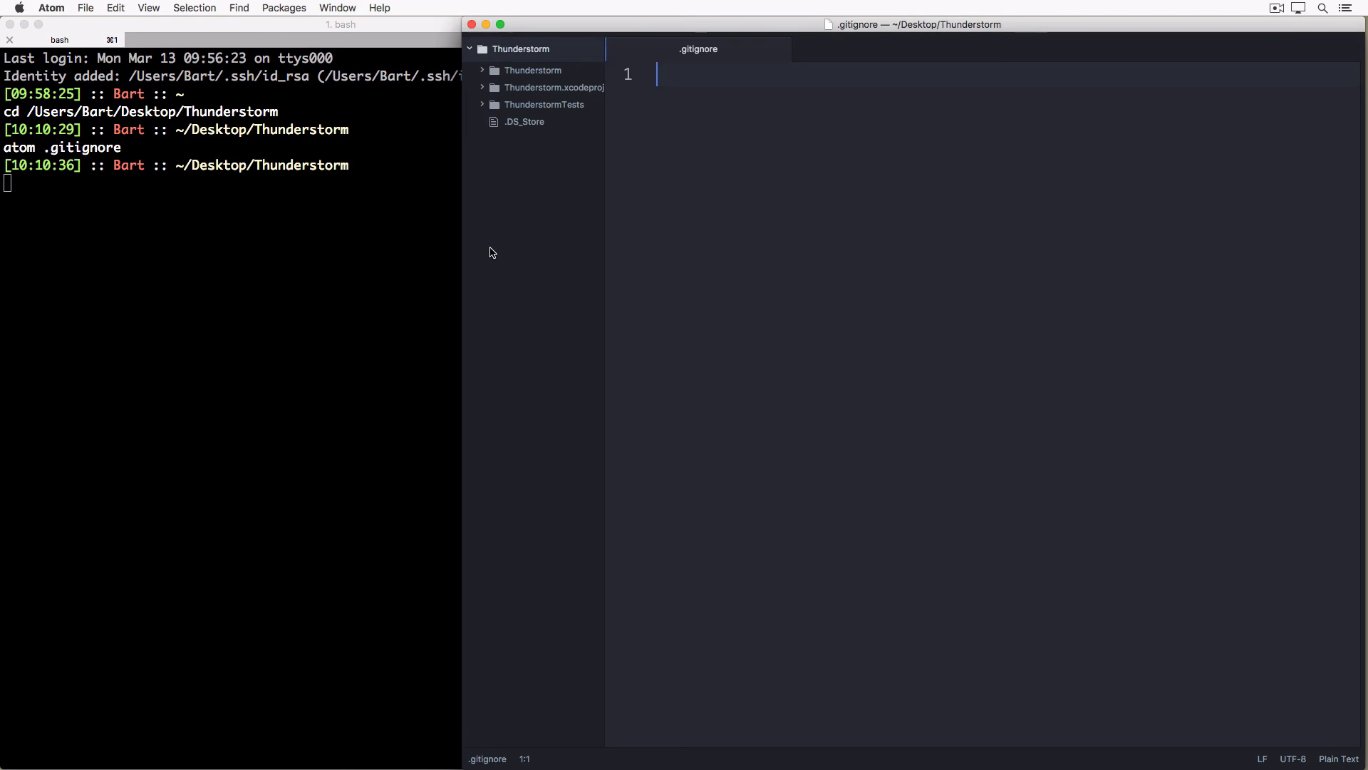
Paste the standard Xcode ignore rules into the .gitignore, ending with CocoaPods' /Pods entry.
type("x")
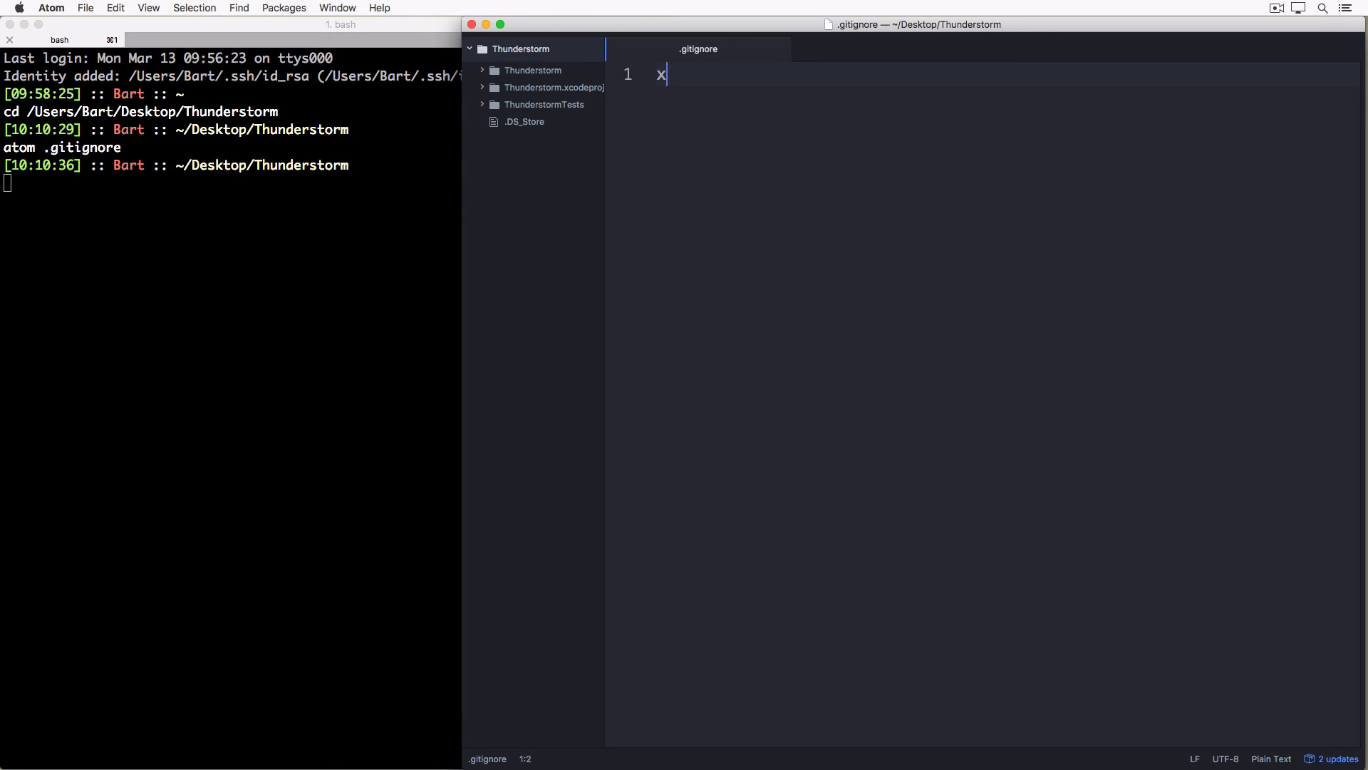
key("cmd+v")
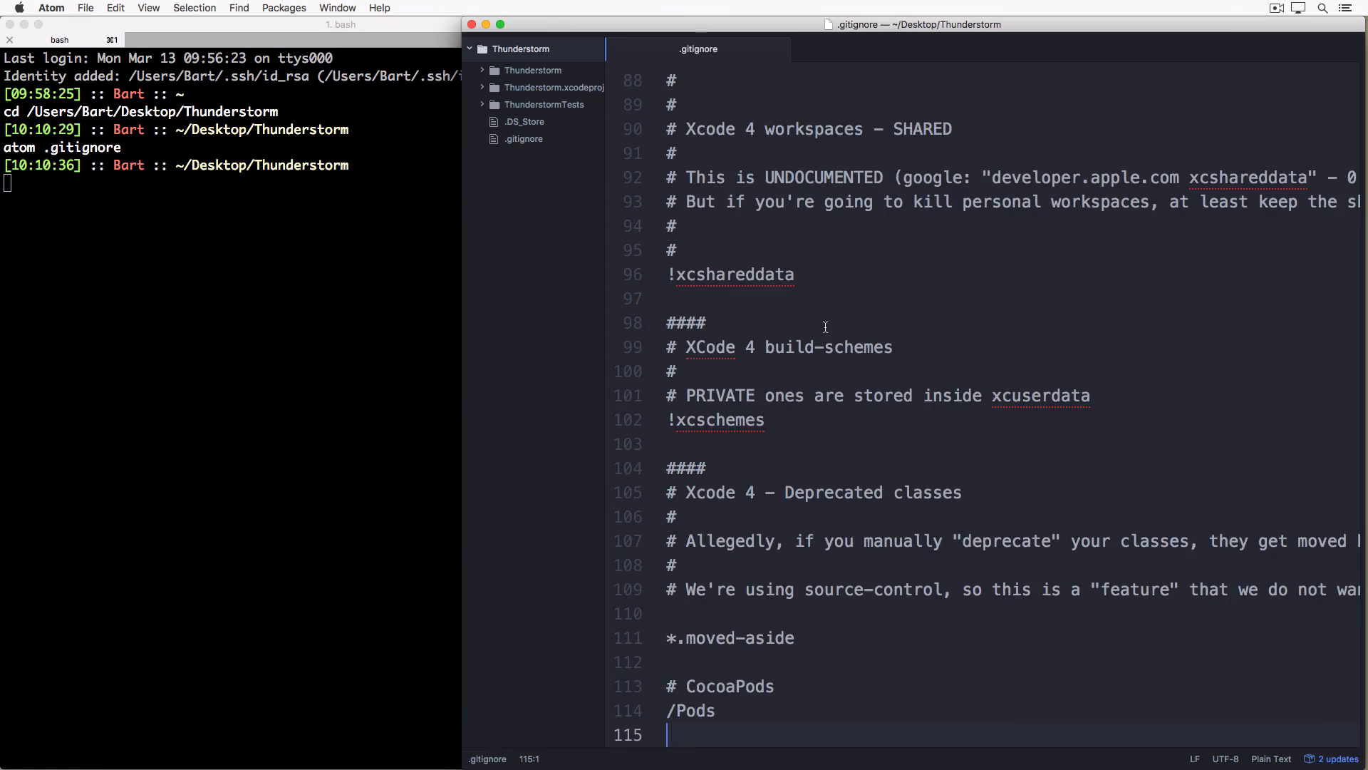
scroll("up", 3)
type("pwd")
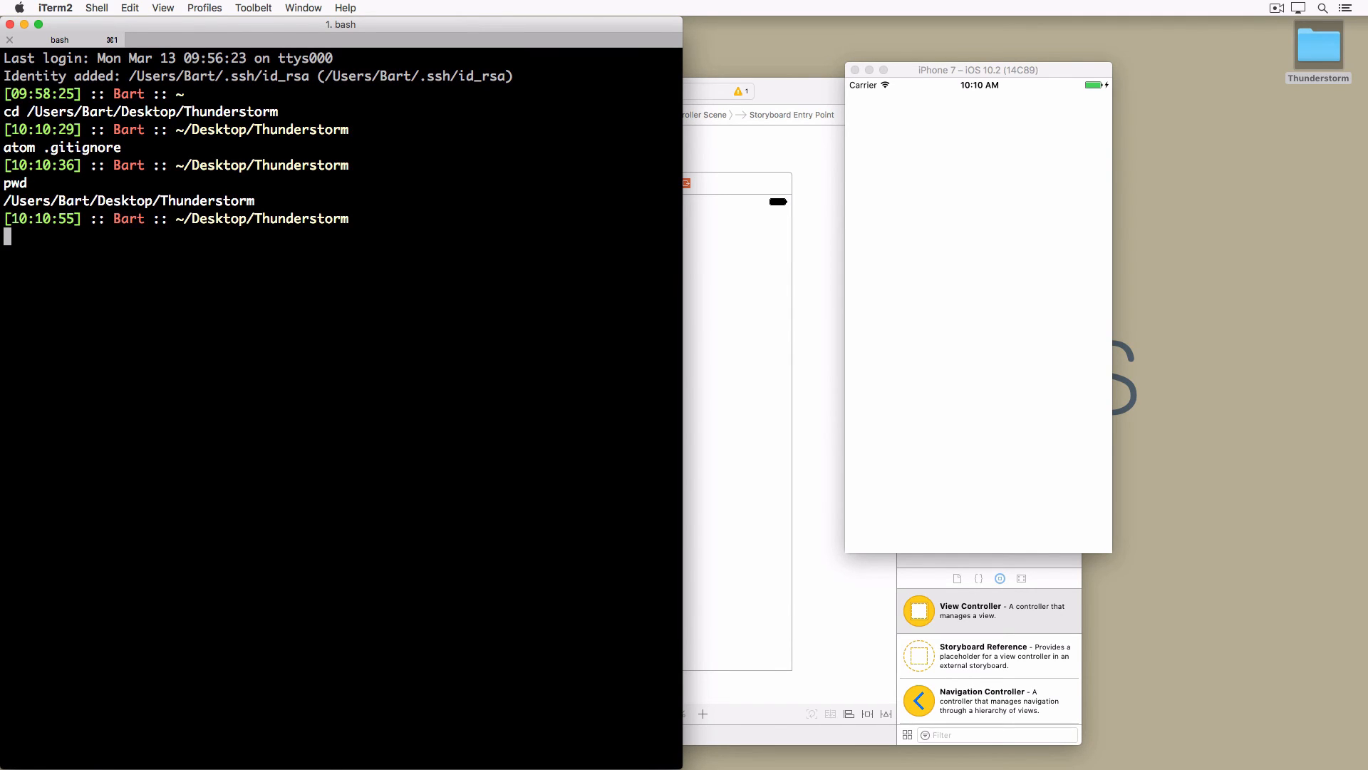
Initialize an empty Git repository in the Thunderstorm folder with git init.
type("git ini")
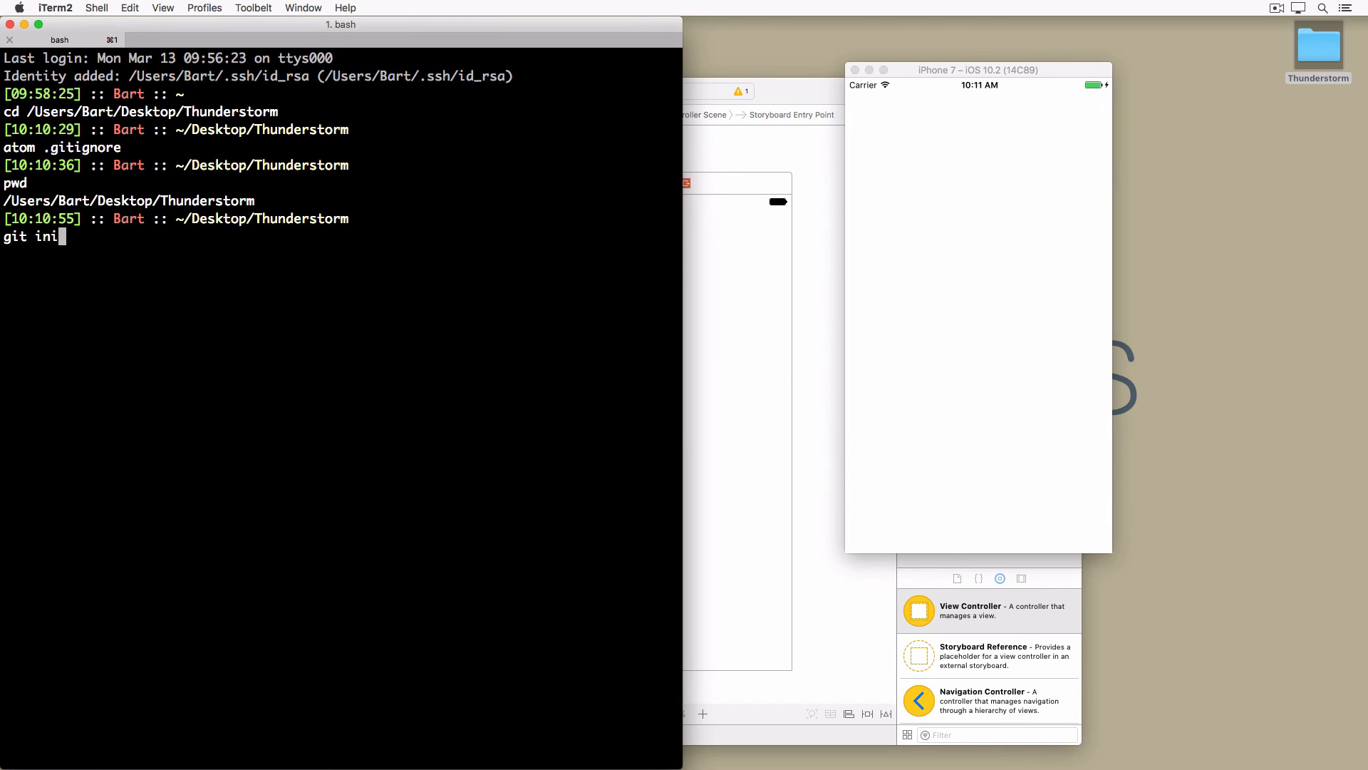
key("Return")
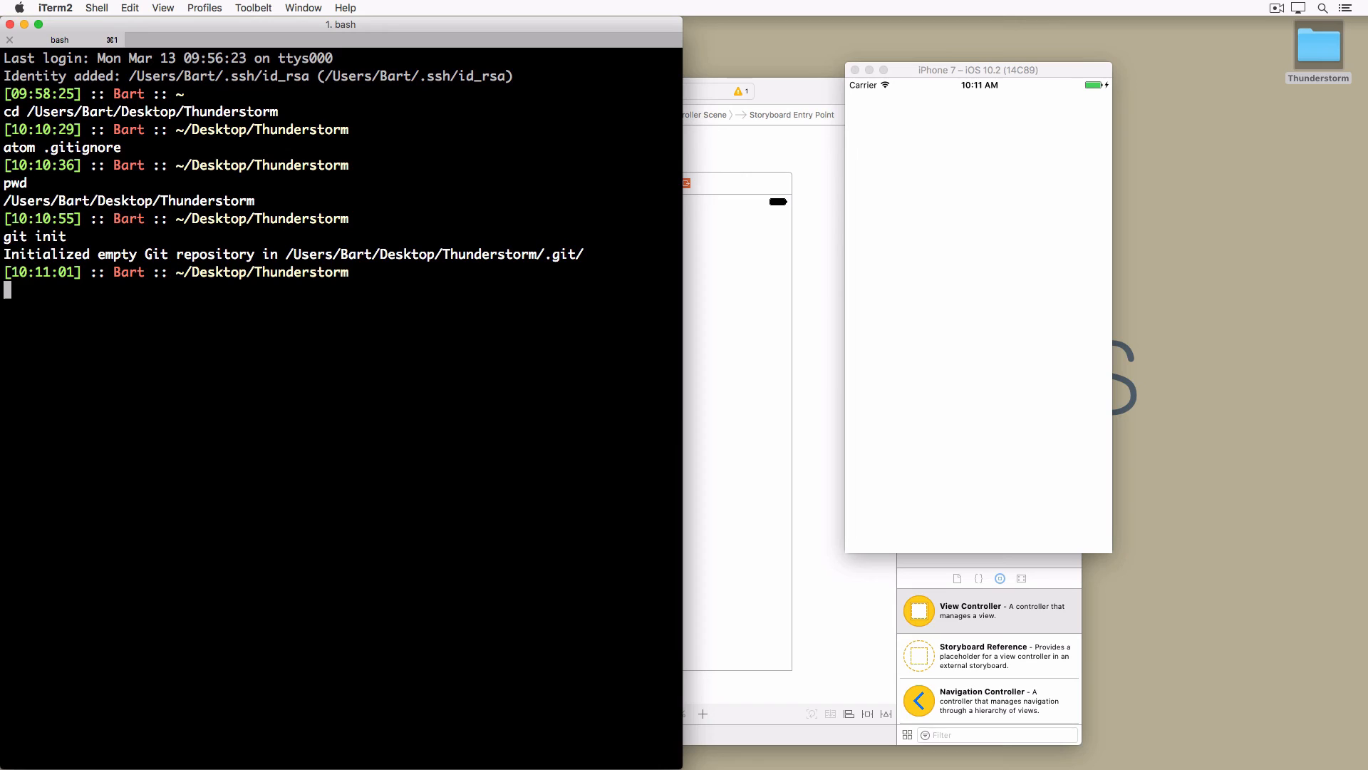
Stage all files and commit them with the message "Project setup".
type("git")
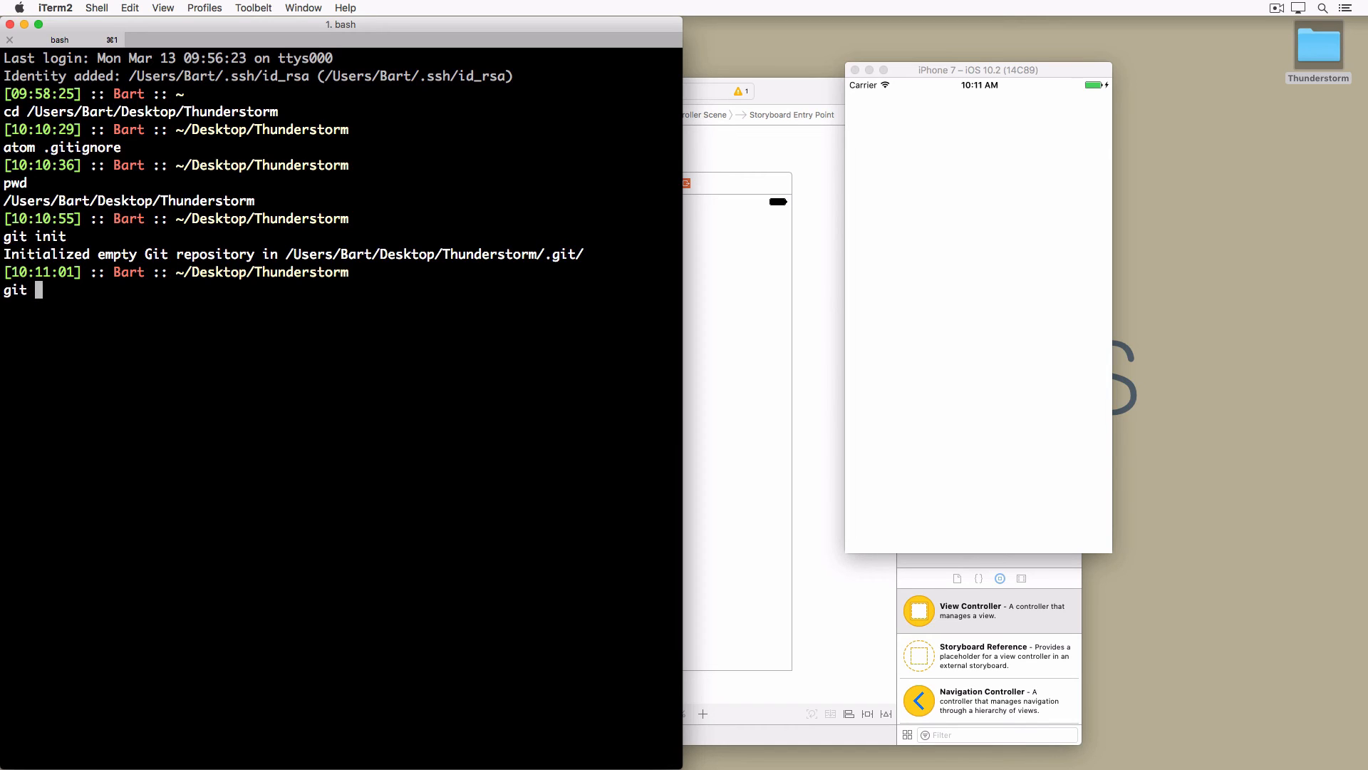
type("add .")
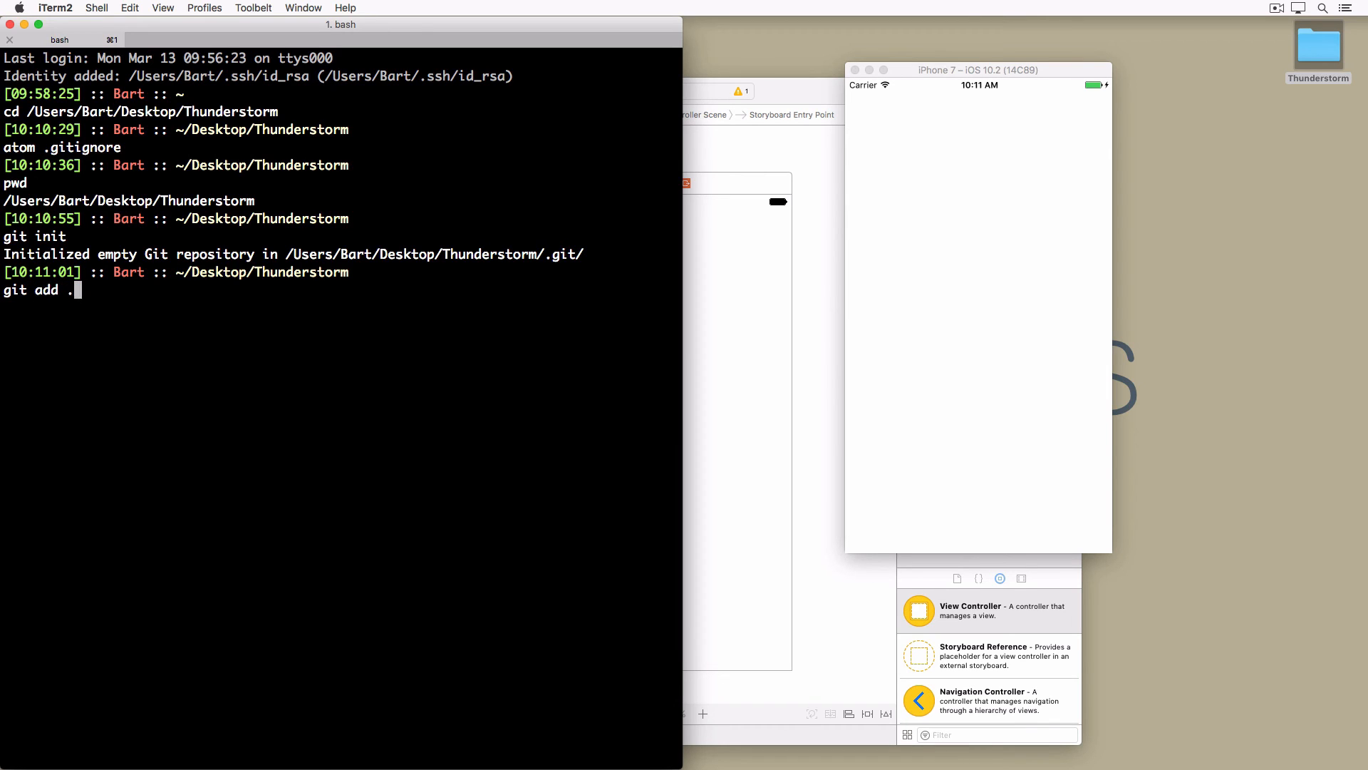
type("git comm")
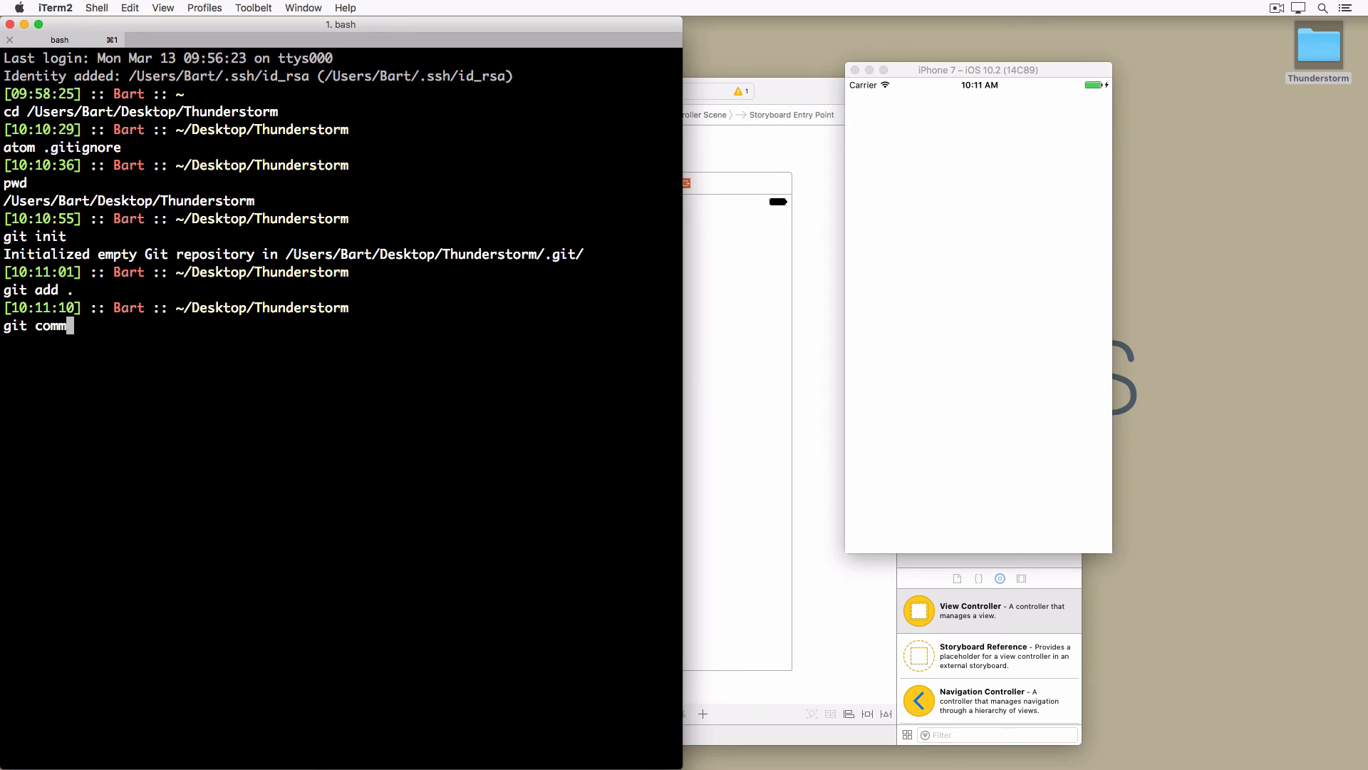
type("it -m \"Proje")
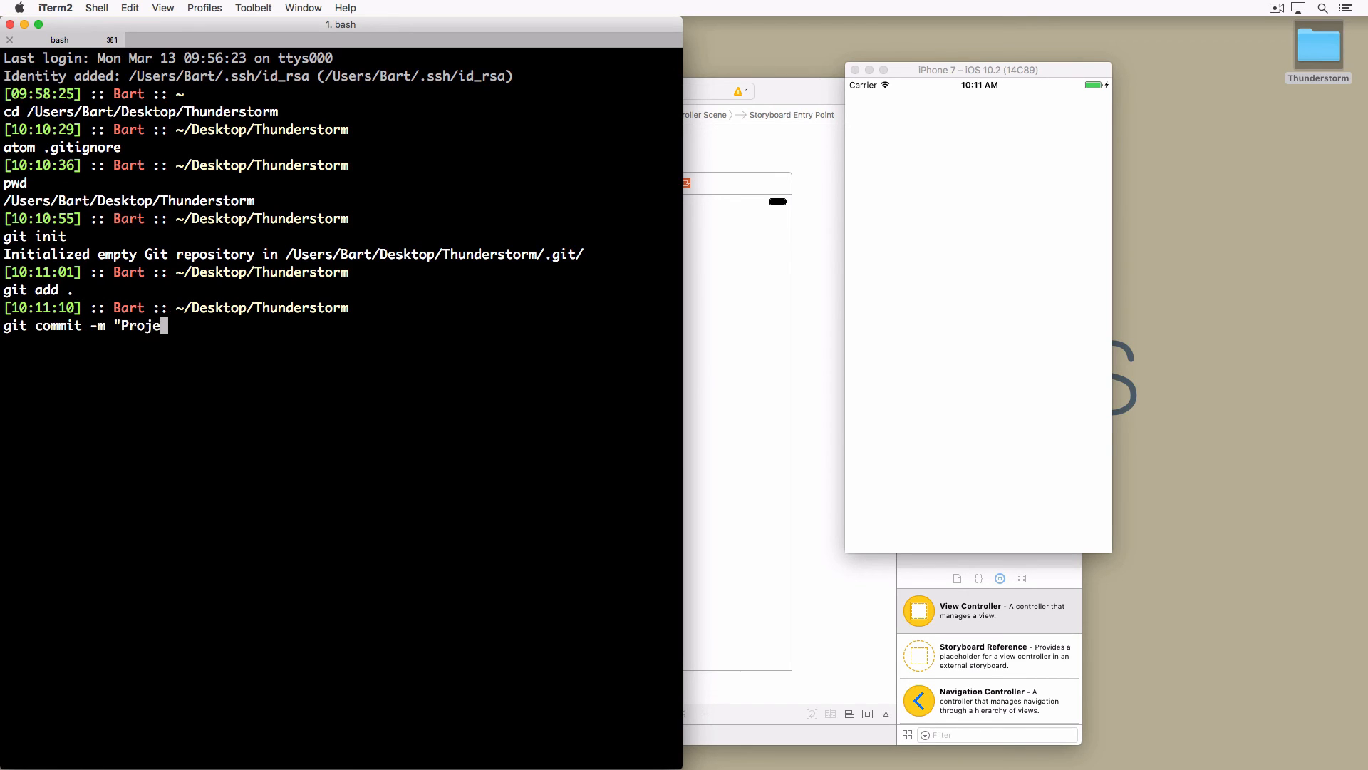
type("ct setup\"")
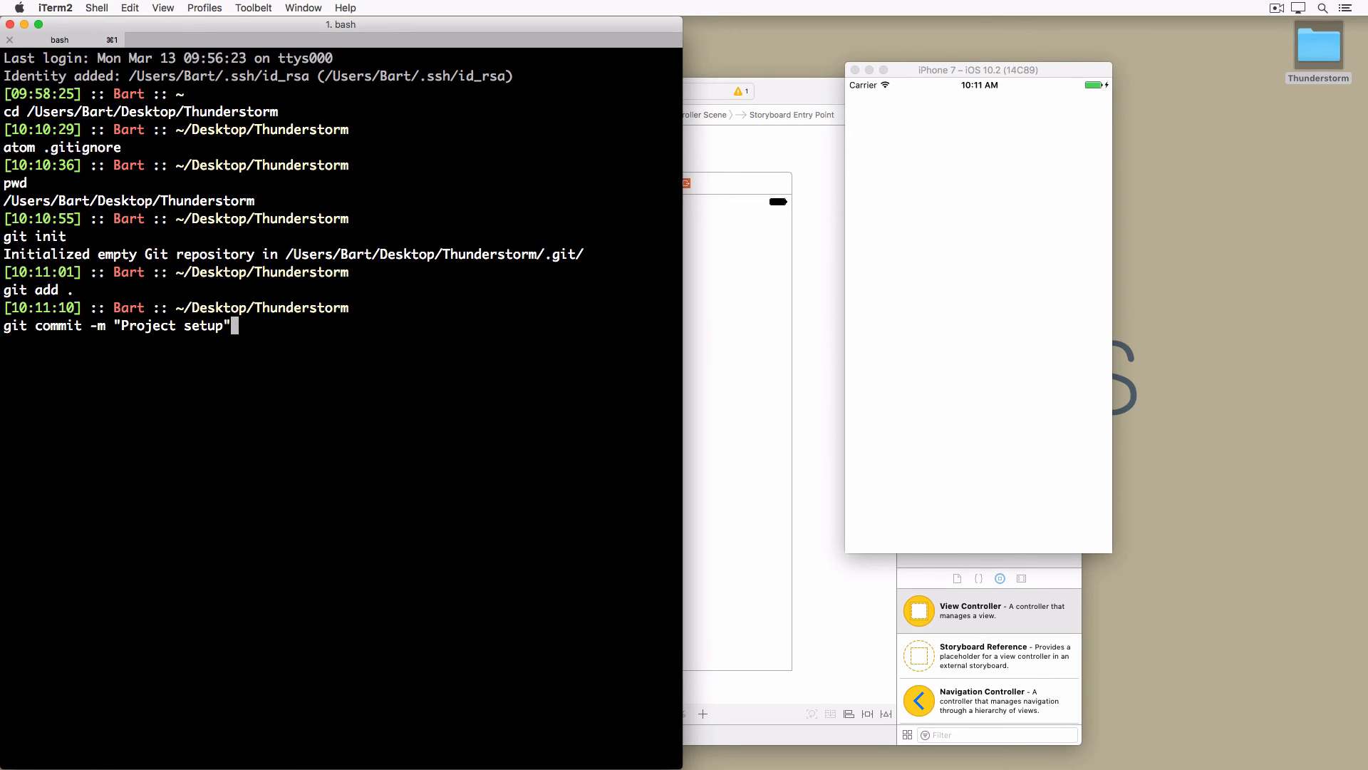
key("Return")
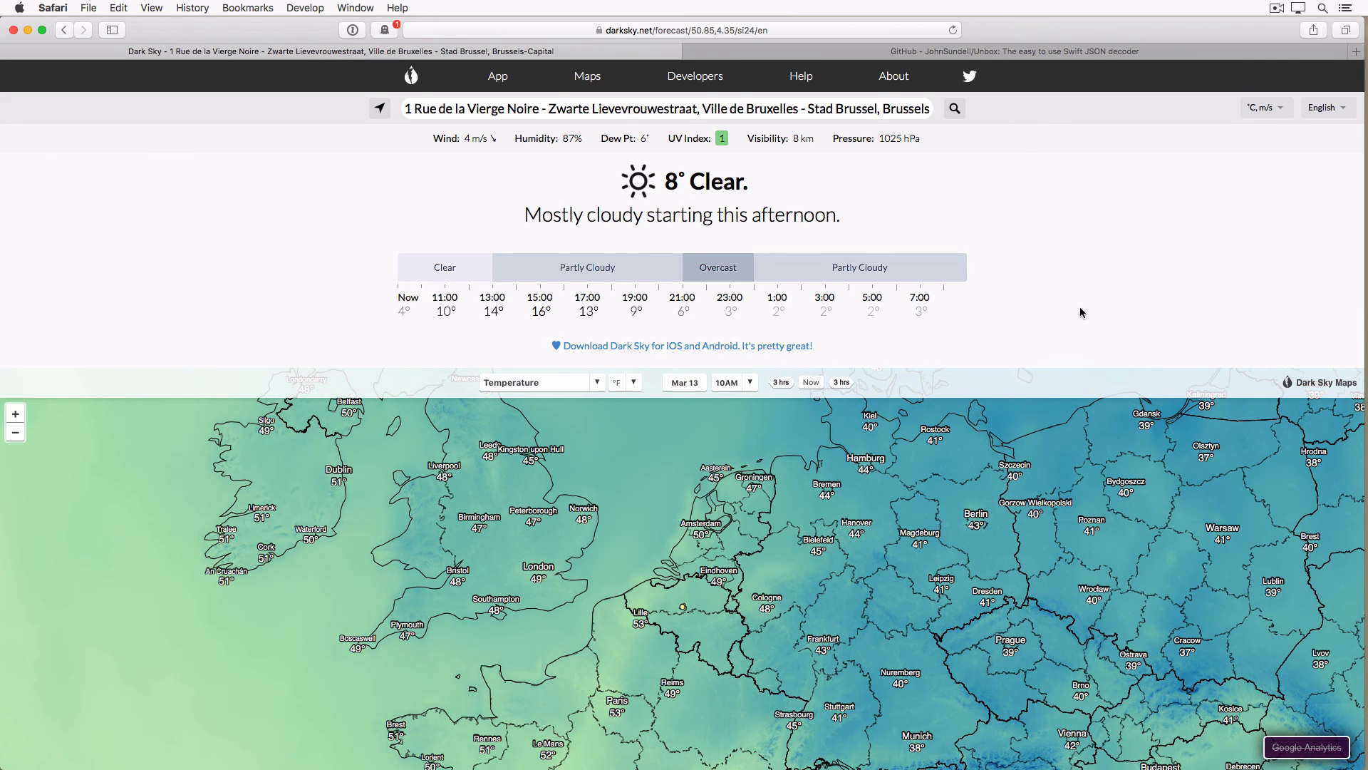
Scroll through the Brussels forecast on darksky.net and back to the top.
scroll("down", 3)
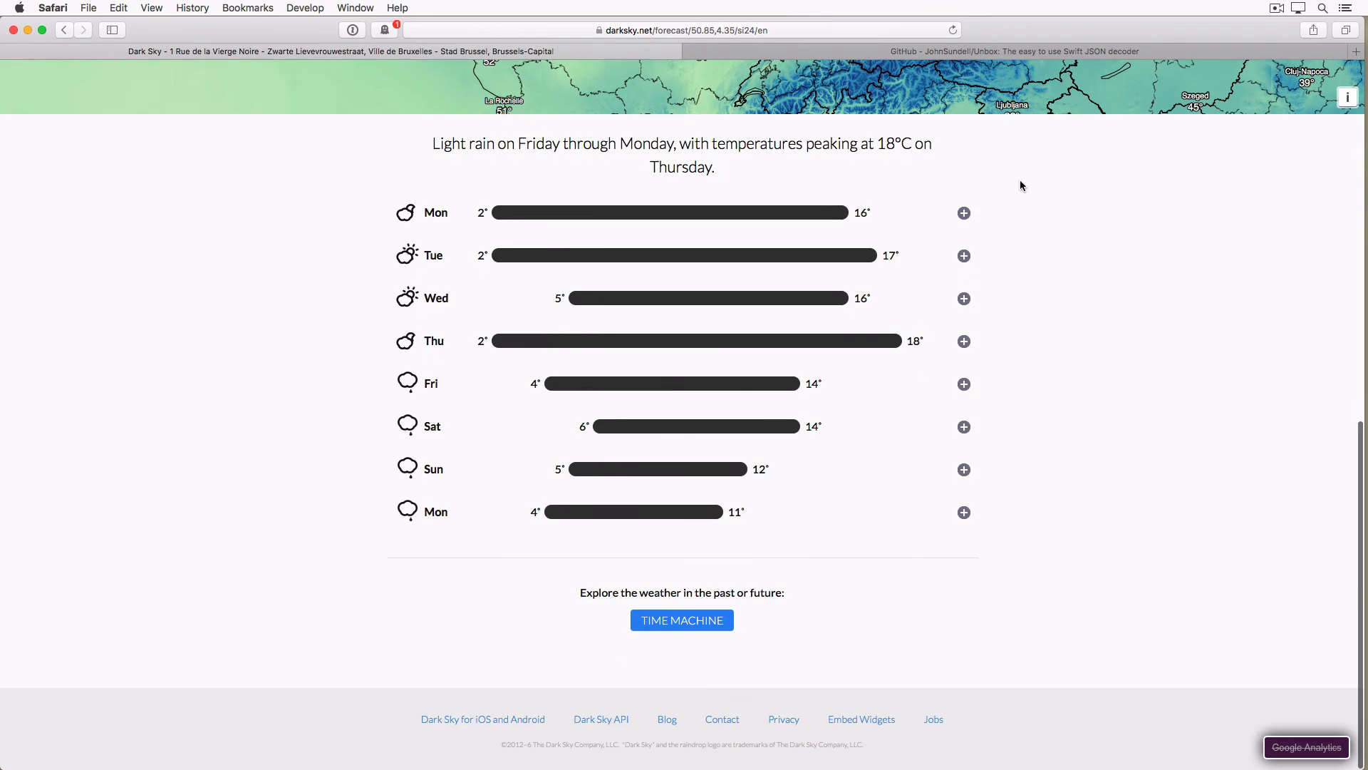
scroll("up", 3)
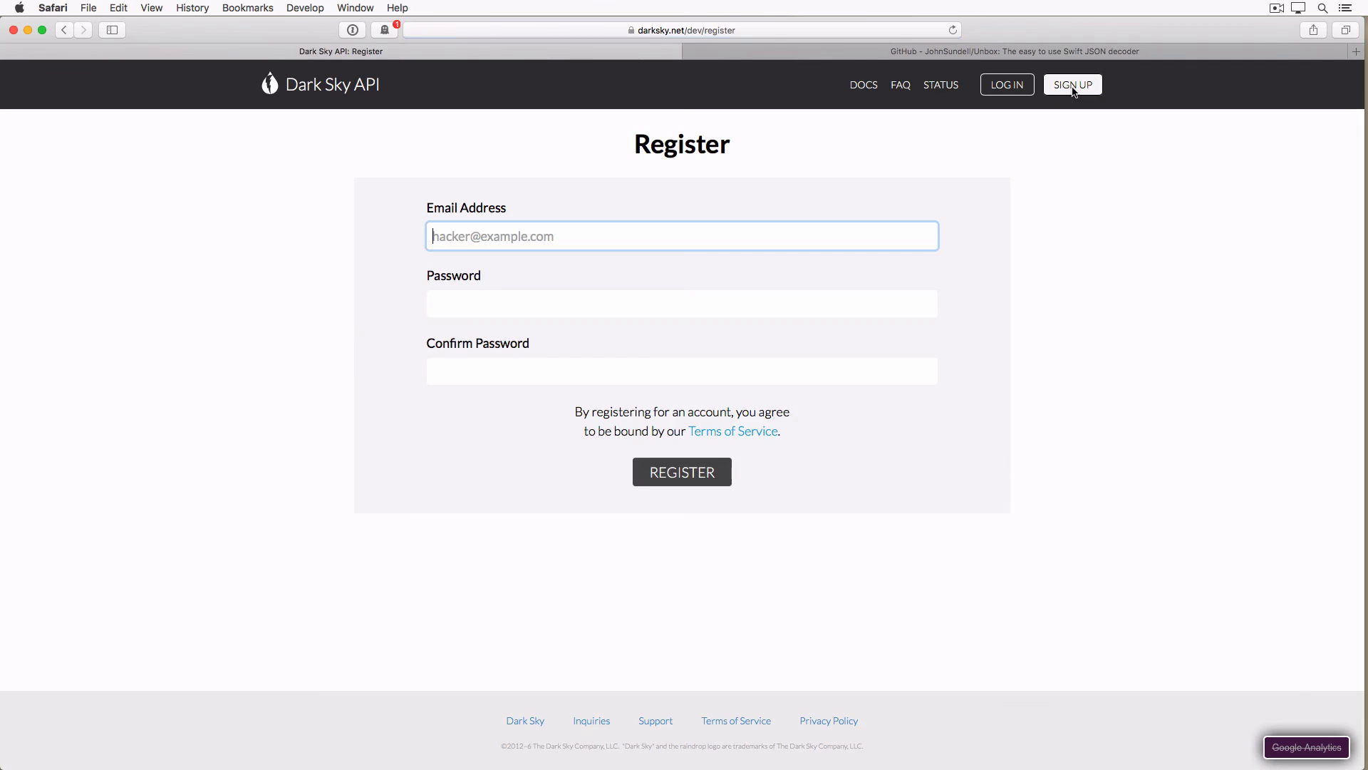
mouse_move(1074, 129)
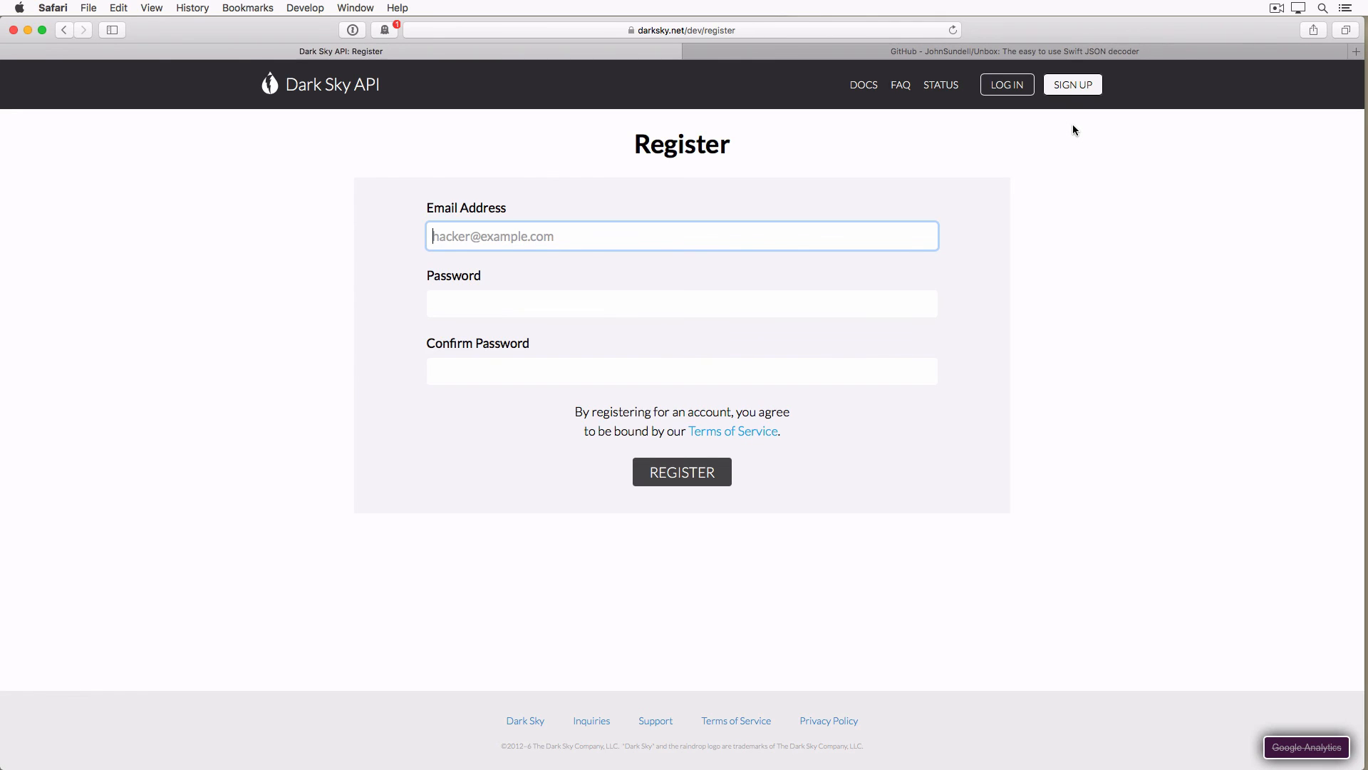
mouse_move(1073, 55)
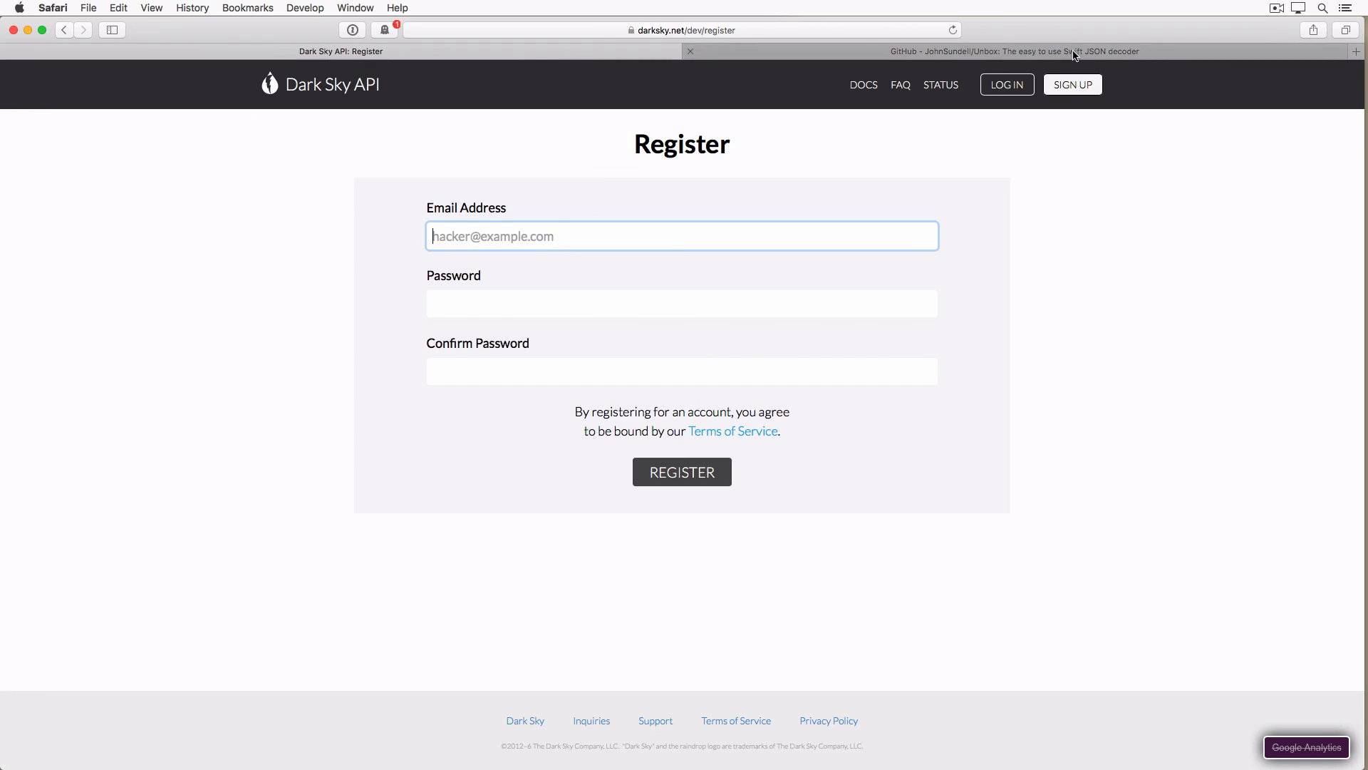
Switch to the Unbox GitHub repository and read down through its README.
left_click(1012, 51)
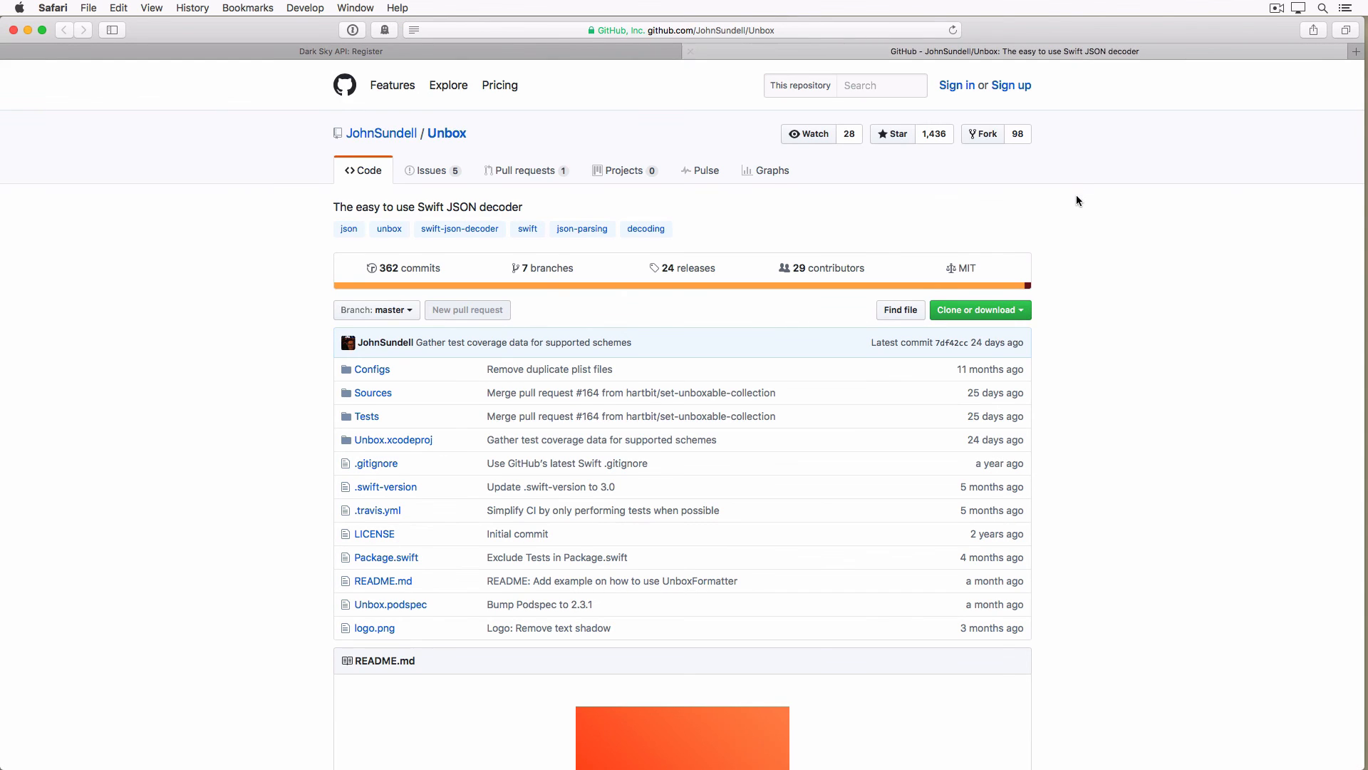
scroll("down", 3)
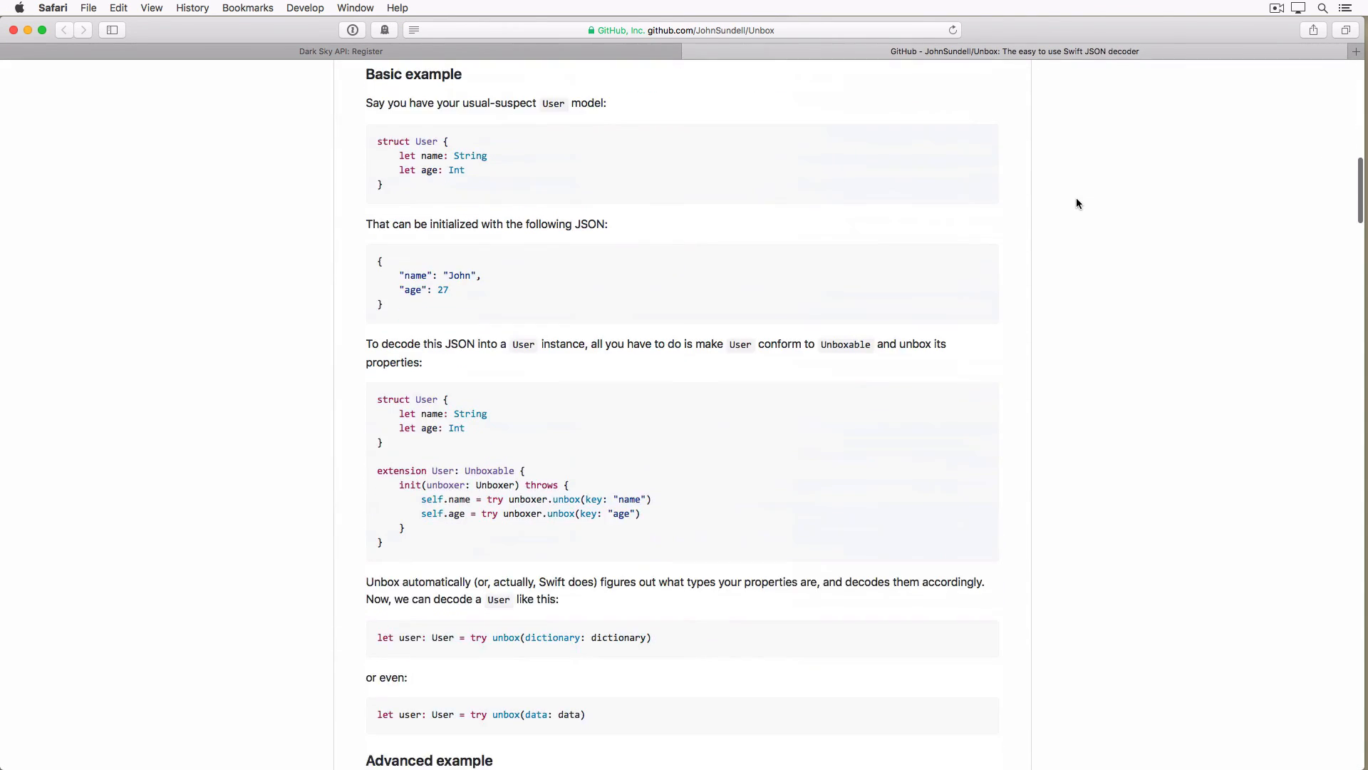
scroll("down", 3)
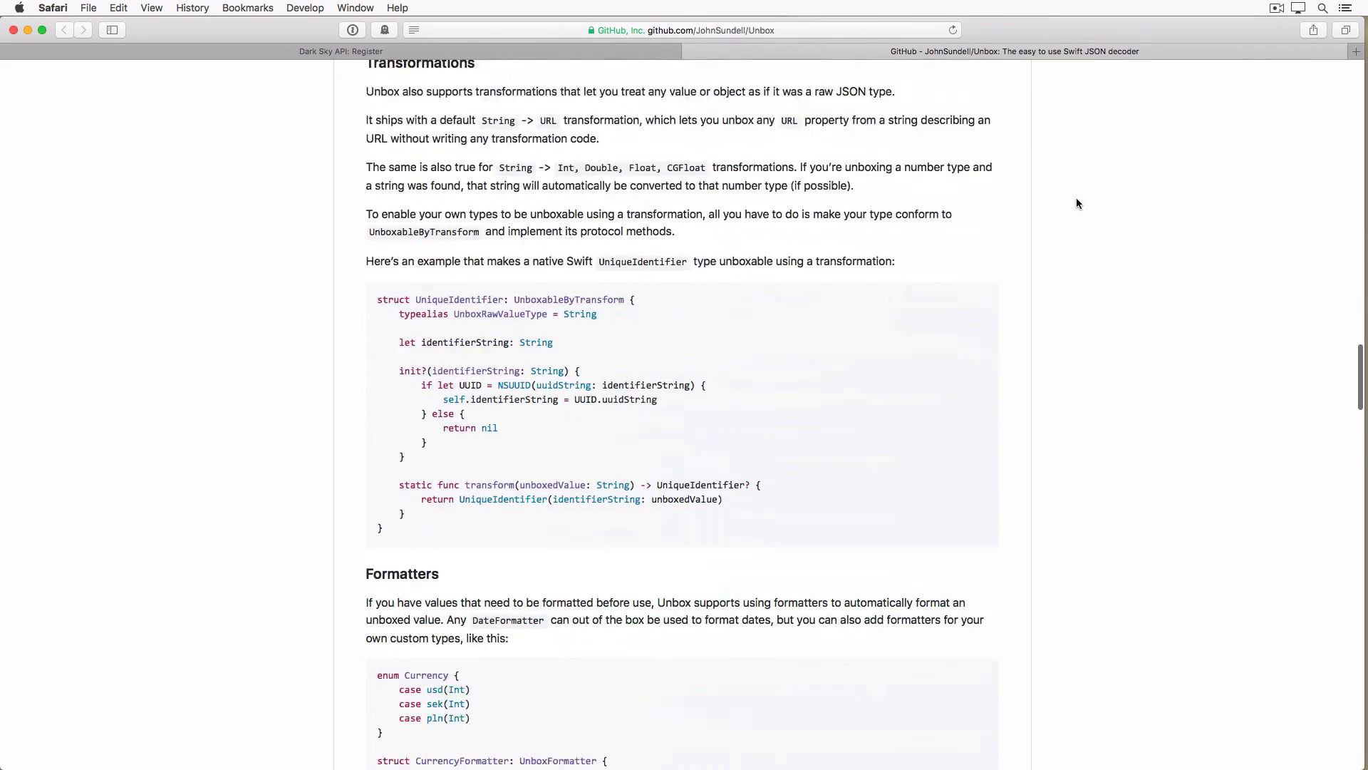
scroll("down", 3)
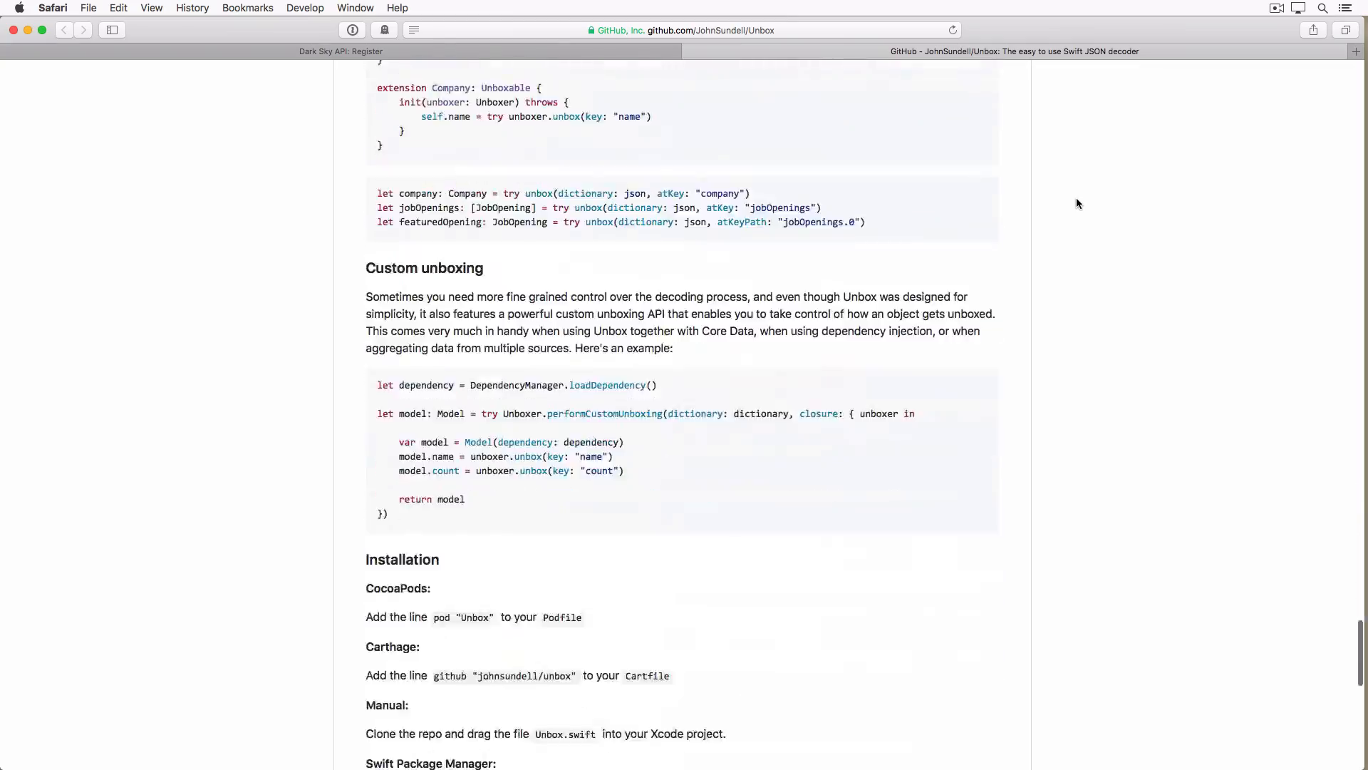
scroll("down", 3)
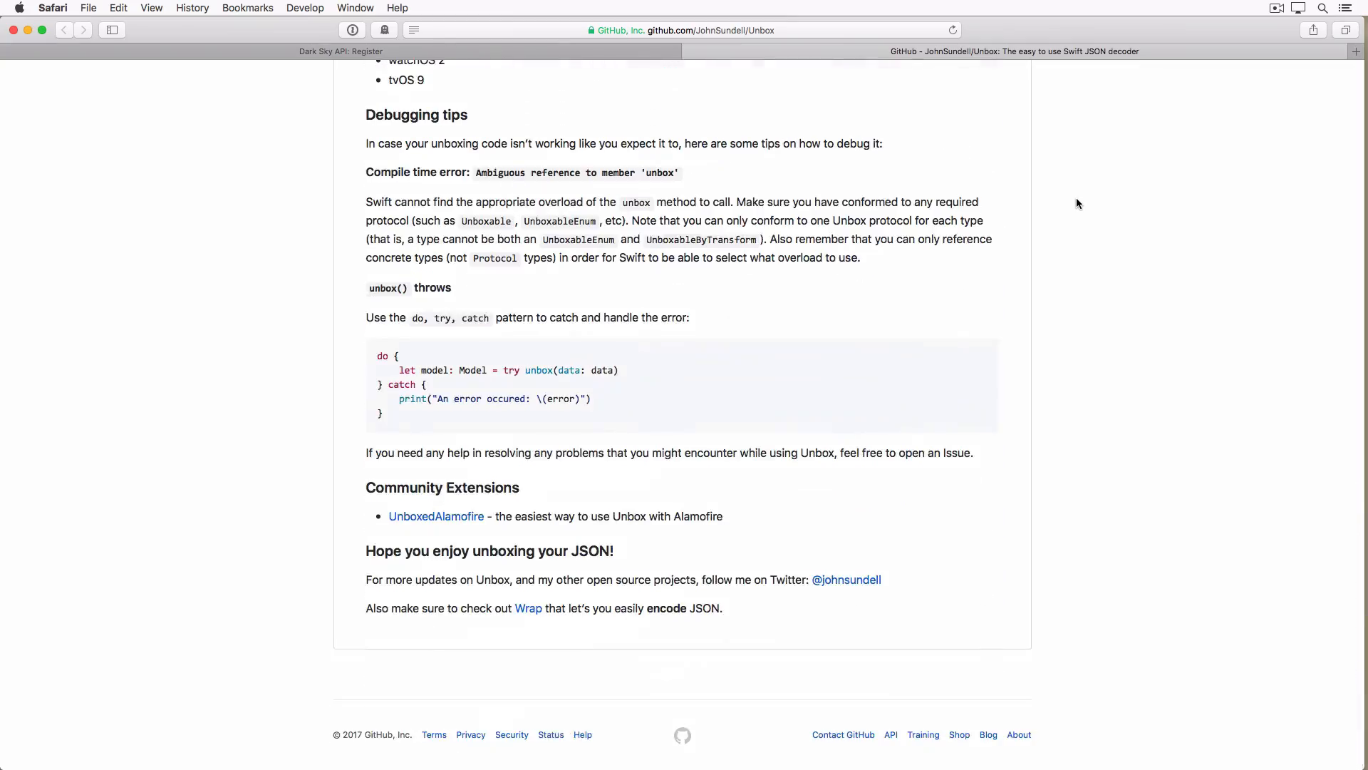